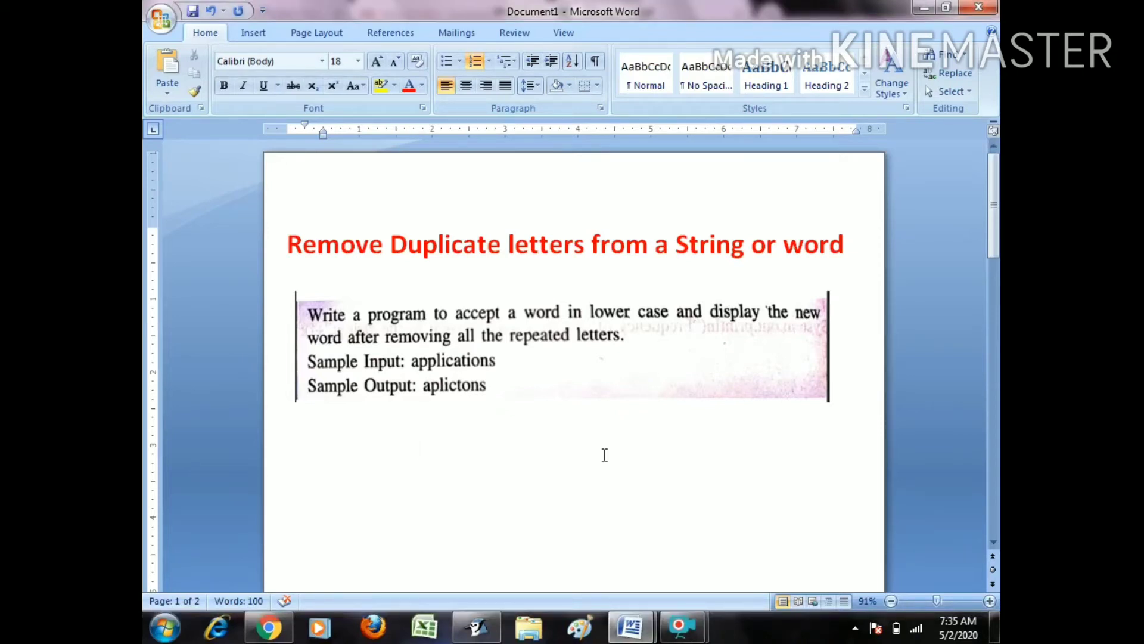
mouse_move(518, 488)
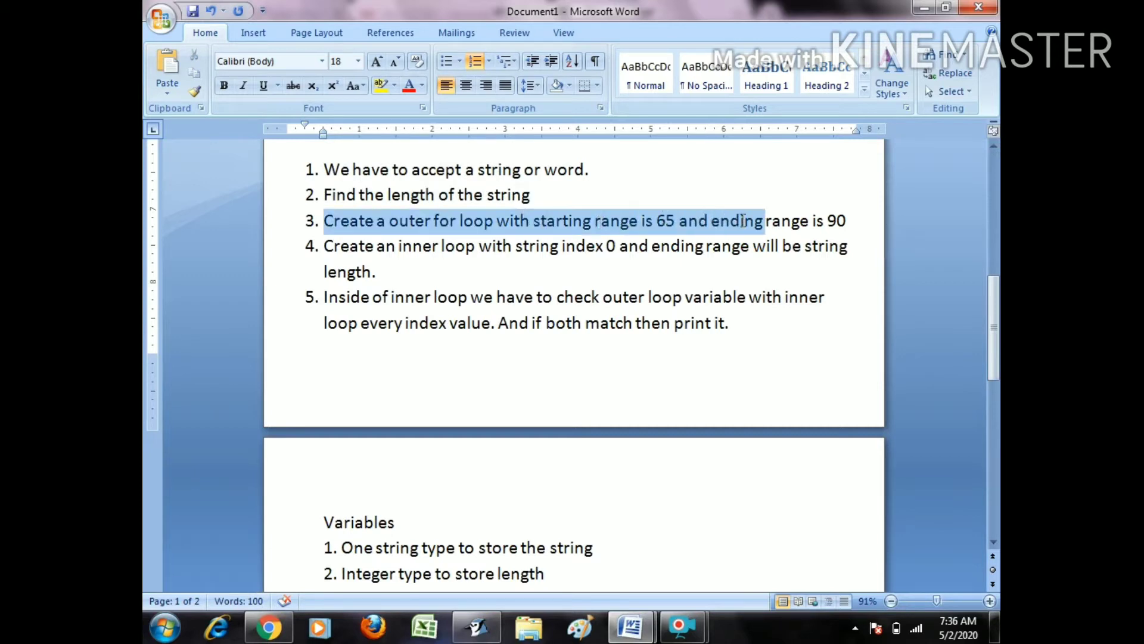
left_click_drag(764, 221, 847, 220)
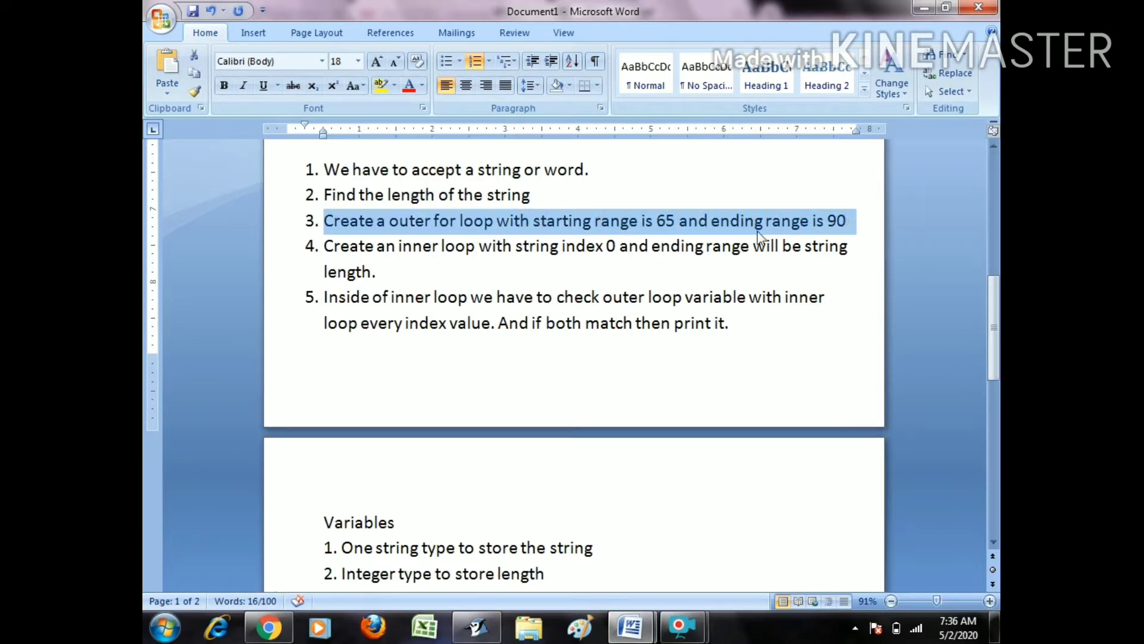
left_click(677, 222)
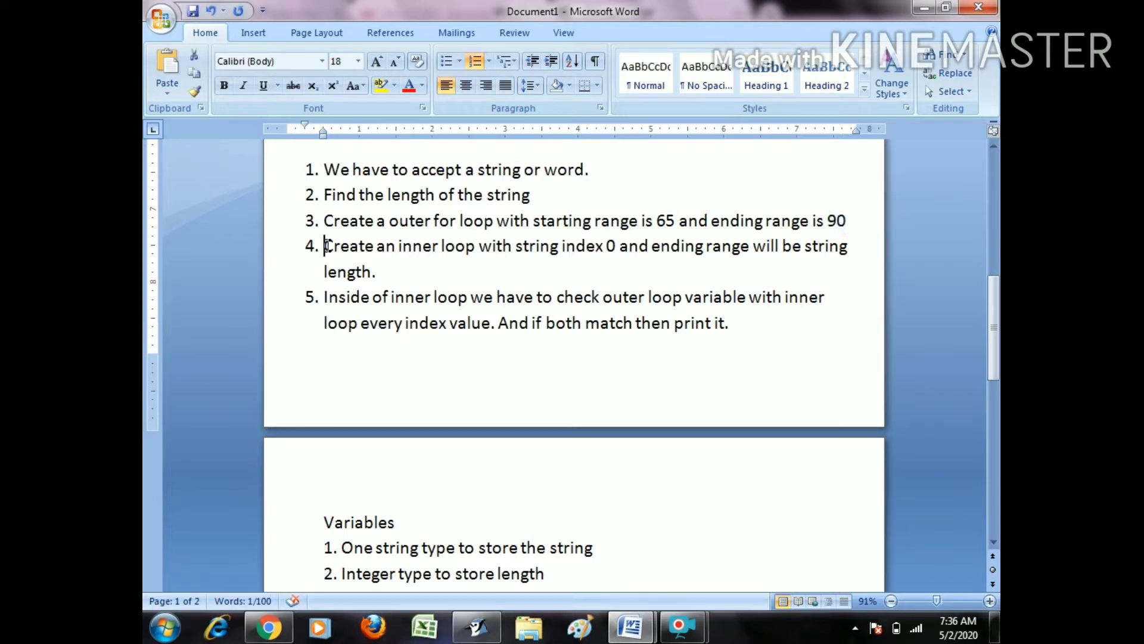
left_click_drag(324, 246, 375, 272)
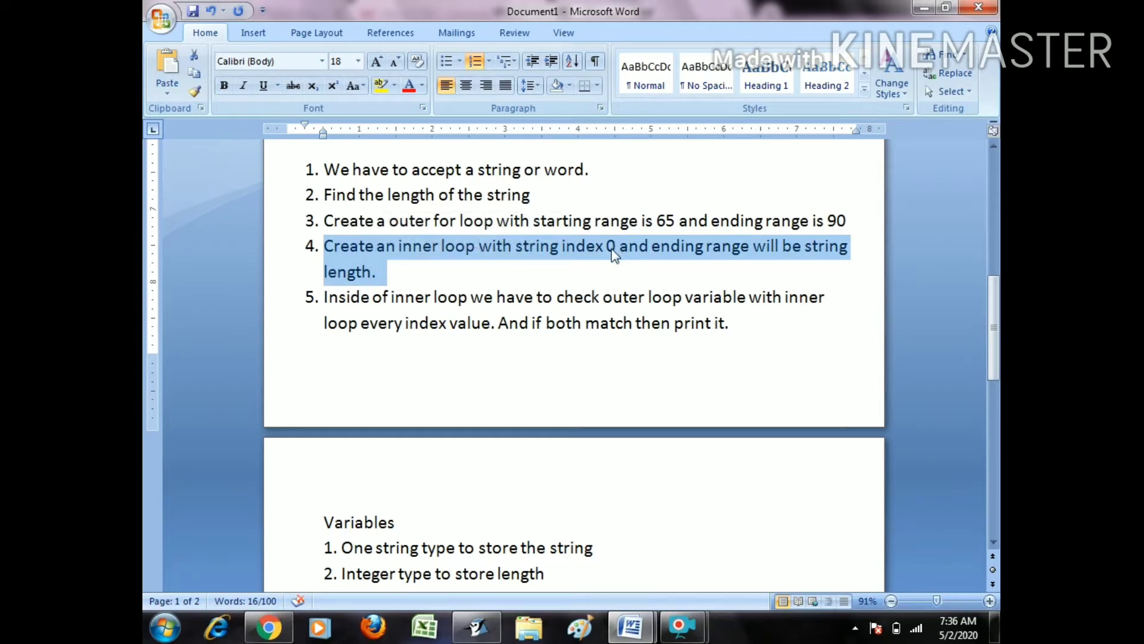
left_click(372, 272)
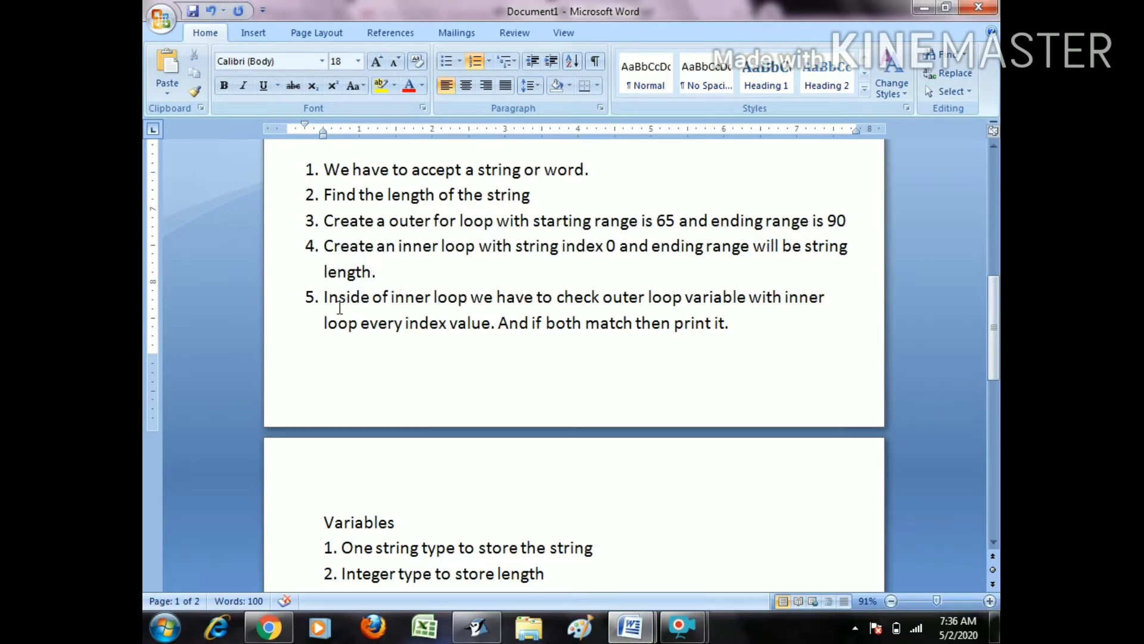
left_click_drag(324, 297, 728, 323)
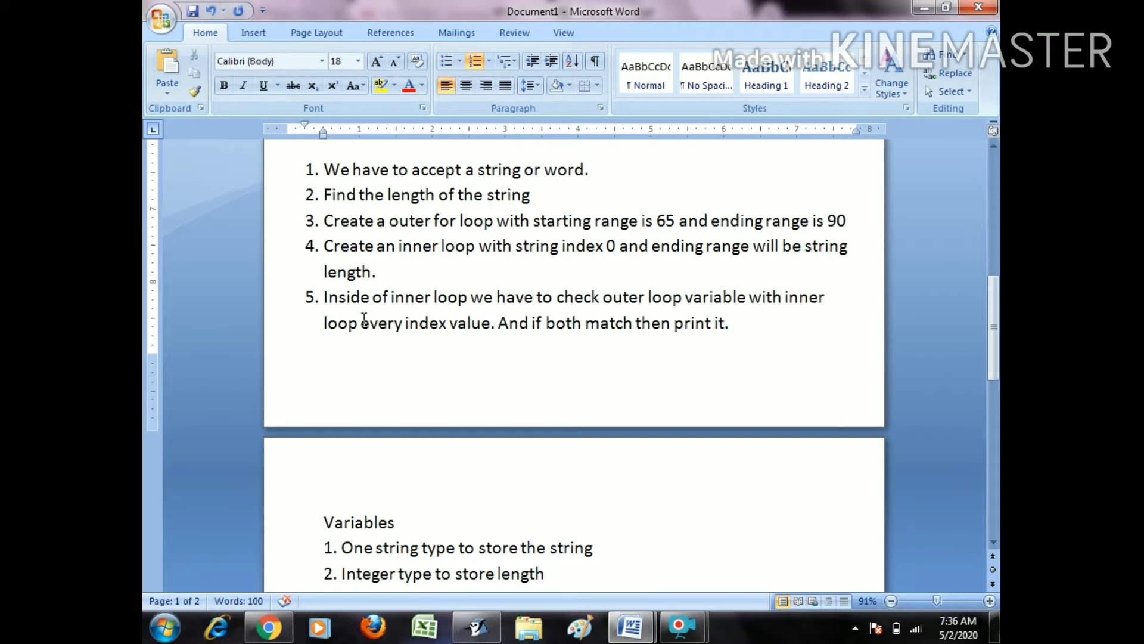
mouse_move(596, 330)
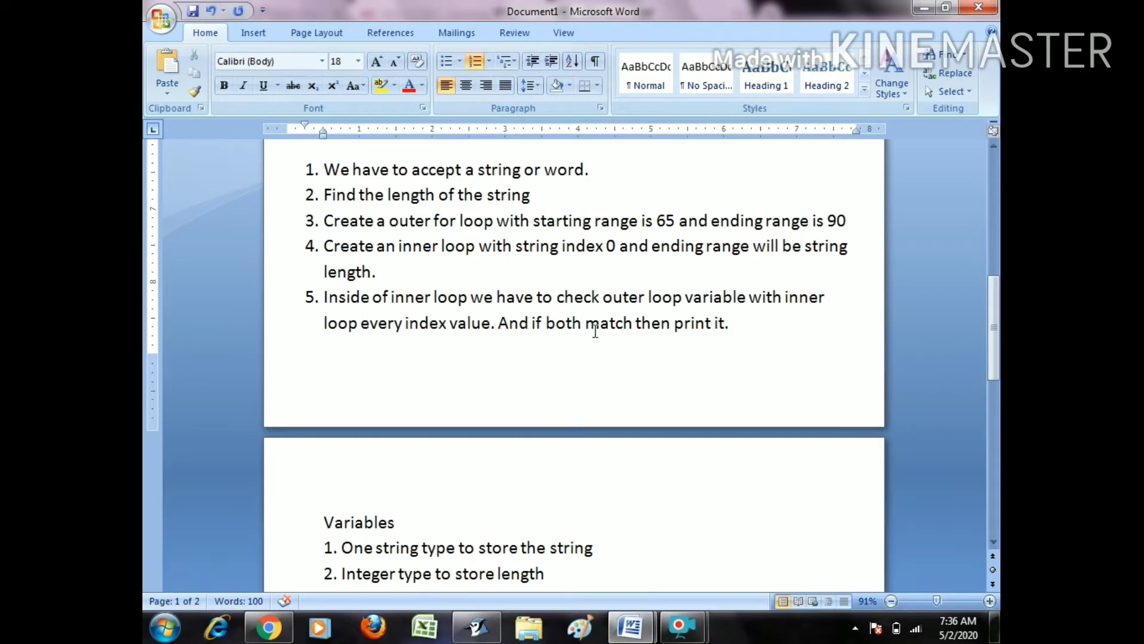
Change step 5's ending to 'just count it with a specific condition. Count==0' and move down to Variables
key("Backspace")
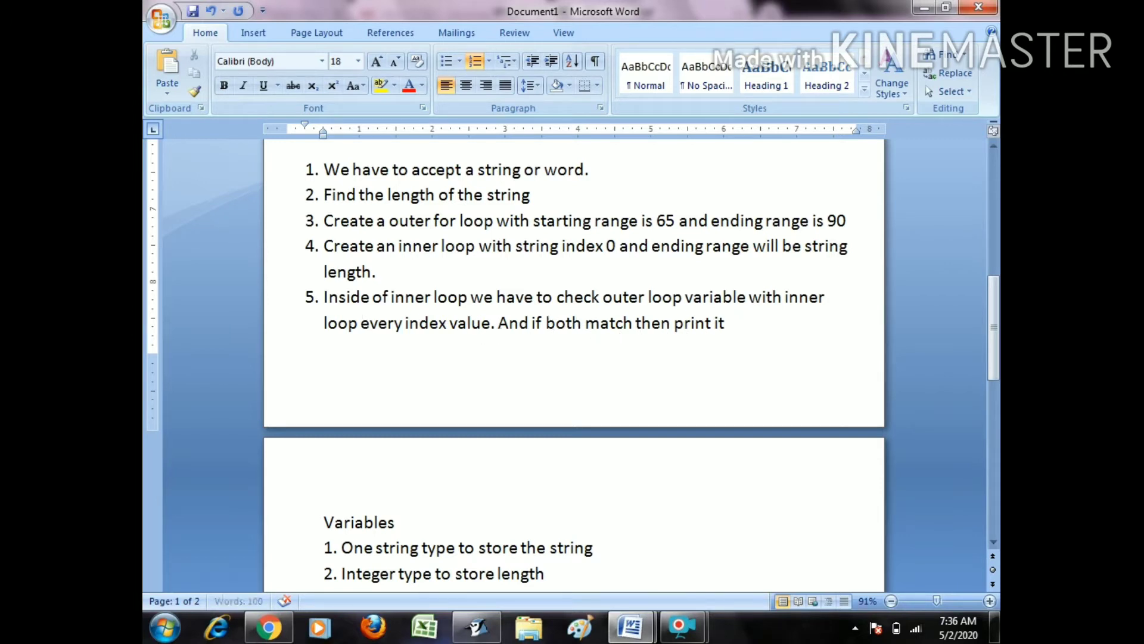
key("Backspace")
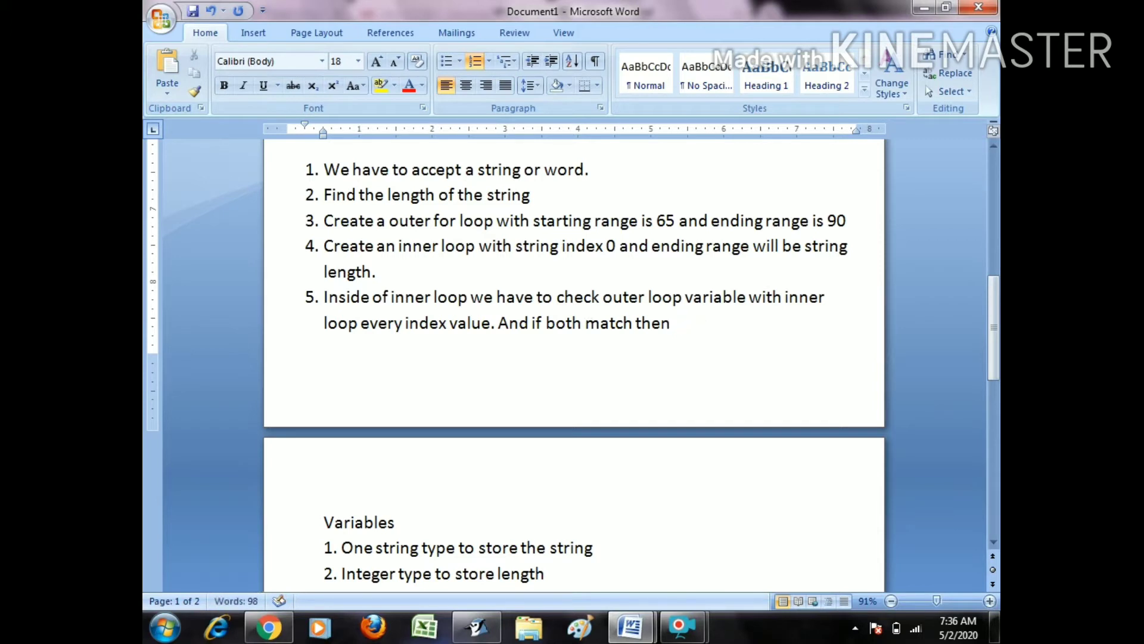
type("just")
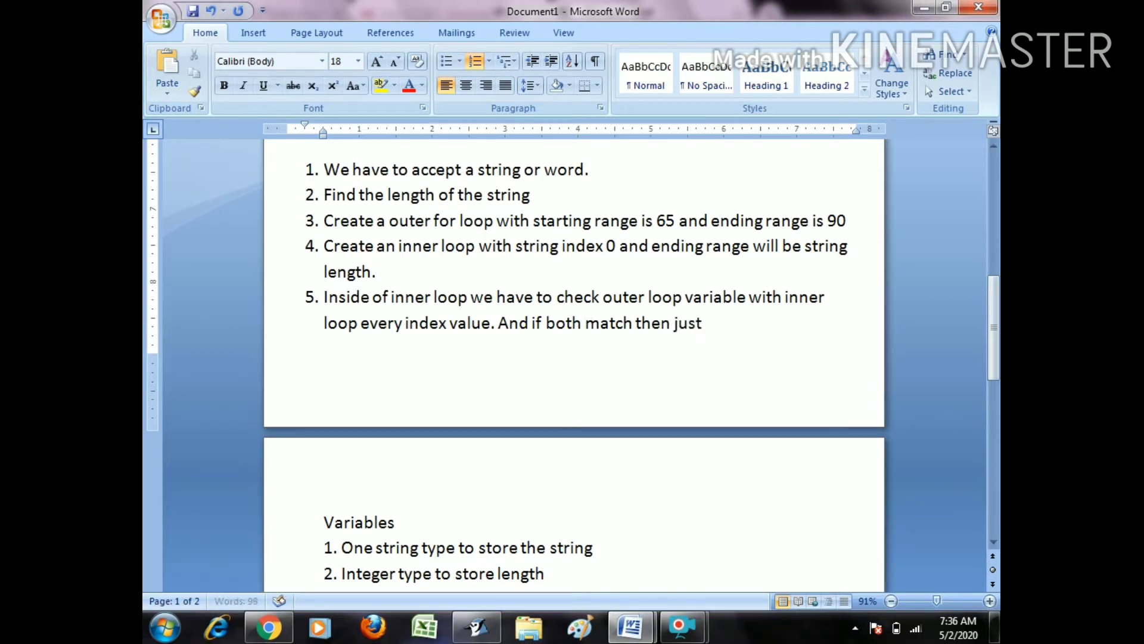
type("count i")
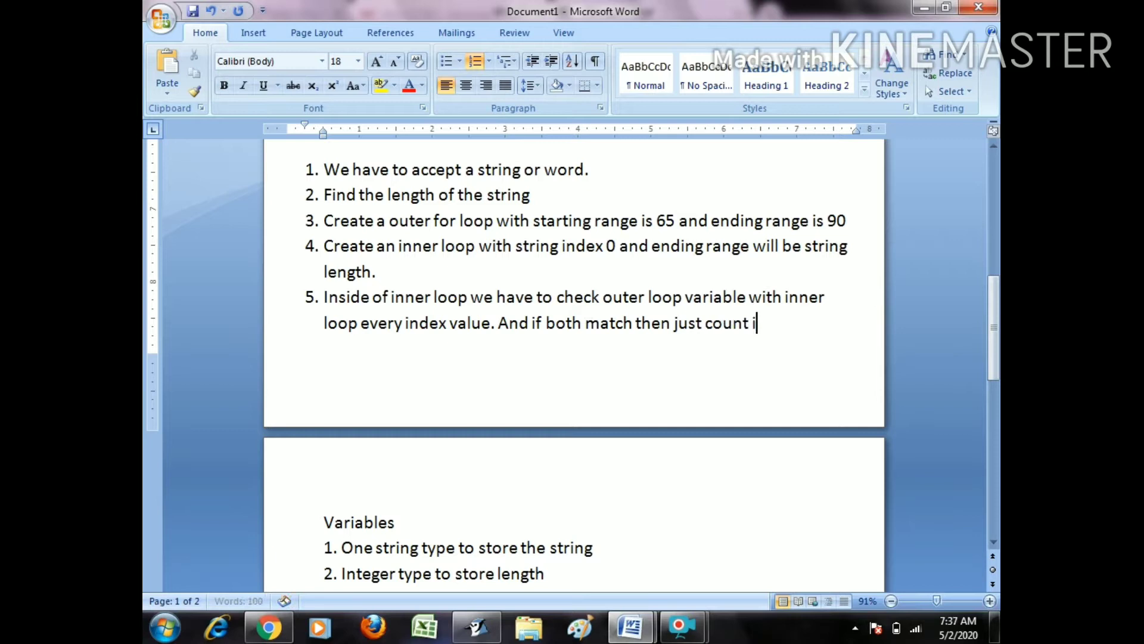
type("it with a")
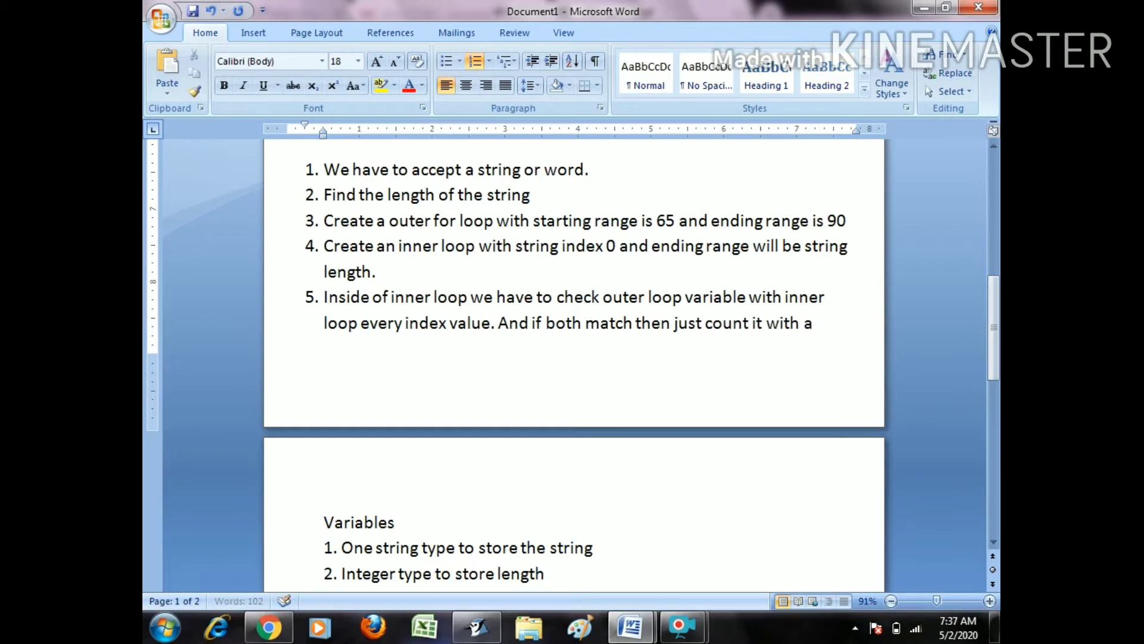
type("specific co")
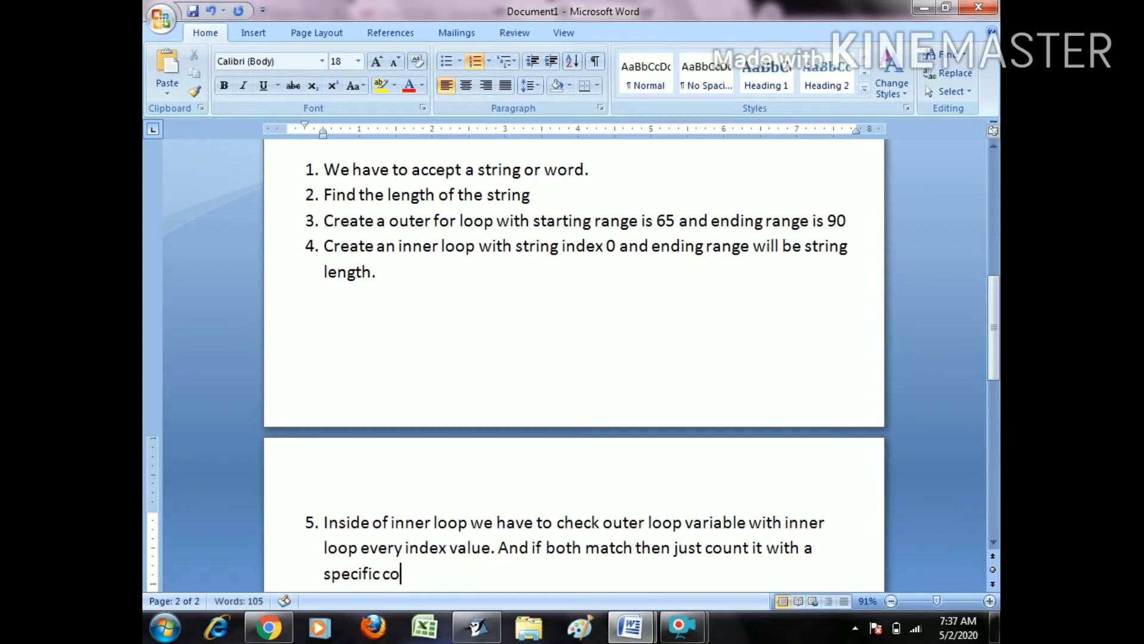
type("ndition.")
type("Variables")
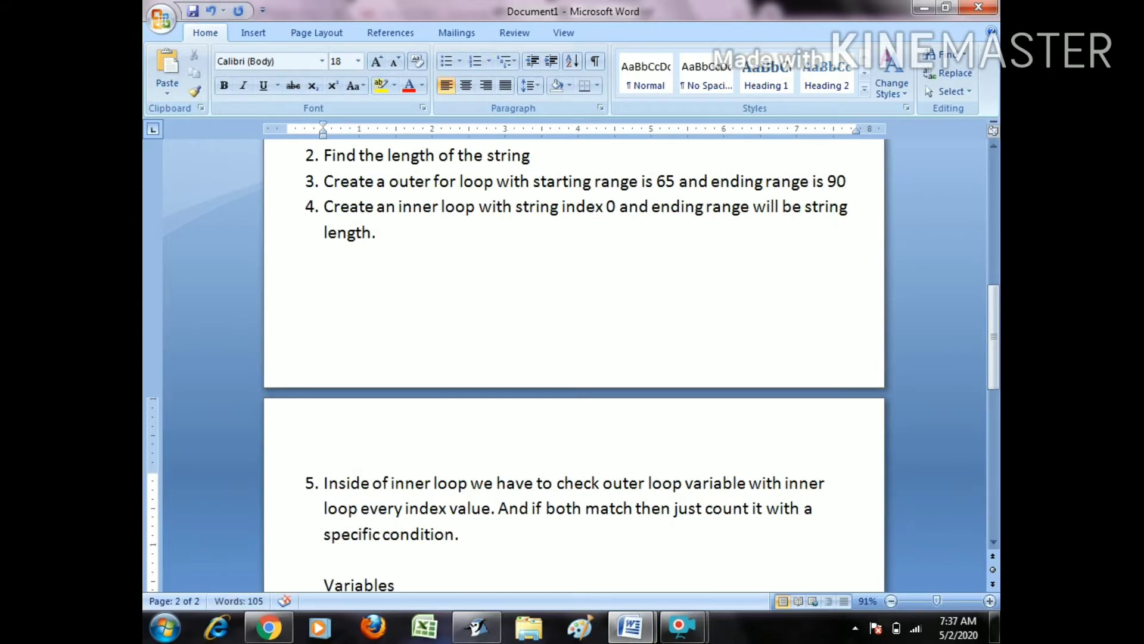
type("co")
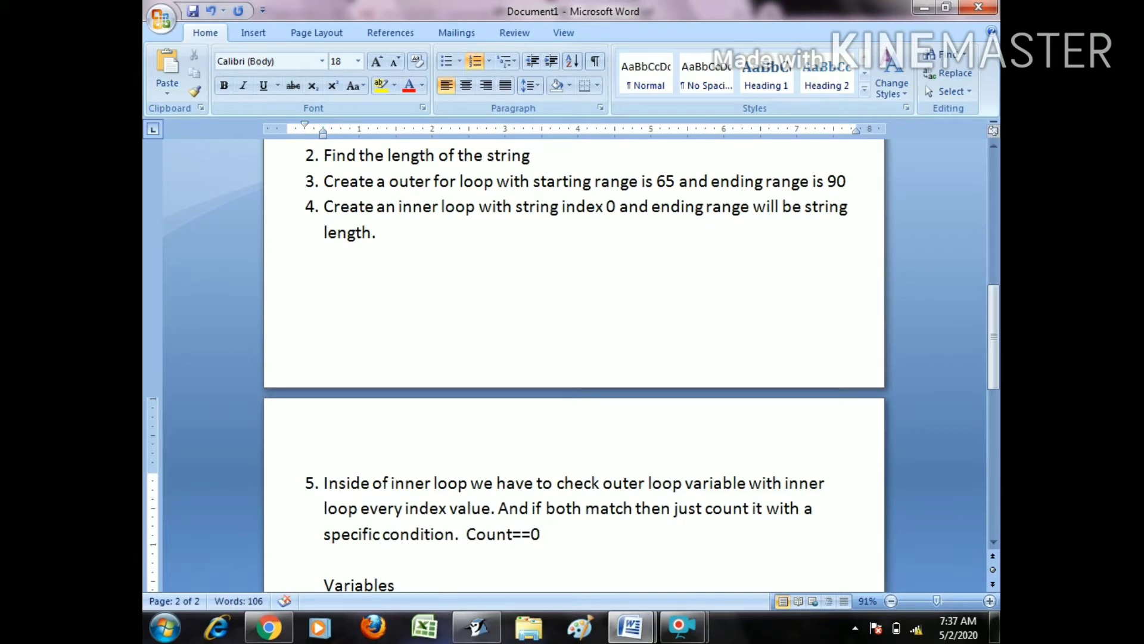
scroll("down", 3)
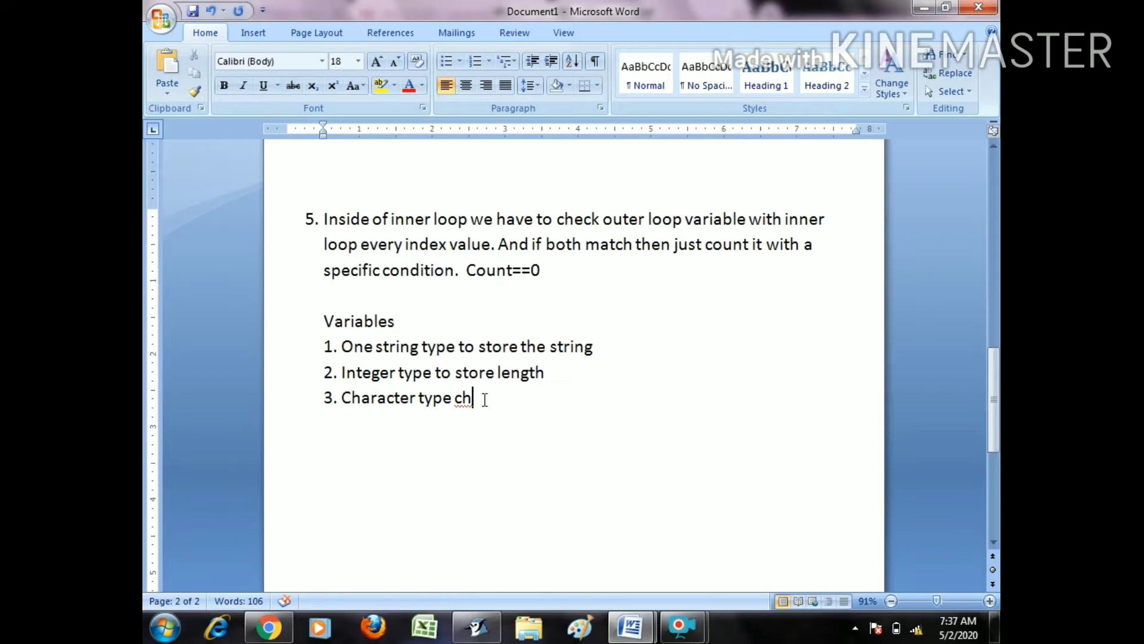
Add variable entry '4. Int type to store character counting'
key("enter")
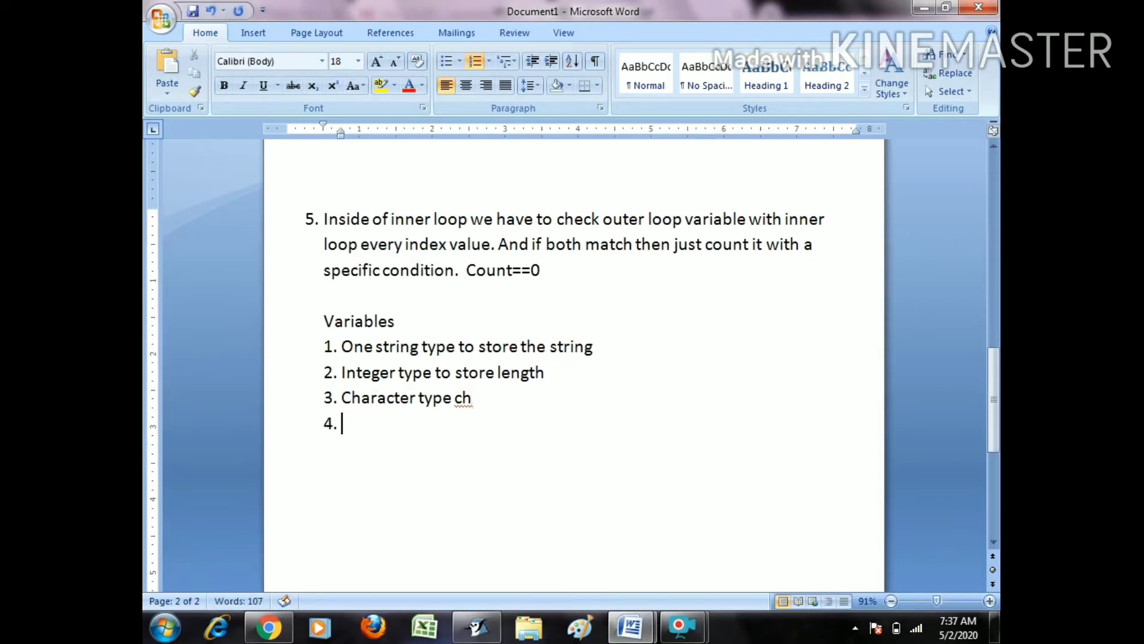
type("co")
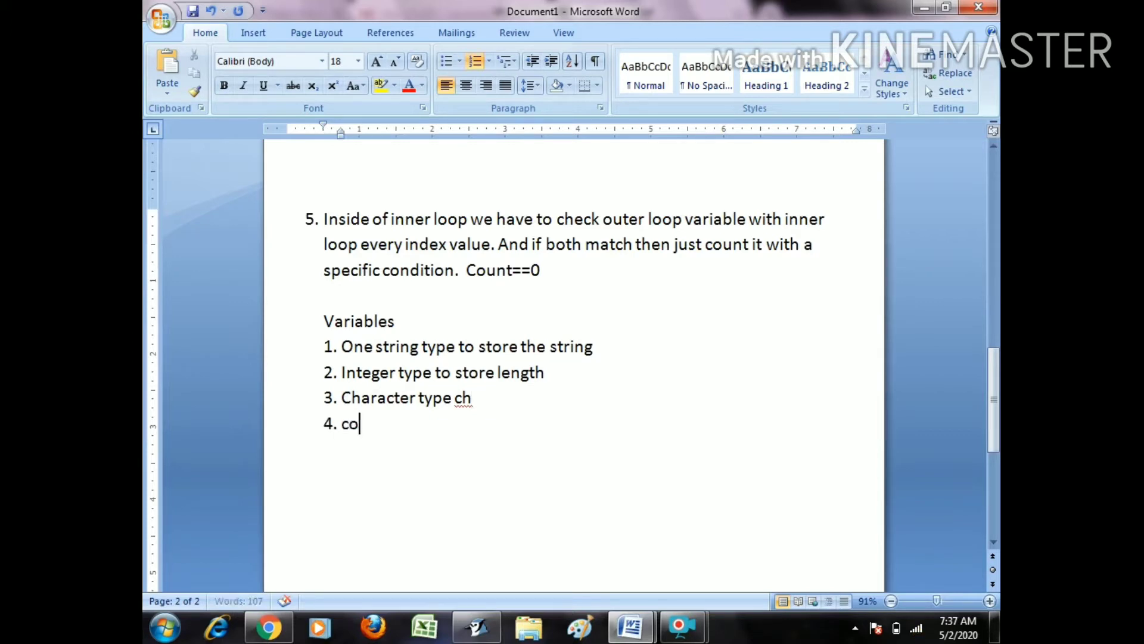
key("Backspace")
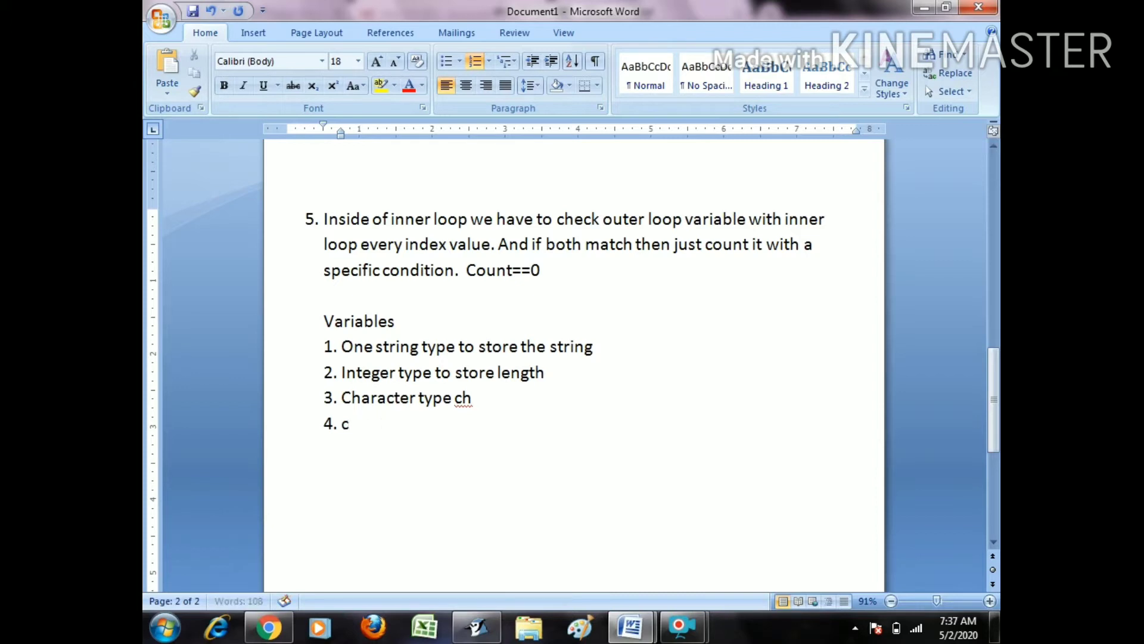
type("nt type to")
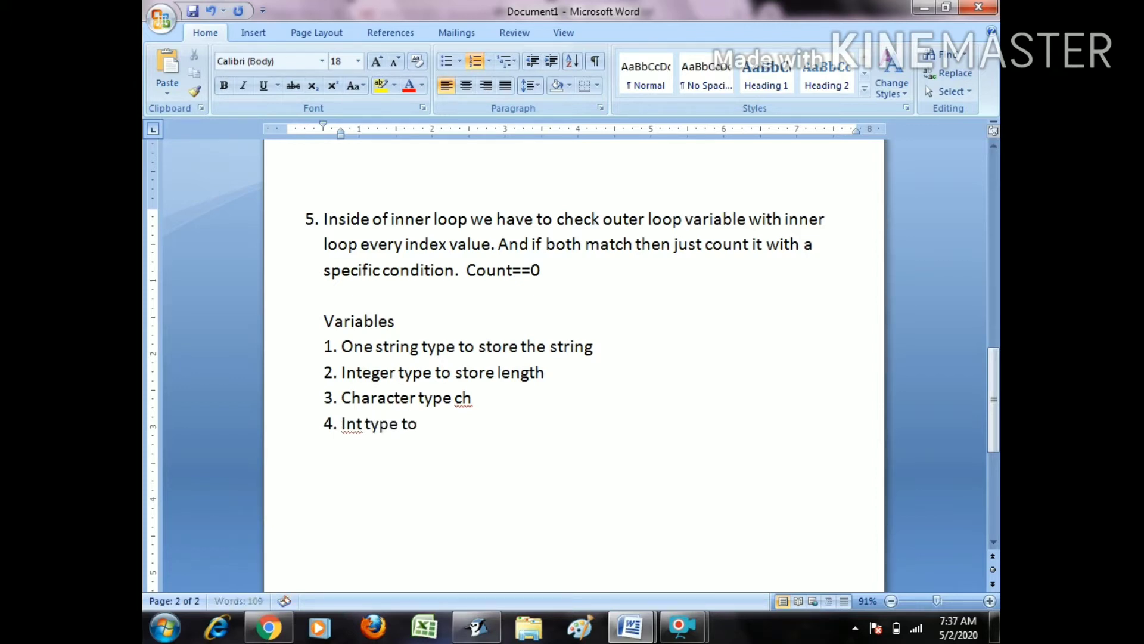
type("store")
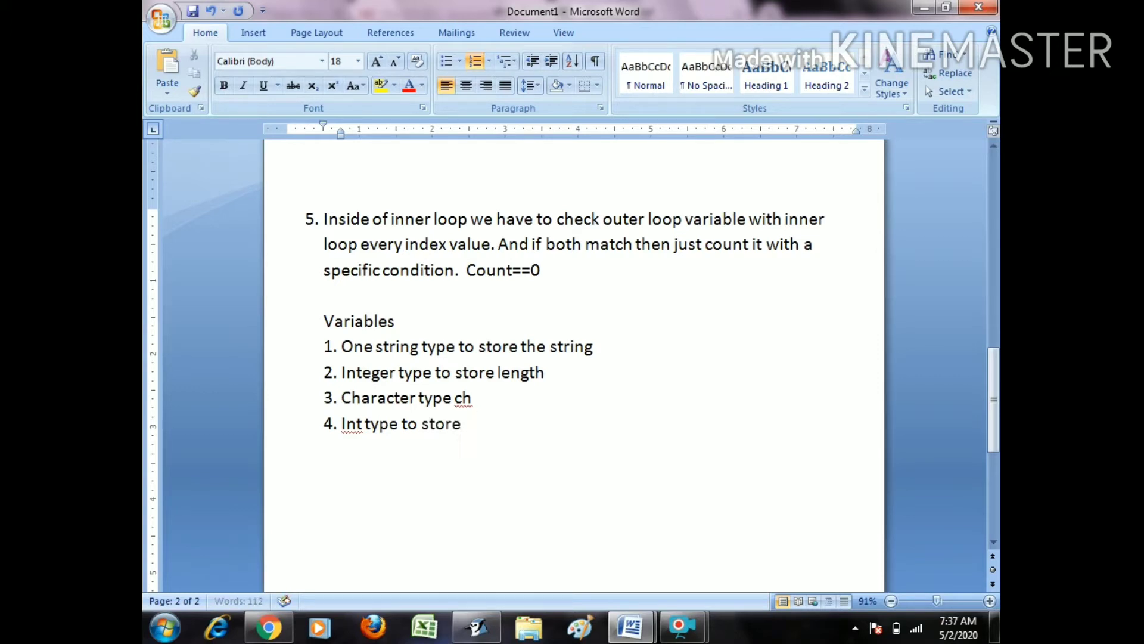
type("character c")
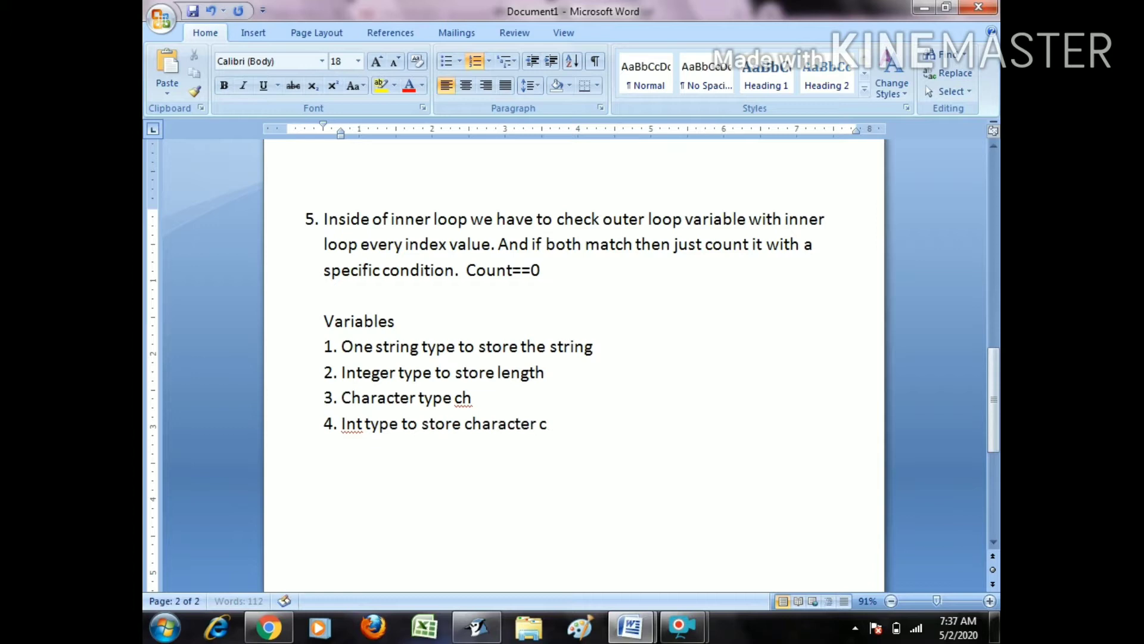
type("ountinh")
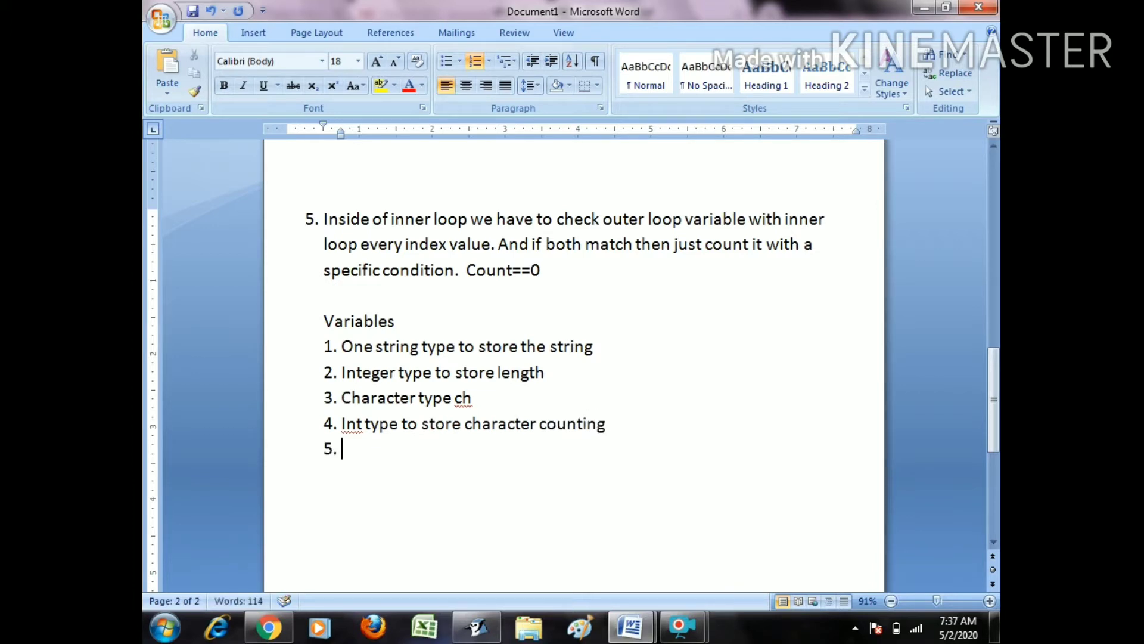
Add variable entry '5. String to store the new word.'
type("stor")
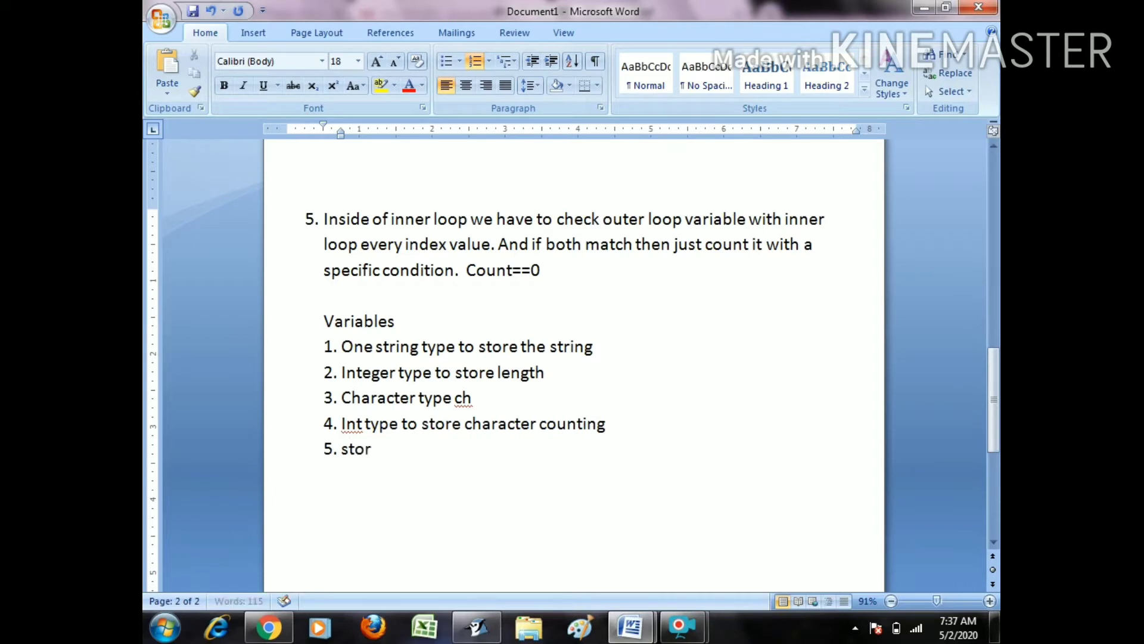
type("Store the ne")
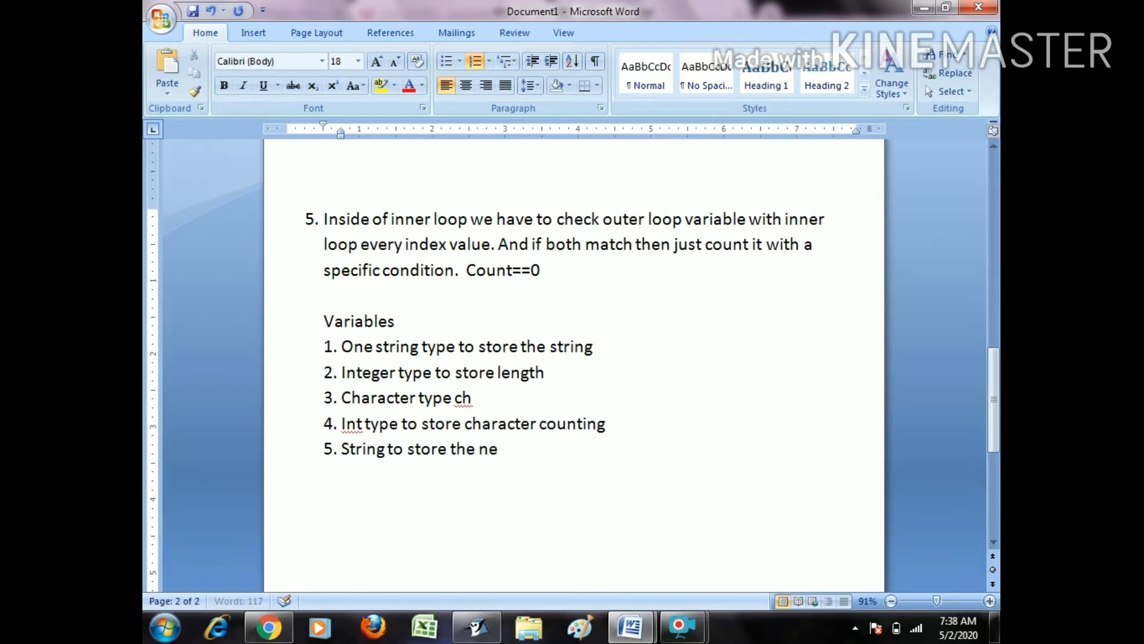
type("w word.")
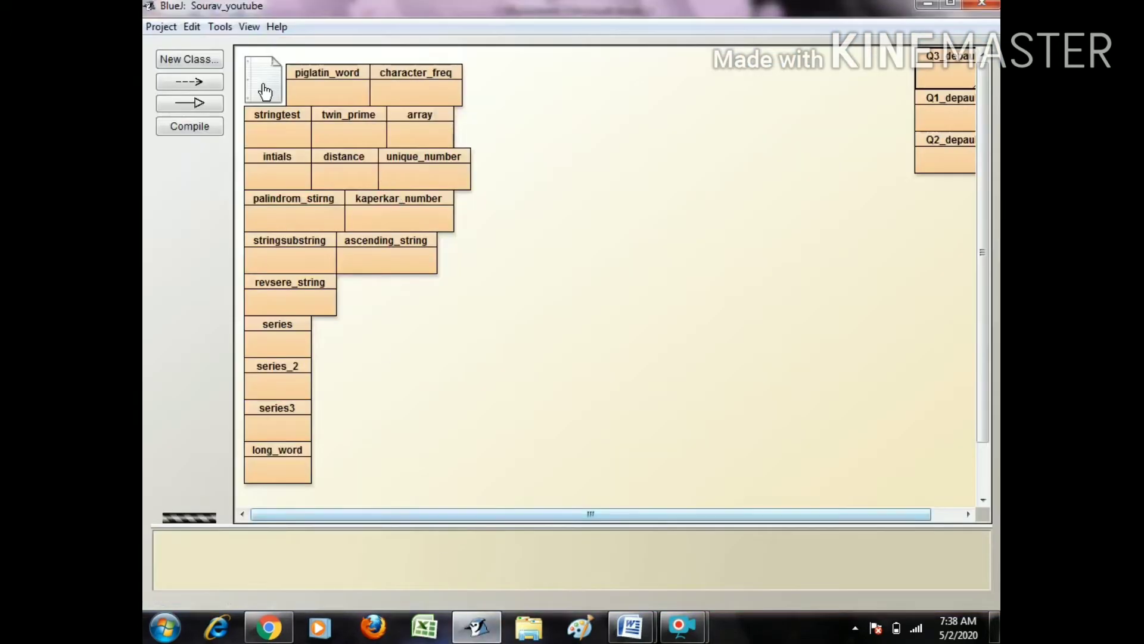
Create a new class named remove_characters and open its source in the editor
left_click(190, 60)
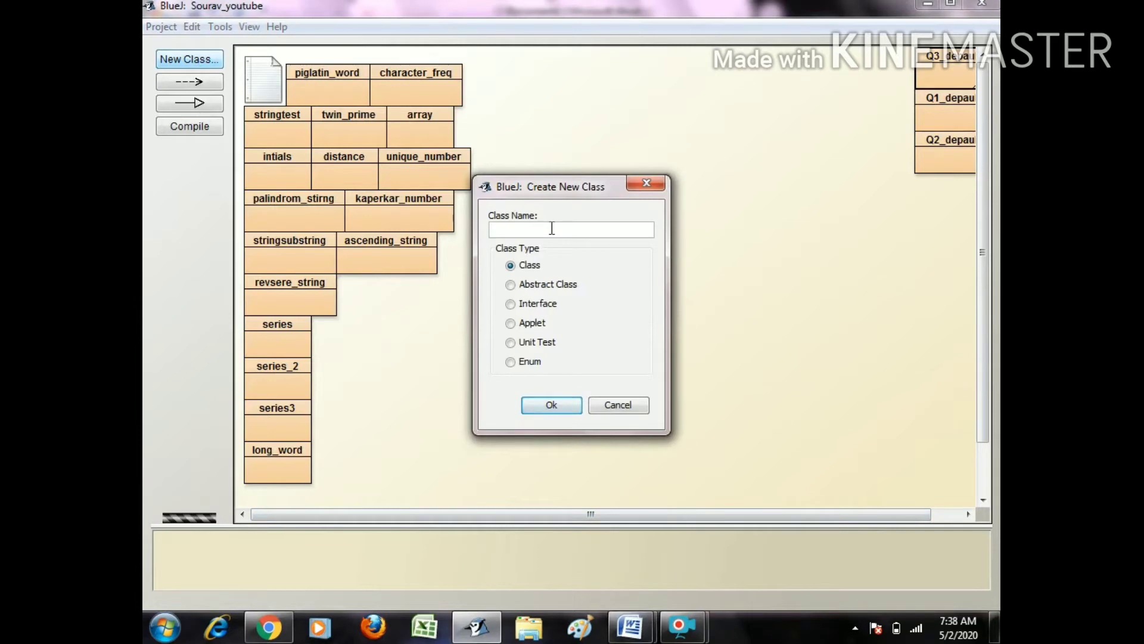
type("remove_character")
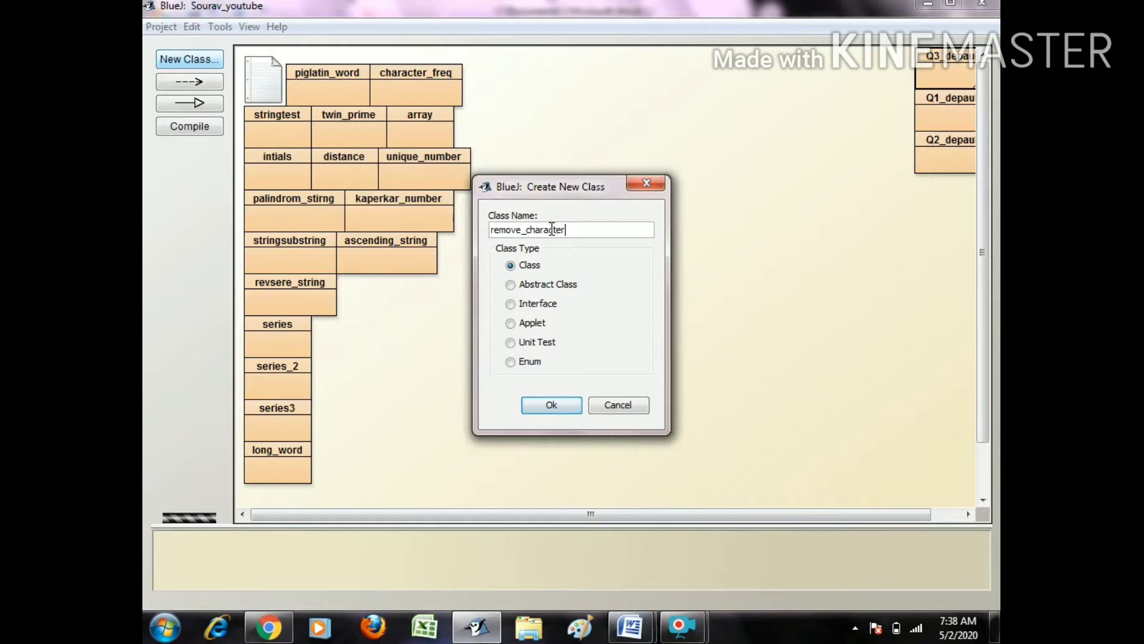
left_click(551, 405)
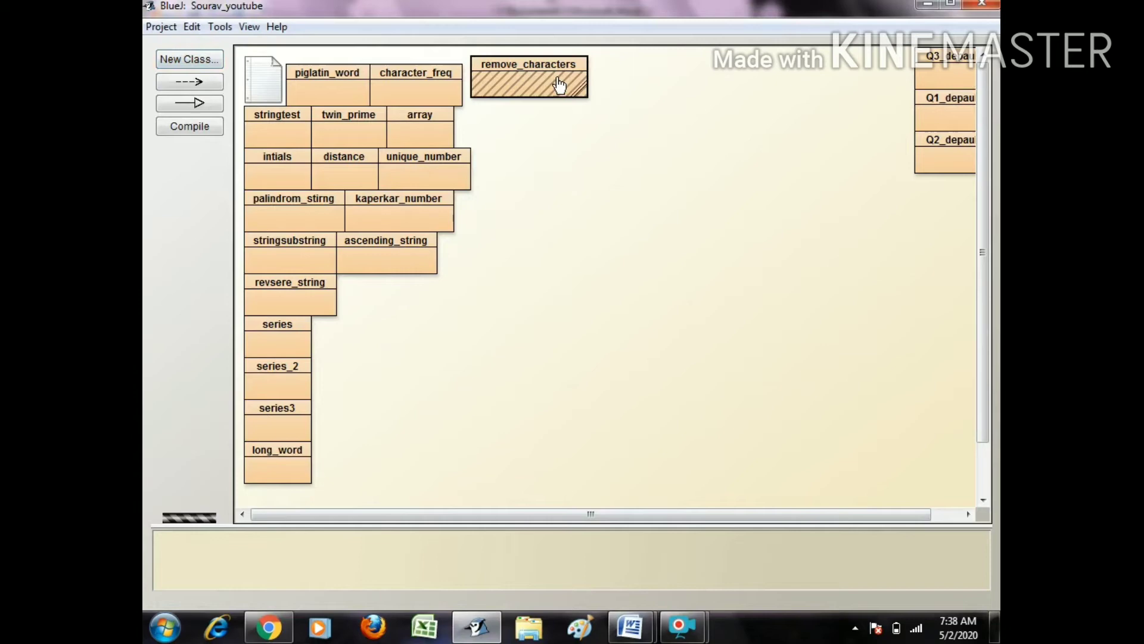
double_click(528, 77)
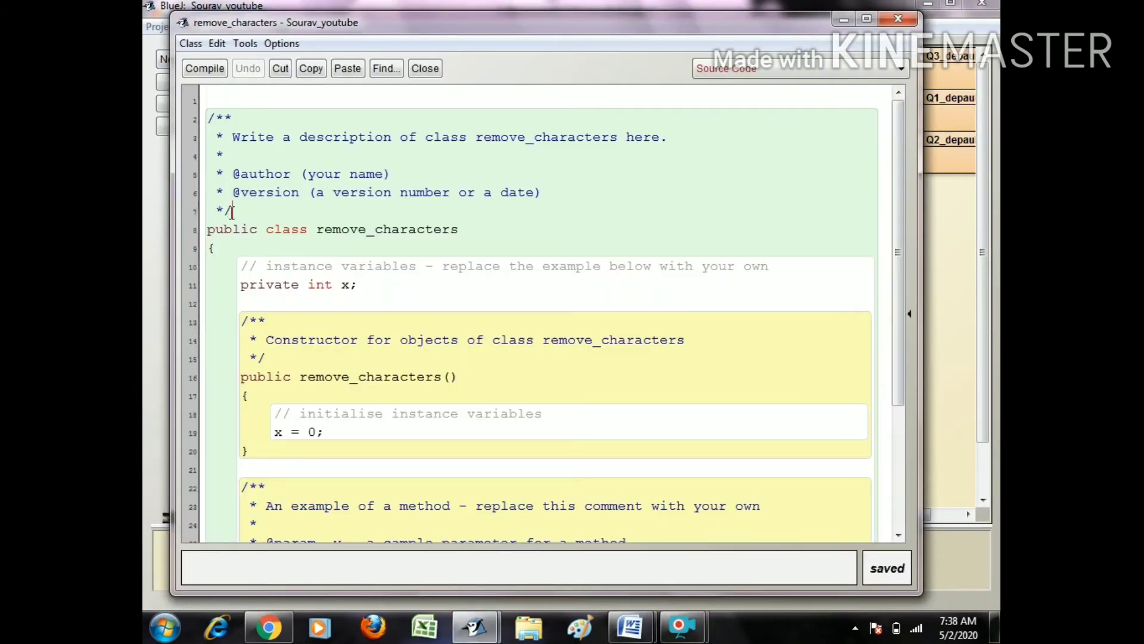
Replace the template with the line import java.util.*;
type("import java.")
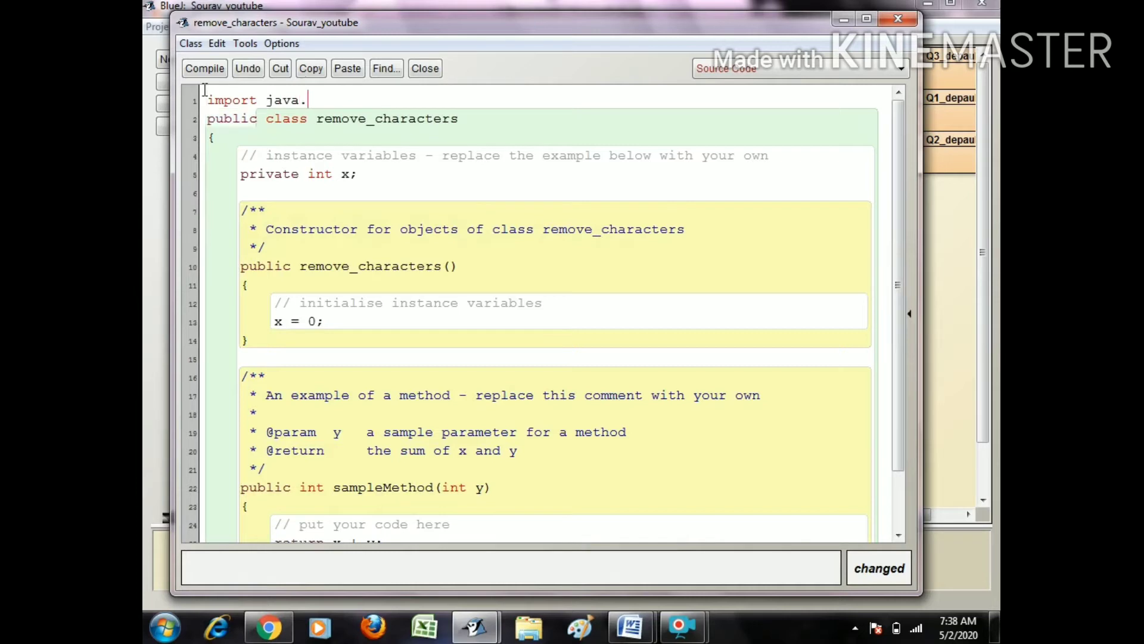
type("util.")
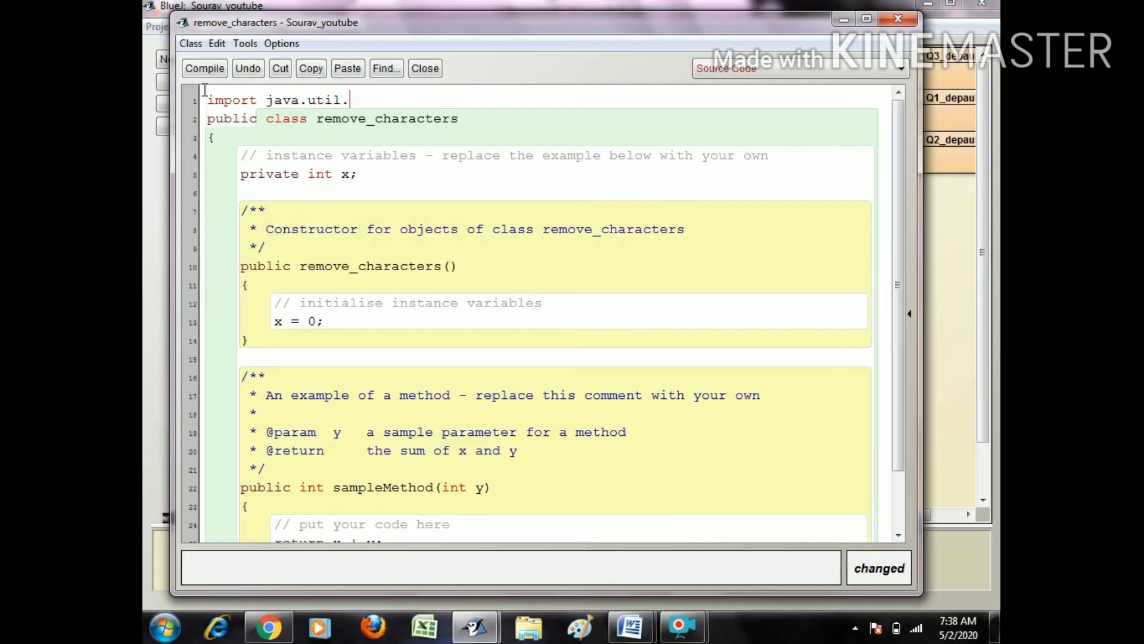
type("*;")
left_click(547, 155)
type("publ")
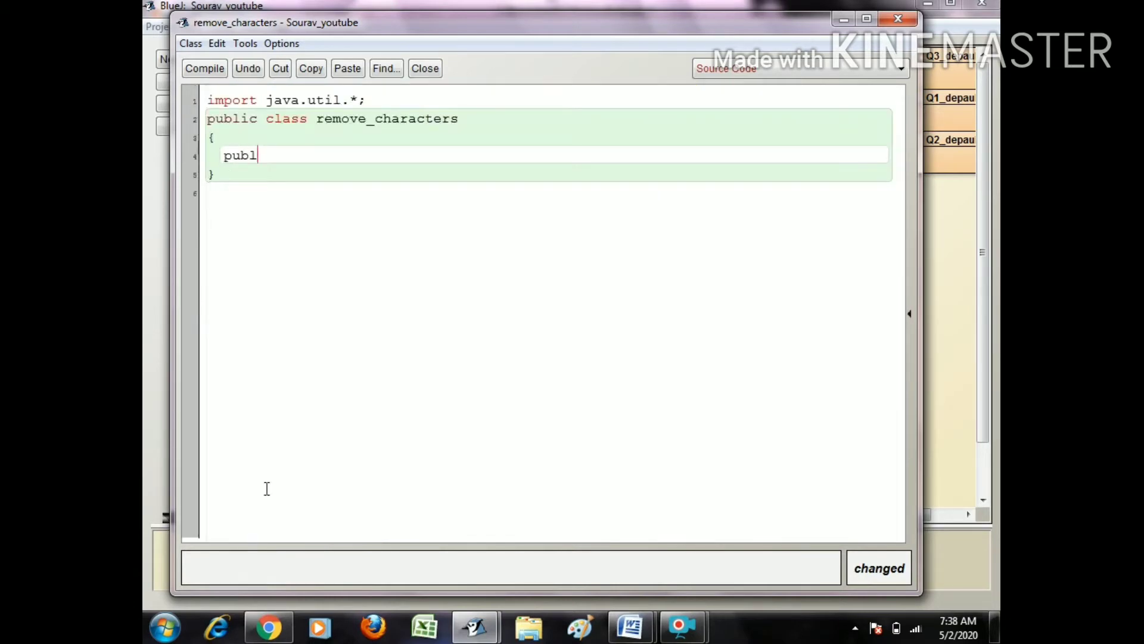
Write public static void main(String args[]) with braces and begin a Scanner declaration
type("ic stra")
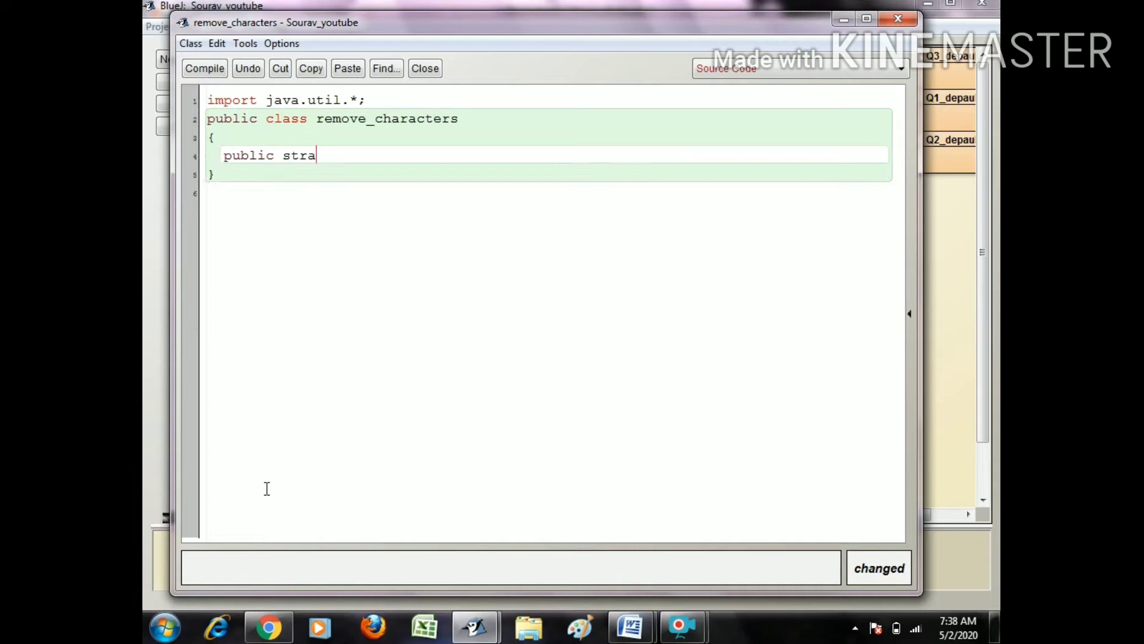
key("BackSpace")
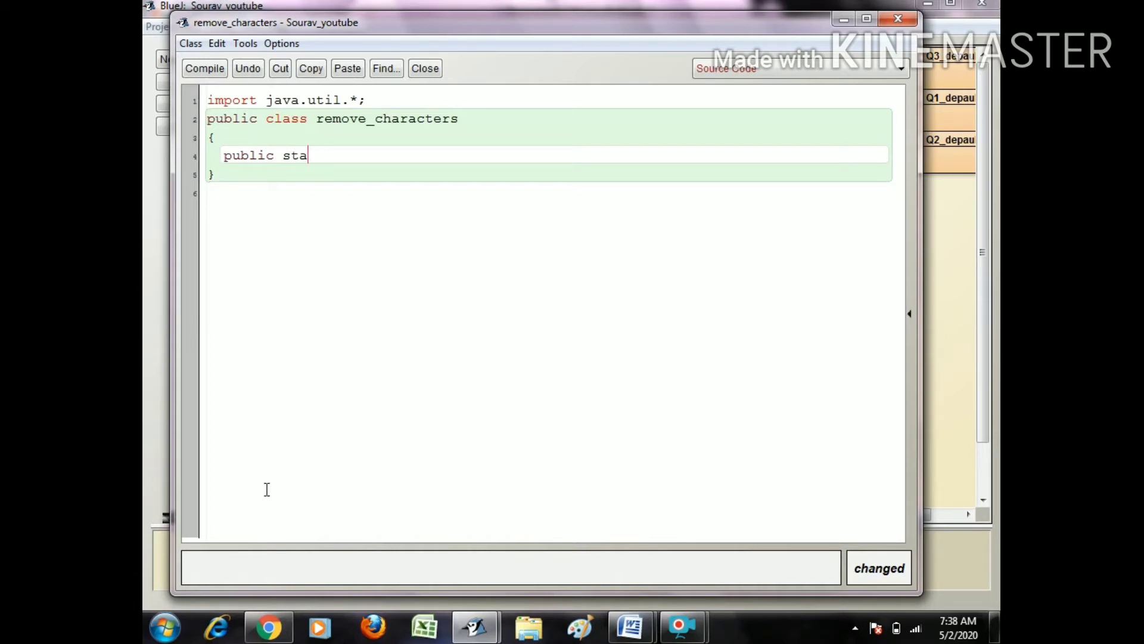
type("tic void")
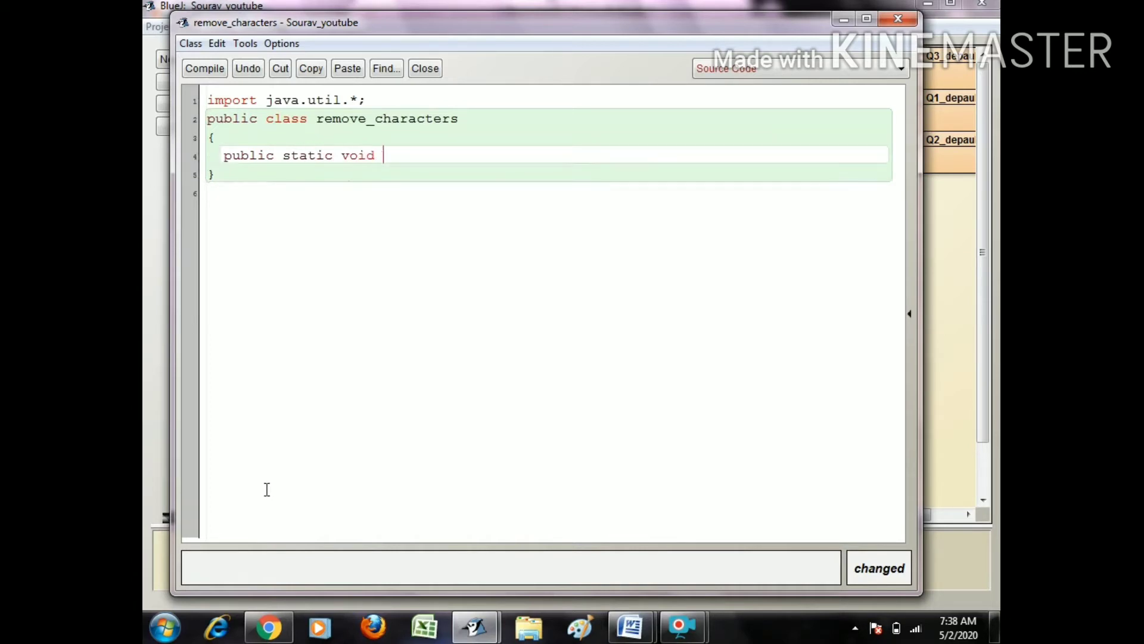
type("main(Str")
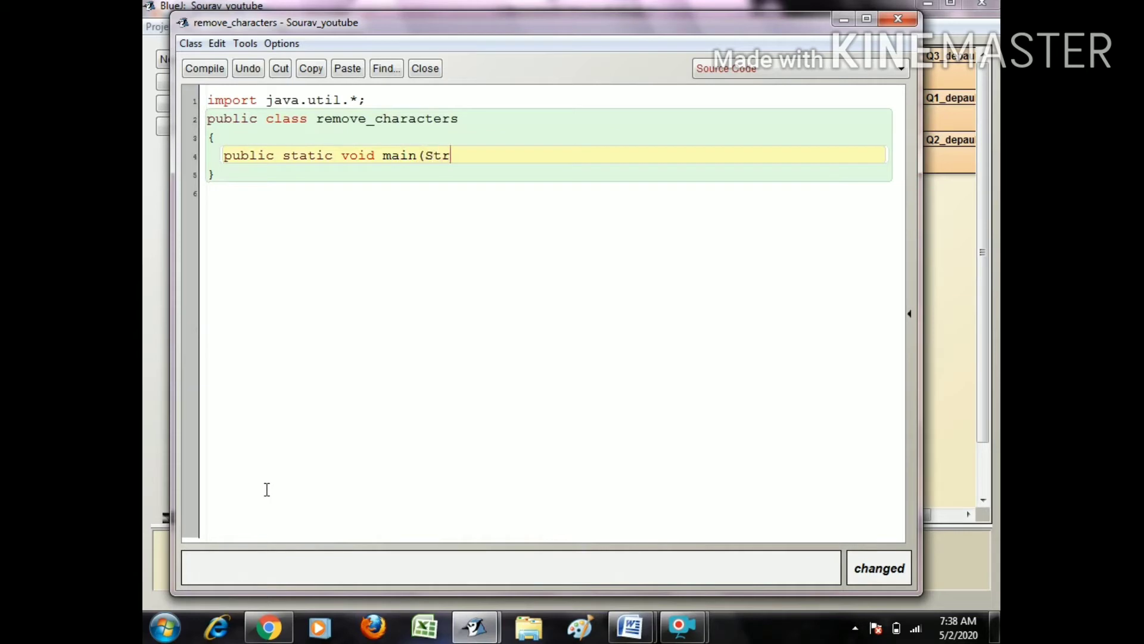
type("ing at")
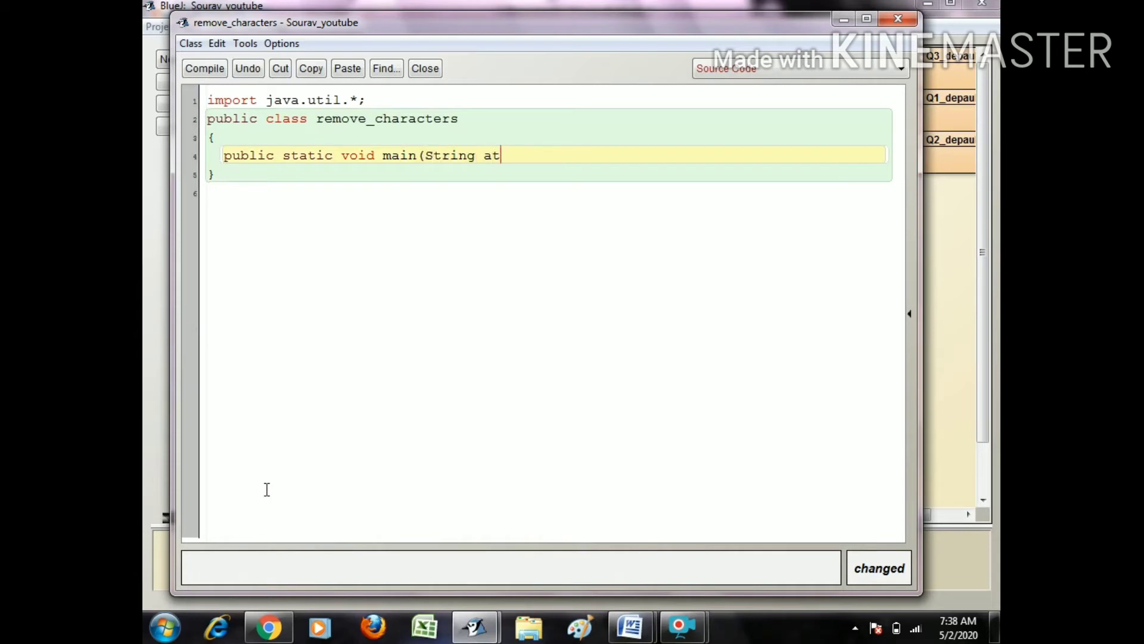
type("gs[])")
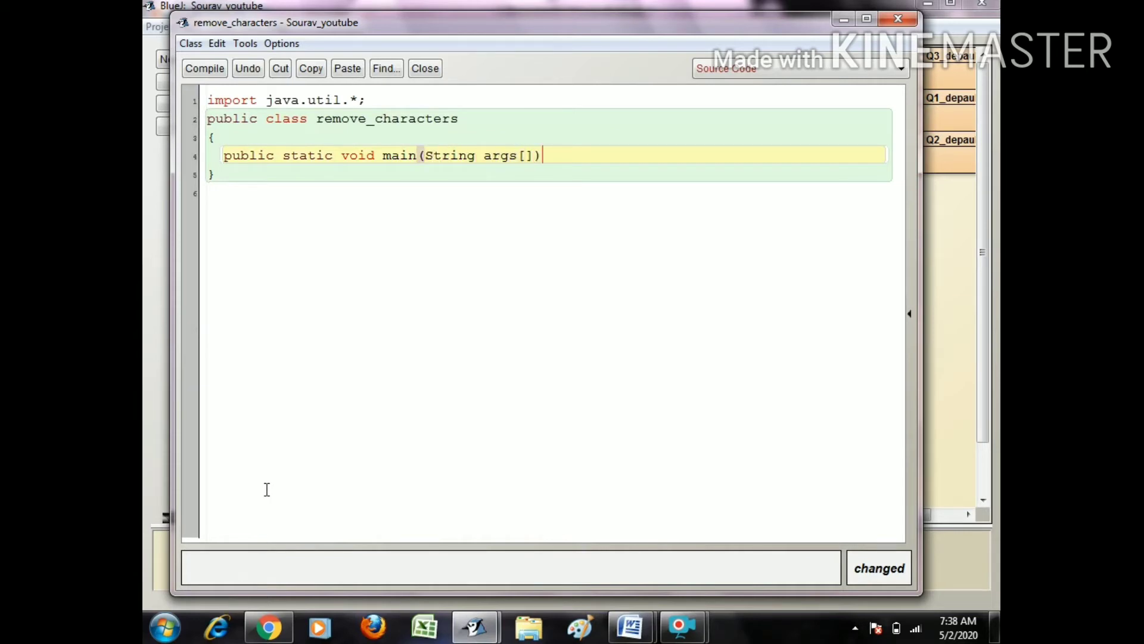
type("{")
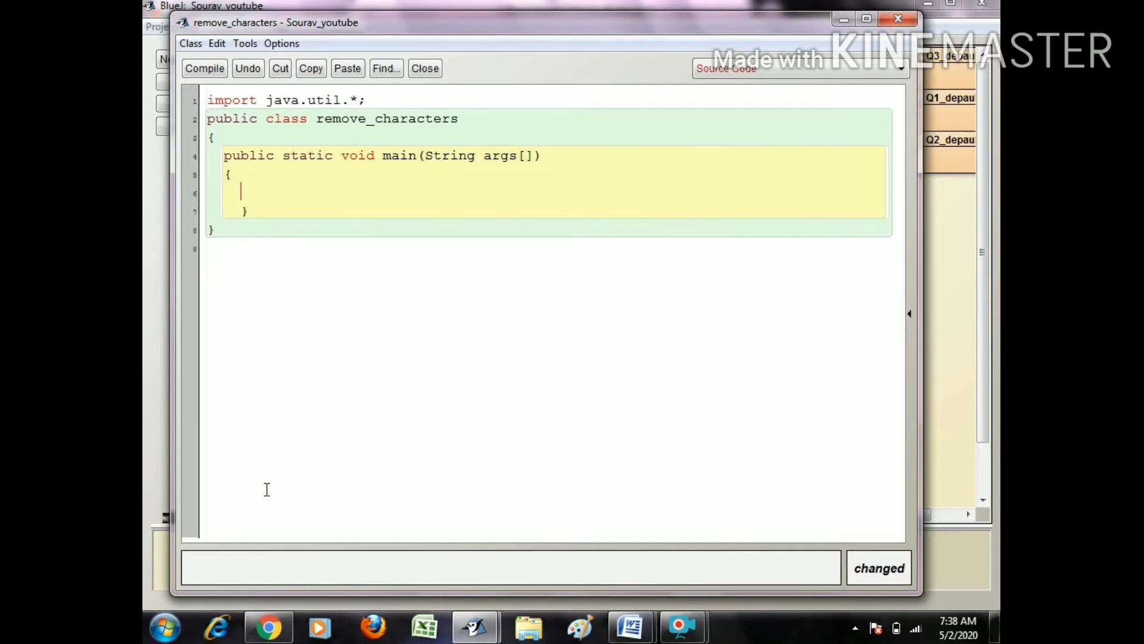
type("Scanner s")
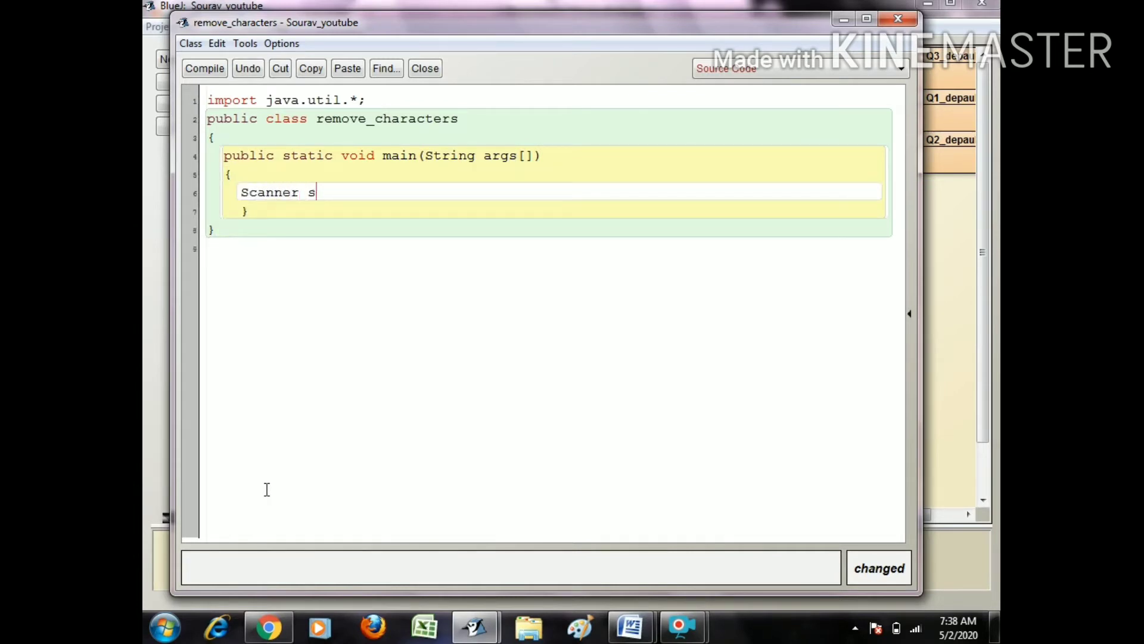
Complete the declaration Scanner sc=new Scanner(System.in);
type("c")
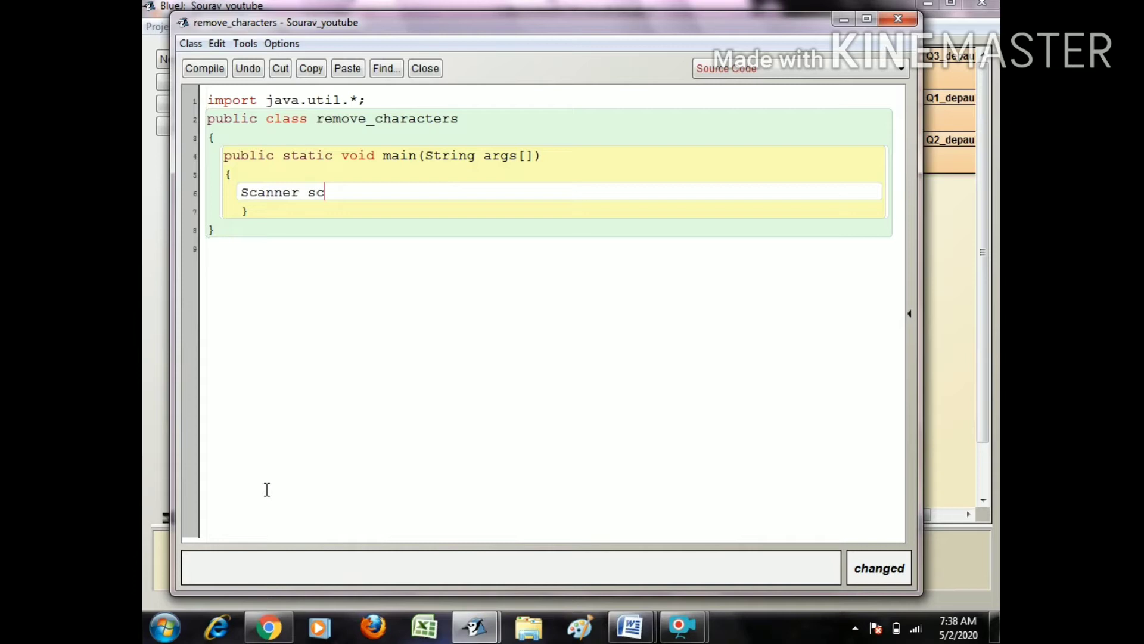
type("=n")
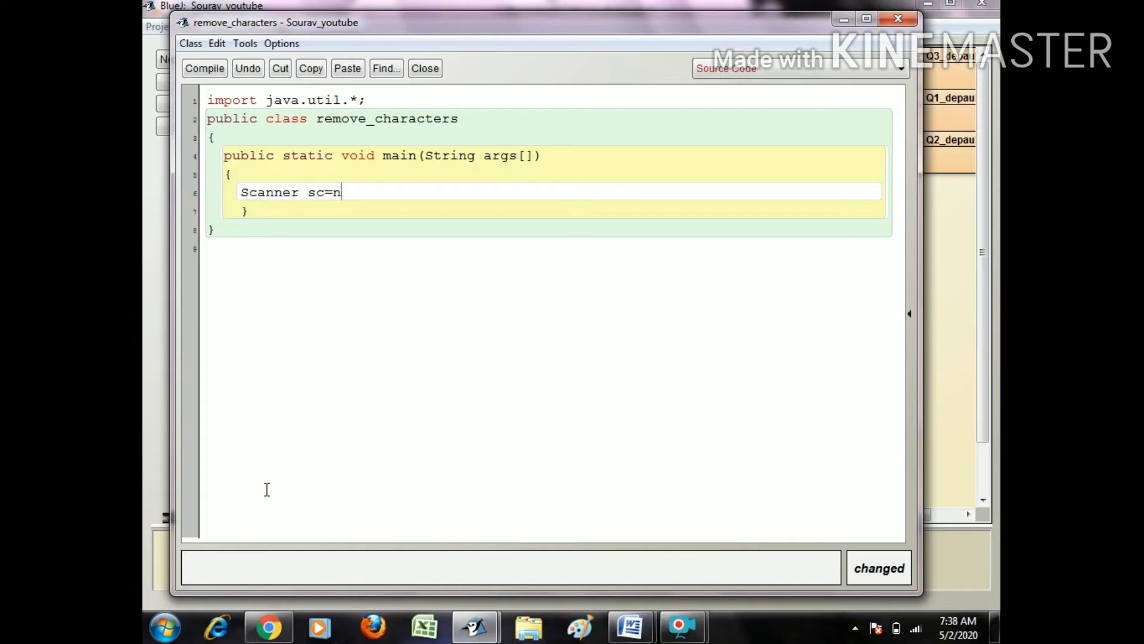
type("ew Sca")
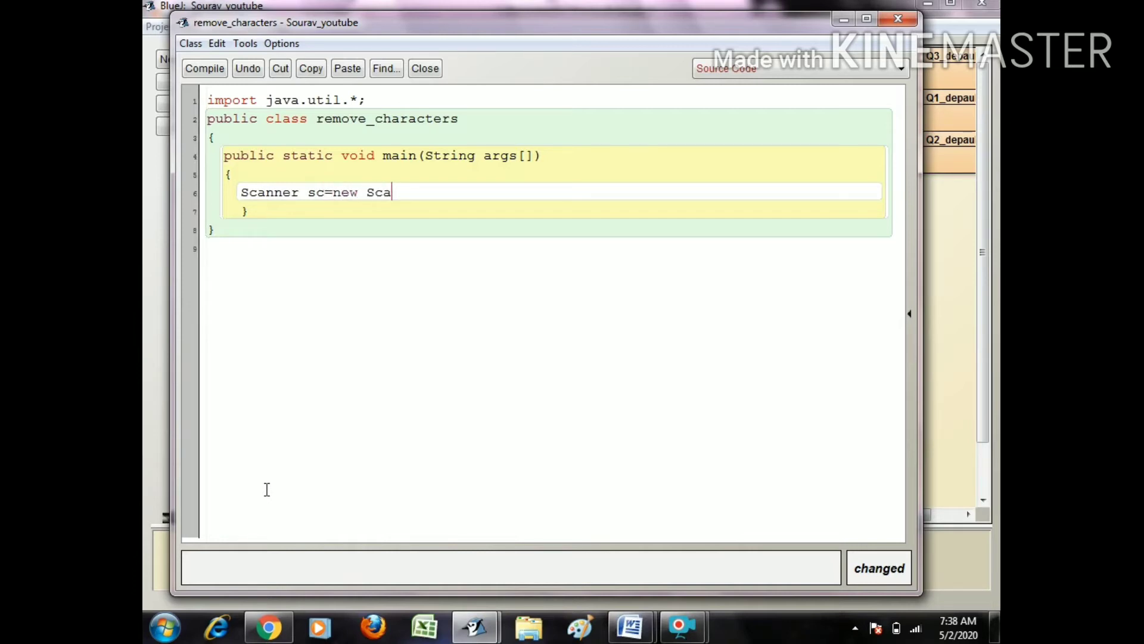
type("nner (Y")
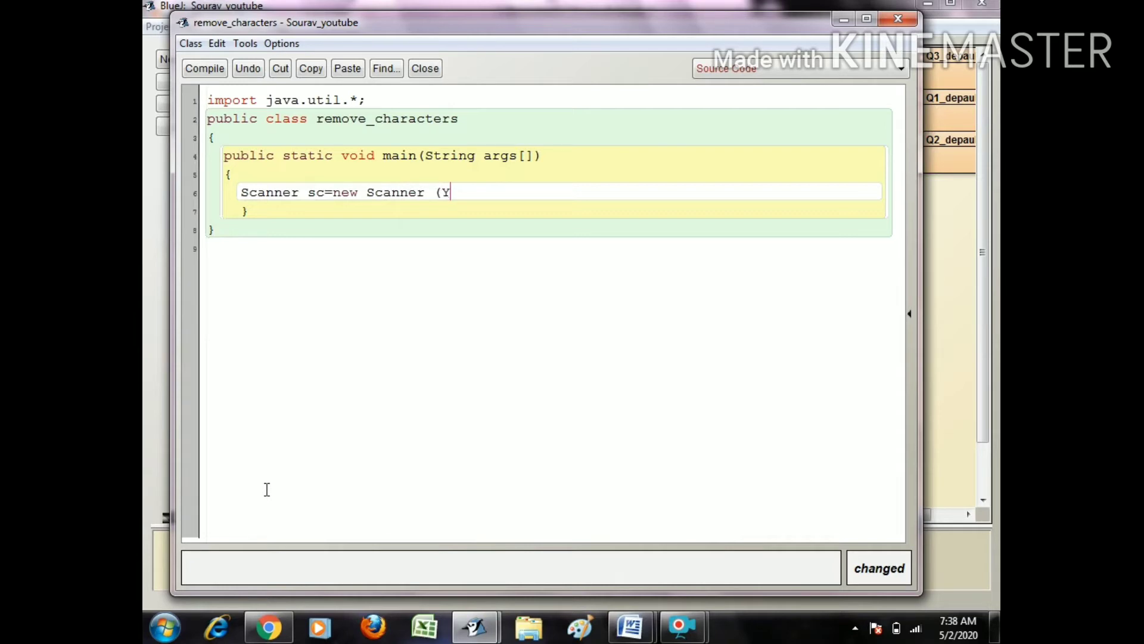
type("System")
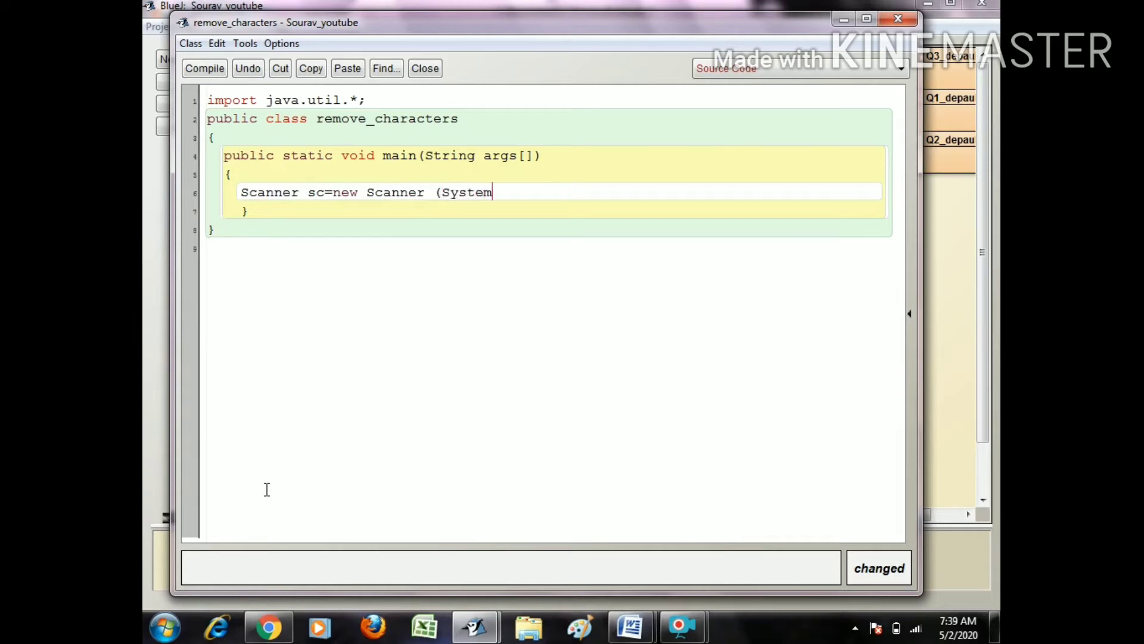
type(".in);")
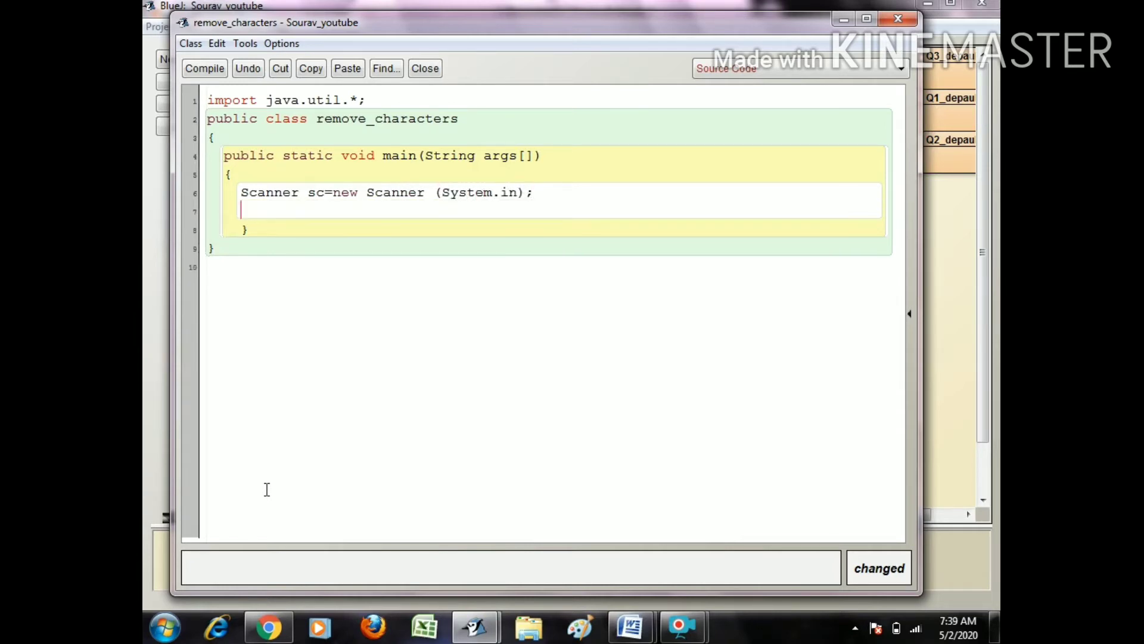
Declare String input, store="";
type("Str")
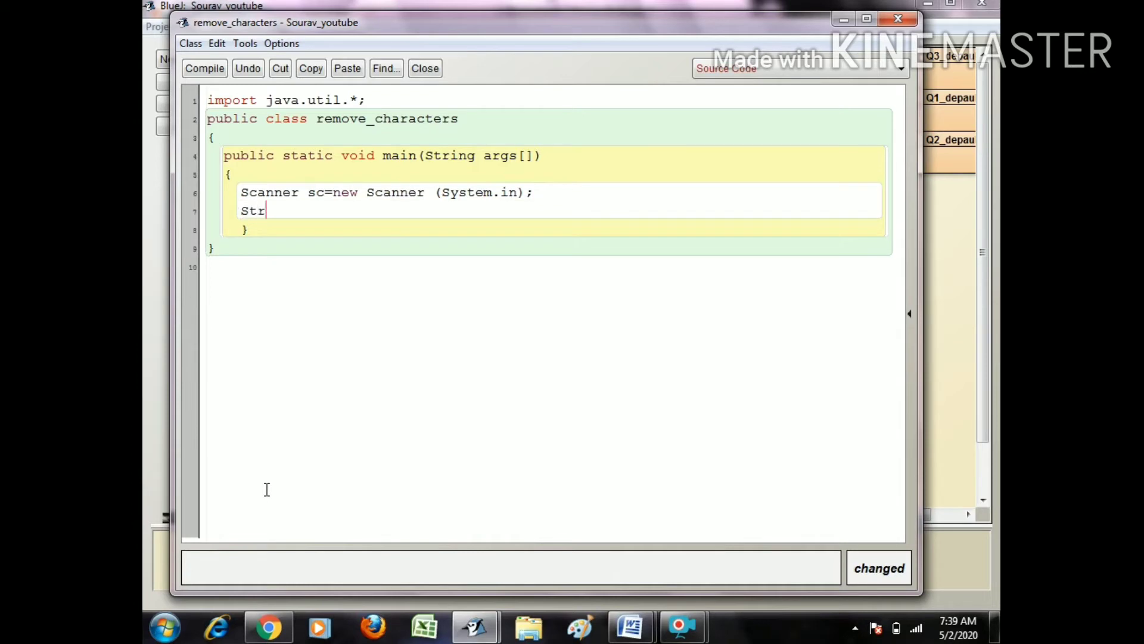
type("ing inp")
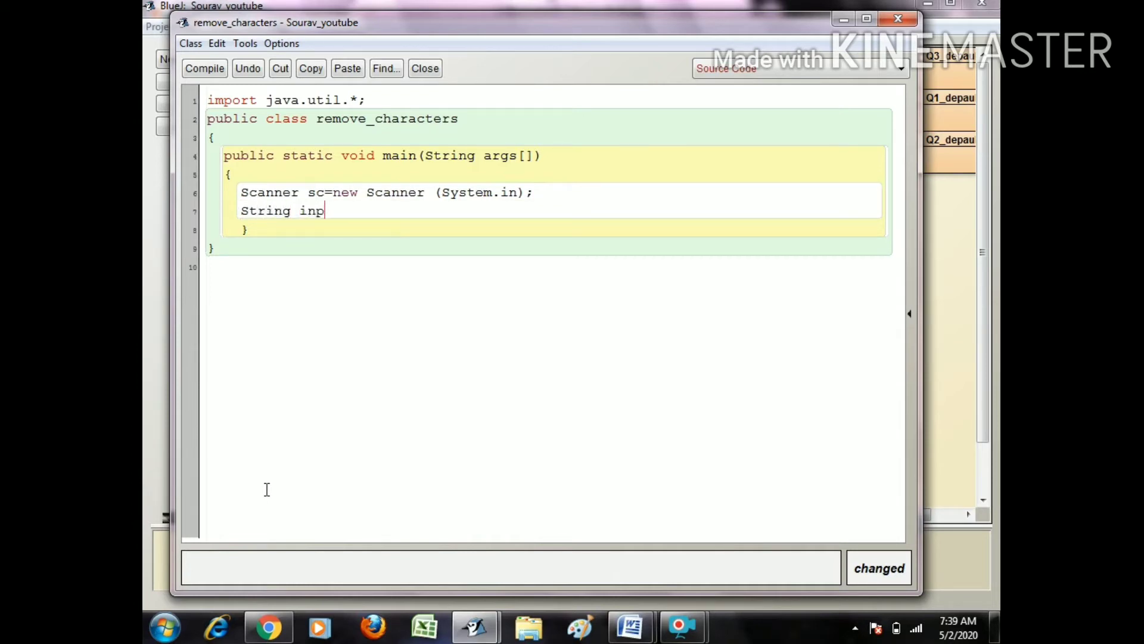
type("ut,")
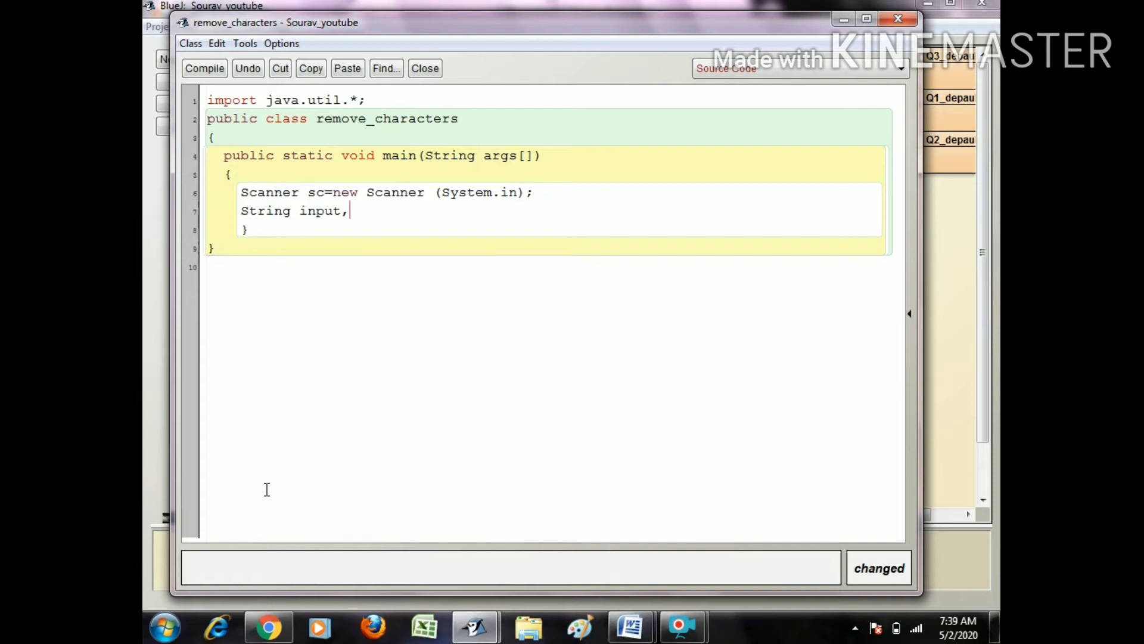
type("store")
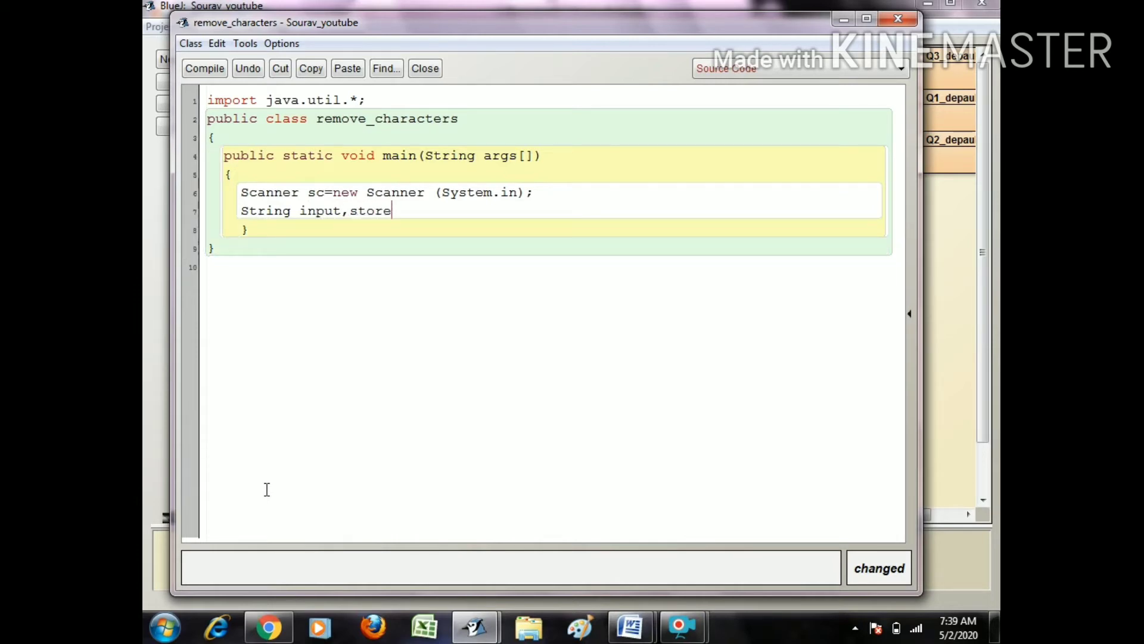
type("=\"\";")
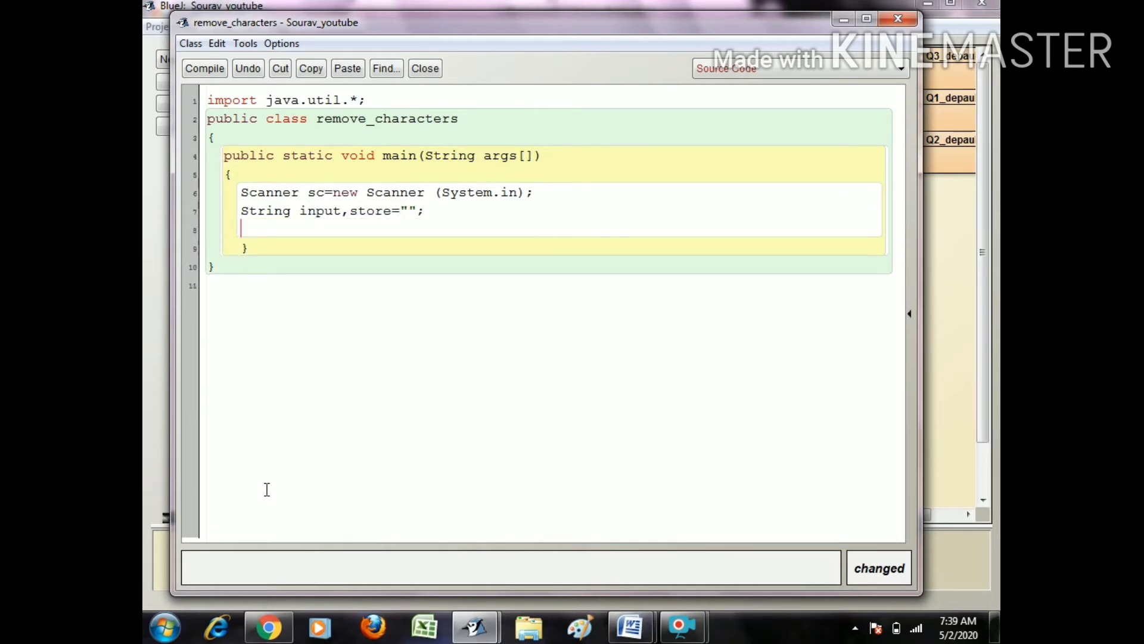
Declare int len, count=0;
type("int len,")
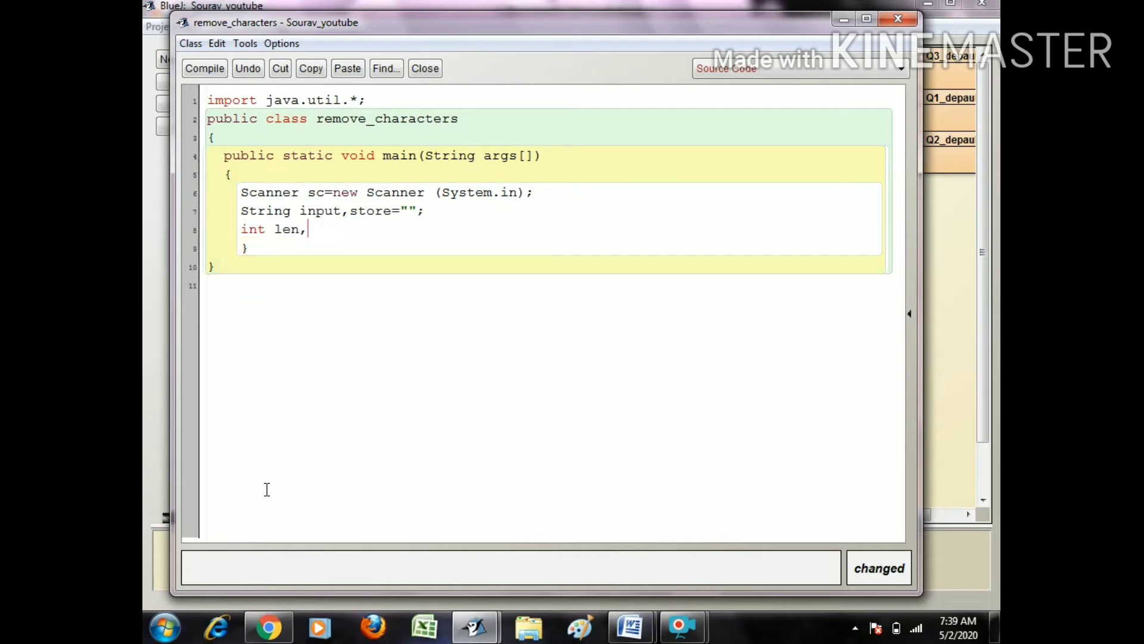
type("sount")
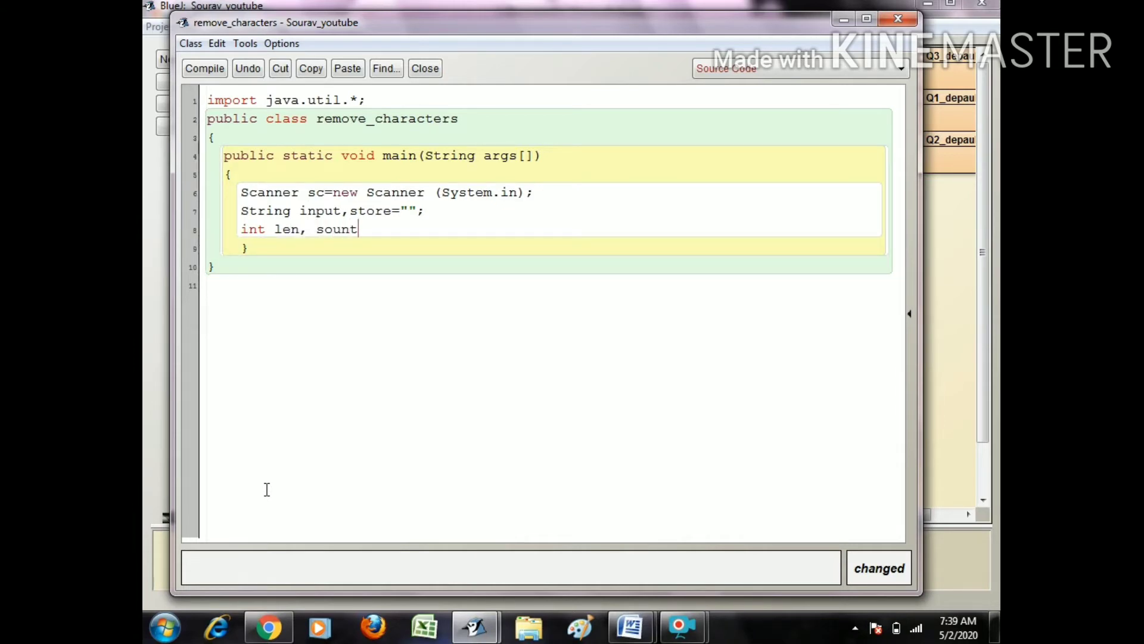
type("scpo")
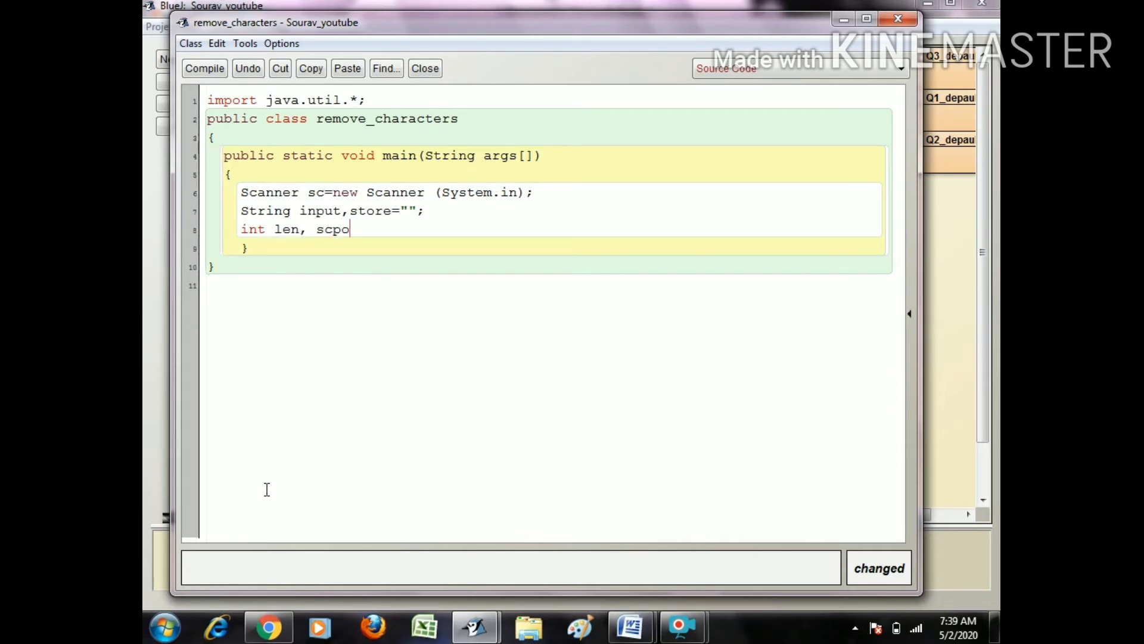
key("Backspace")
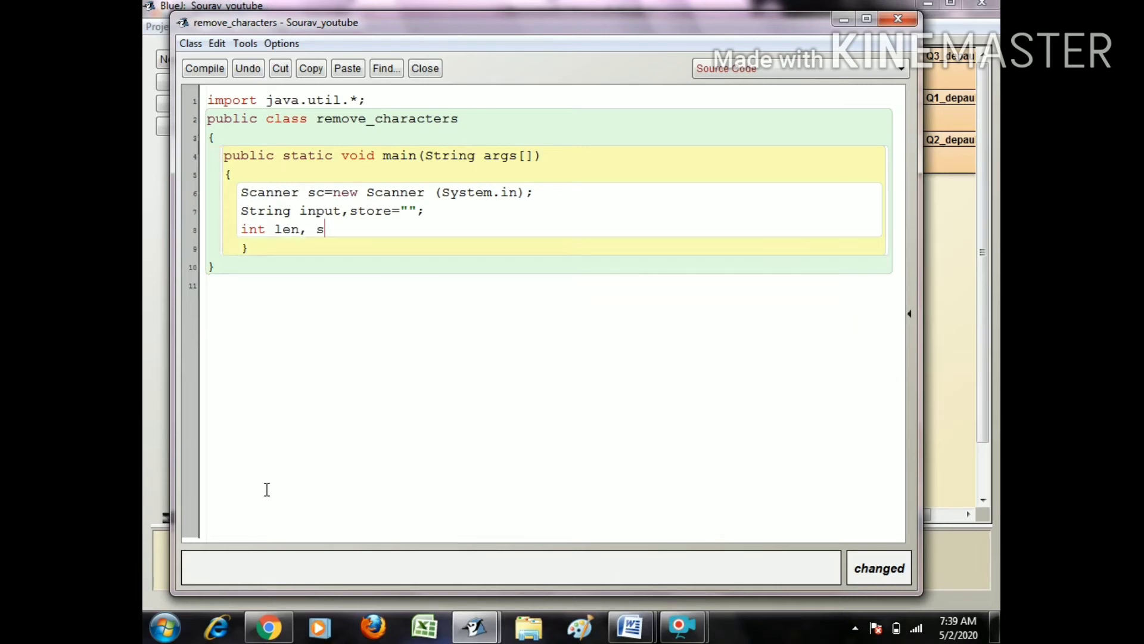
type("ount=0;")
type("char ch;")
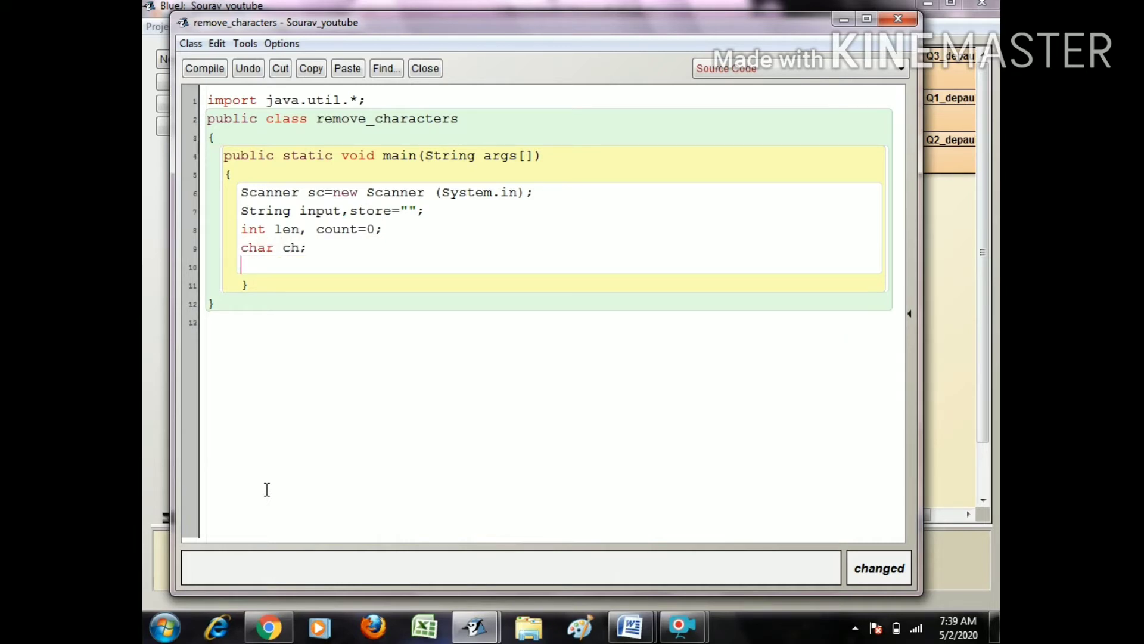
Write System.out.println("Enter a String or Sentence"); after the declarations
type("Y")
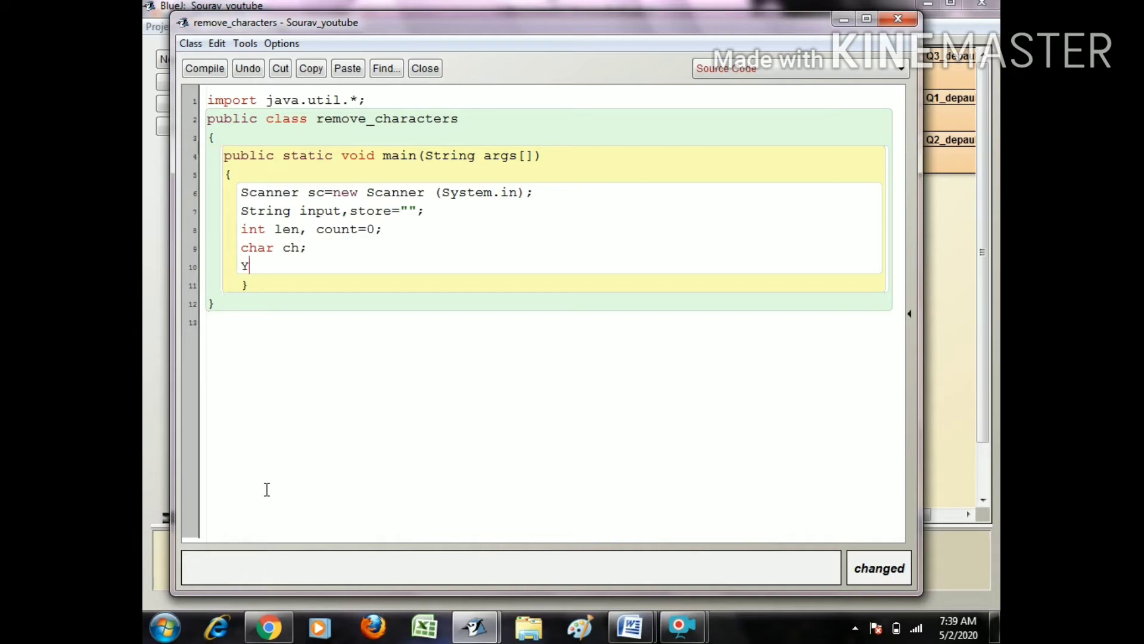
type("Syste")
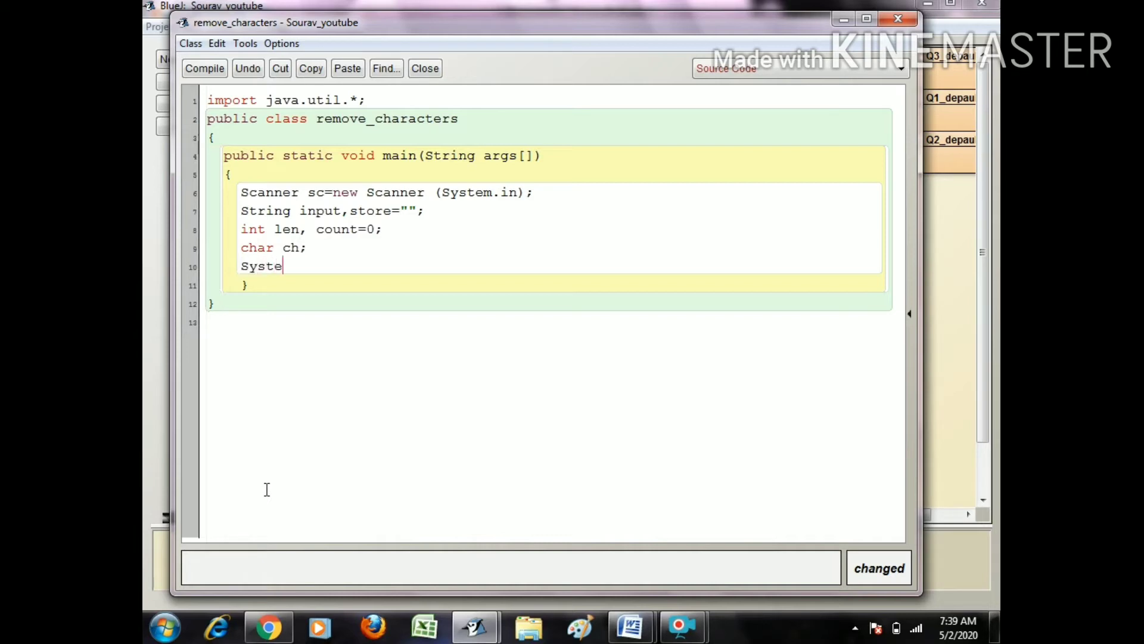
type("m.out.println(")
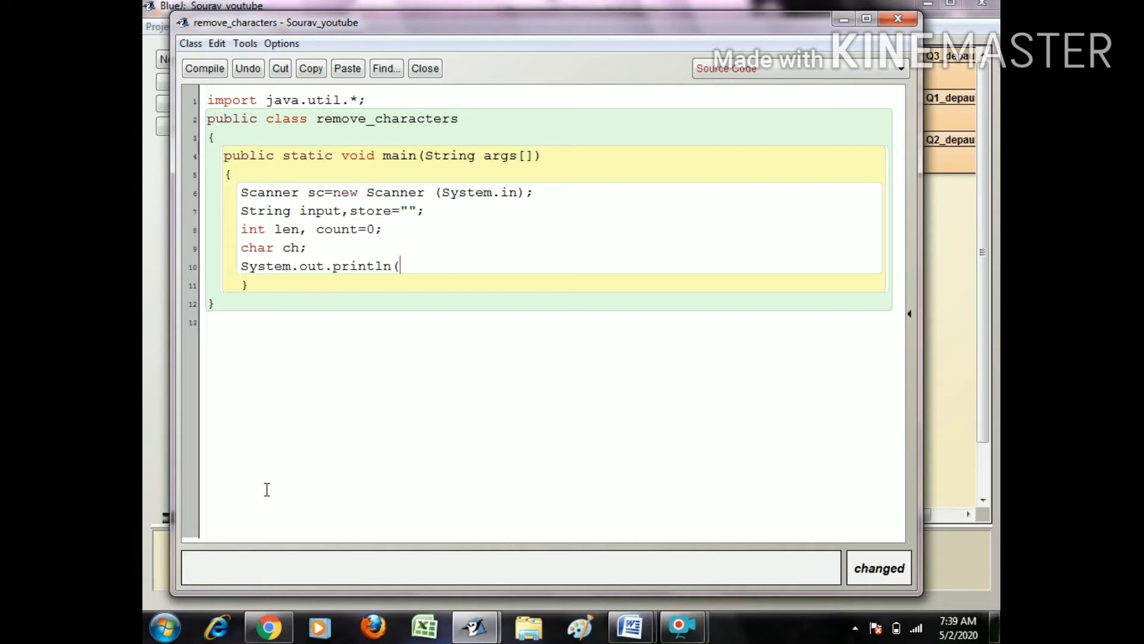
type("\"Ente")
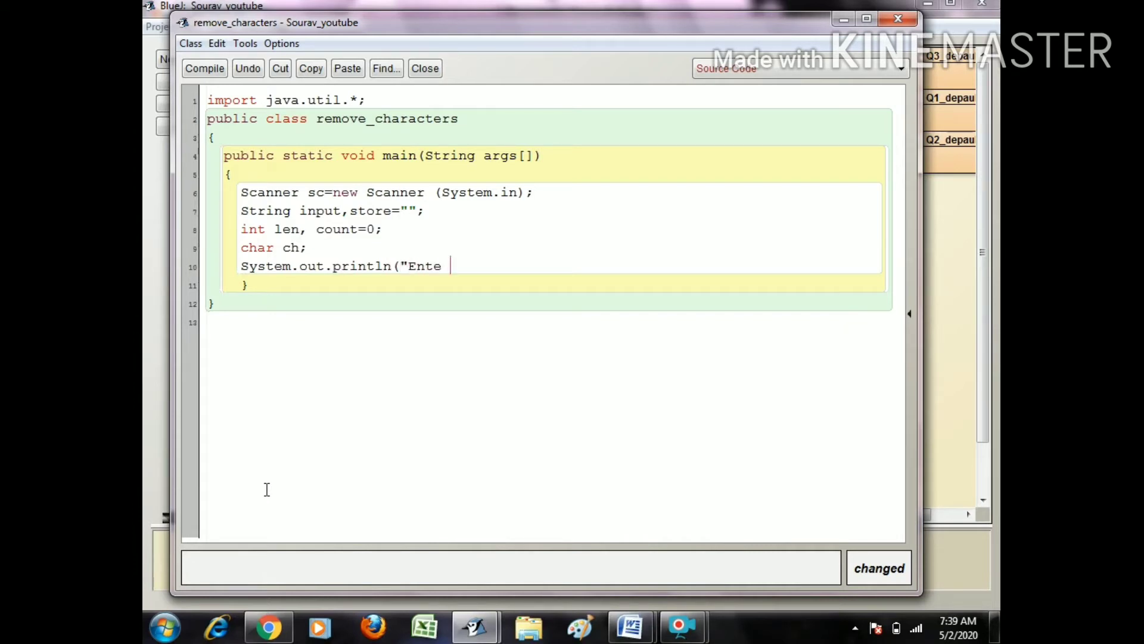
type("t")
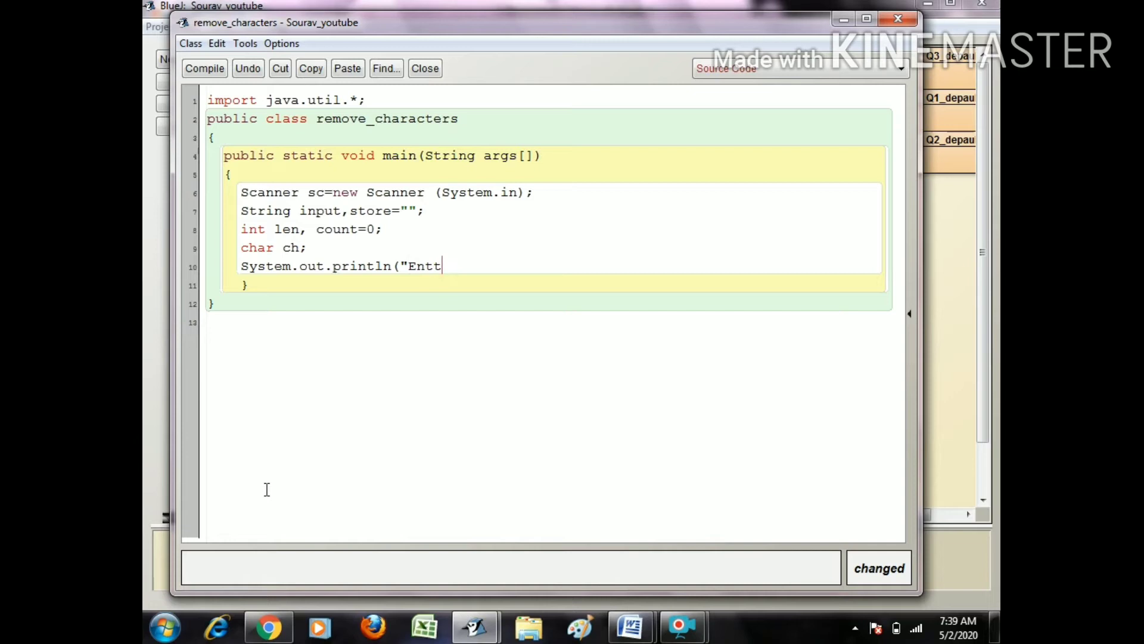
key("Backspace")
type("er a Str")
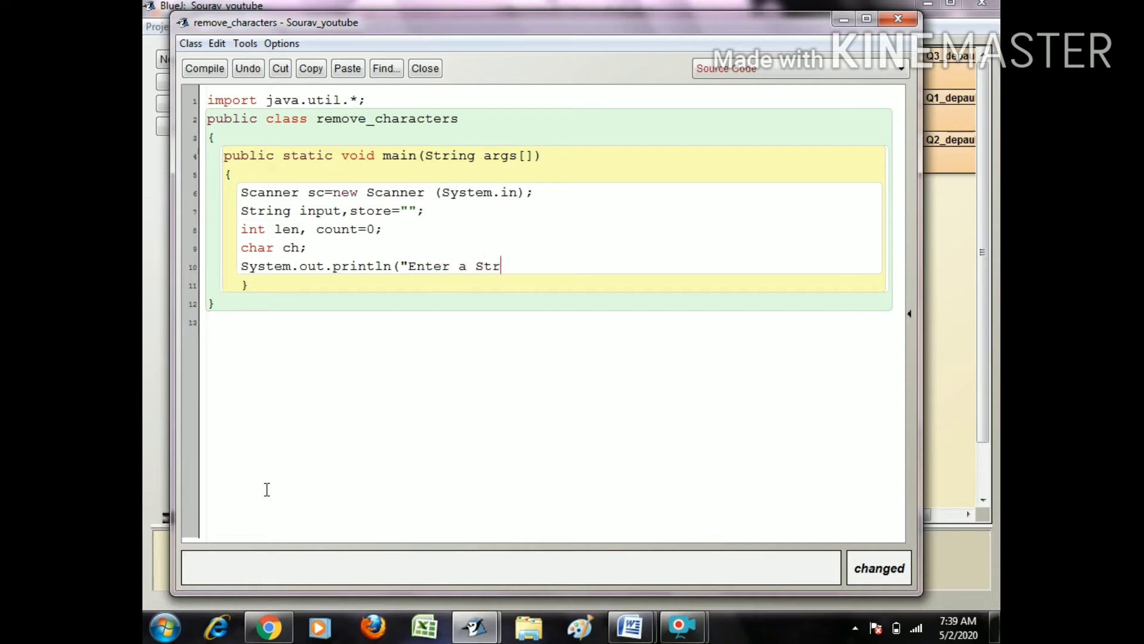
type("ing\"")
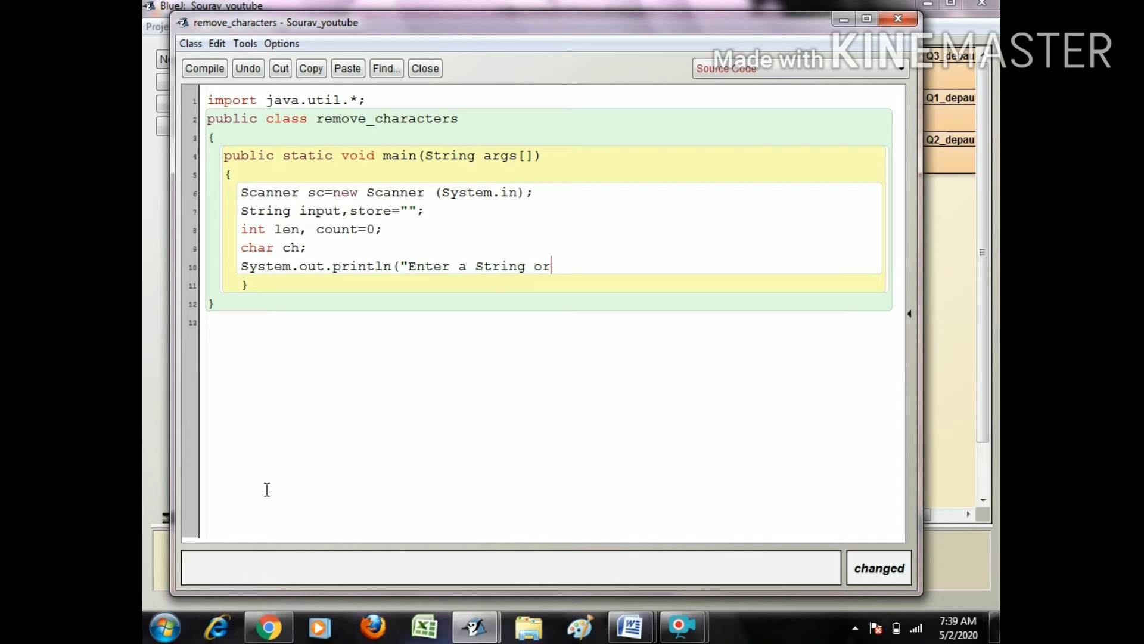
type("Sen")
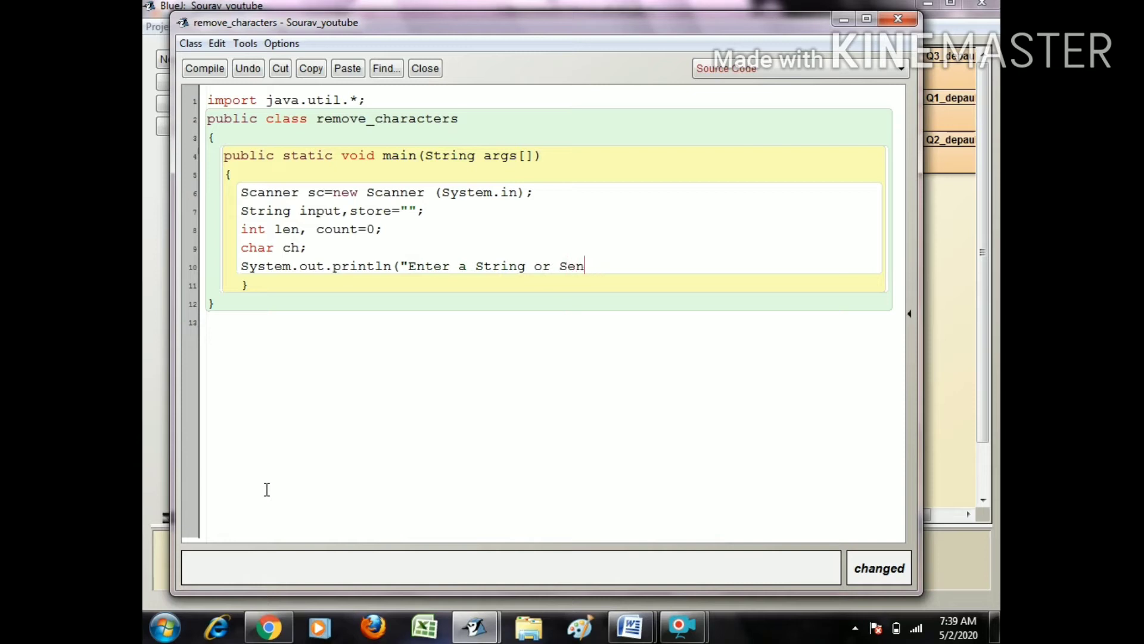
type("tence\"")
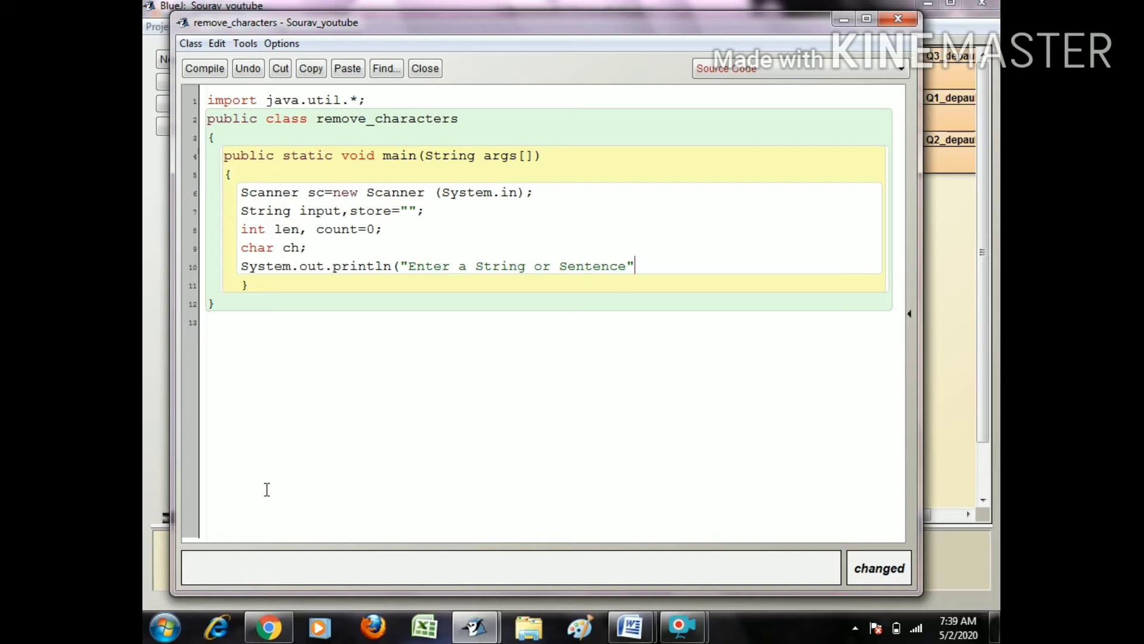
type(");")
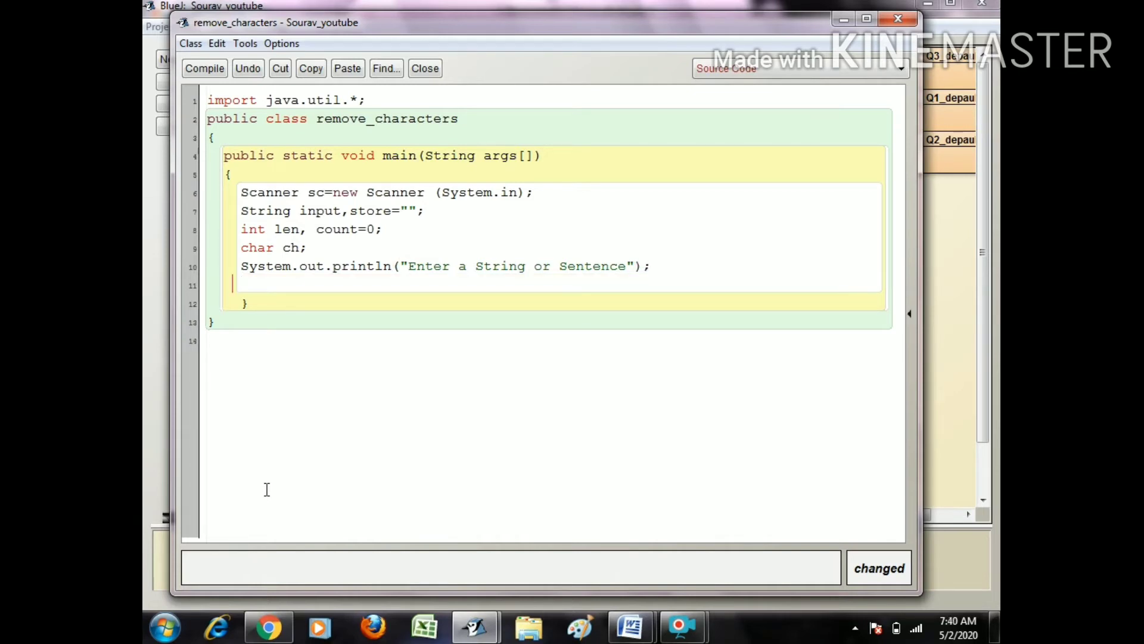
Write input=sc.nextLine().trim(); to read the trimmed line
type("input=")
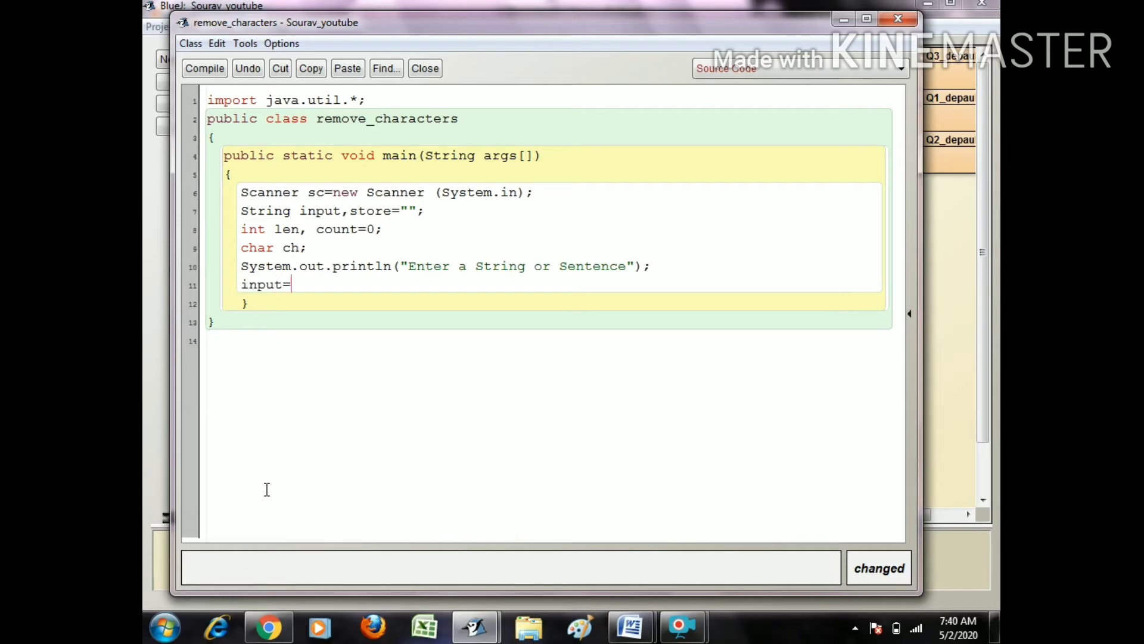
type("sc.")
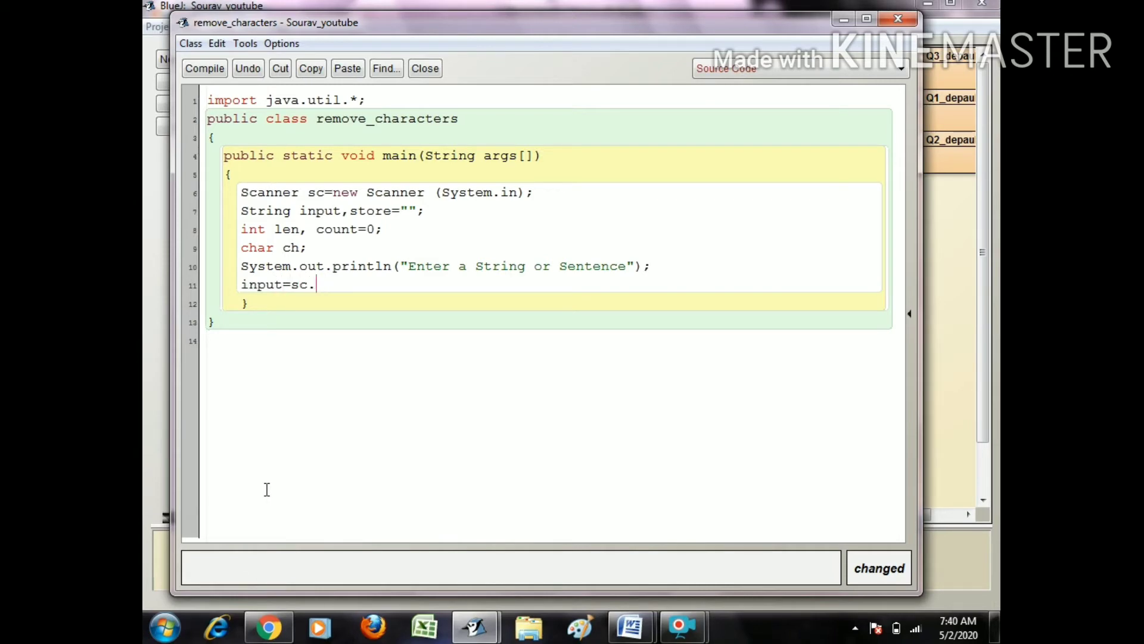
type("next")
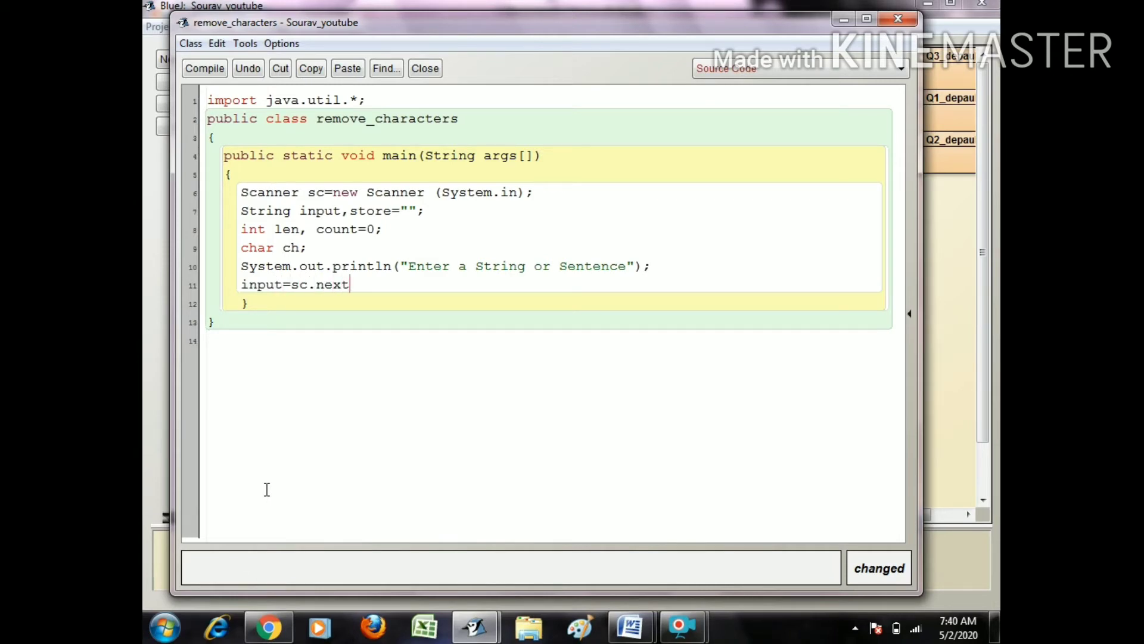
type("Line()")
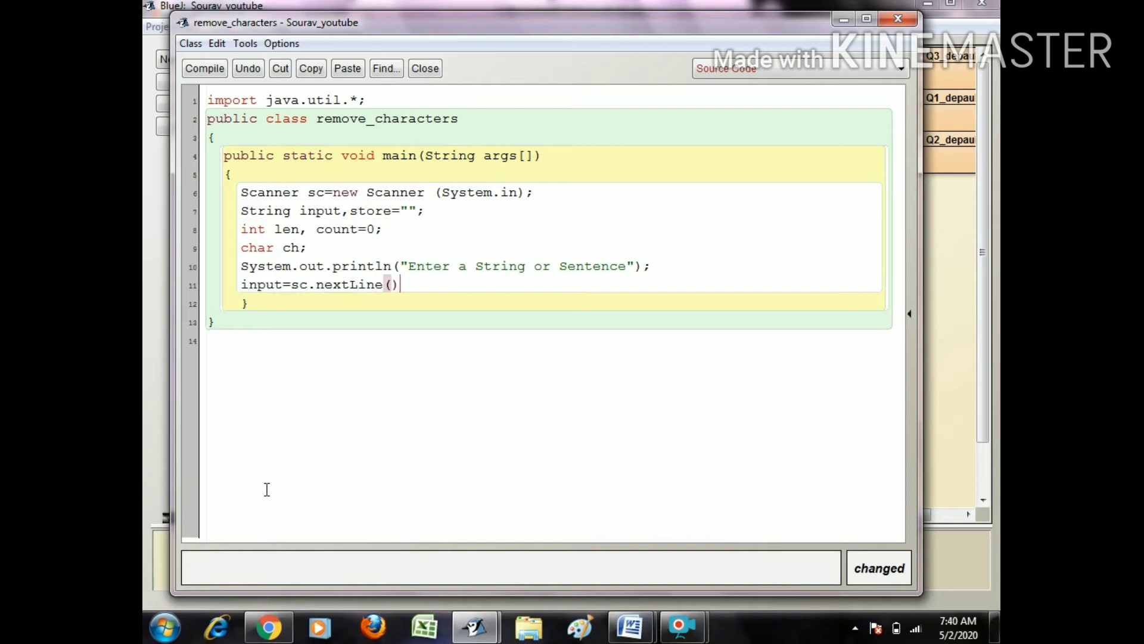
type(";")
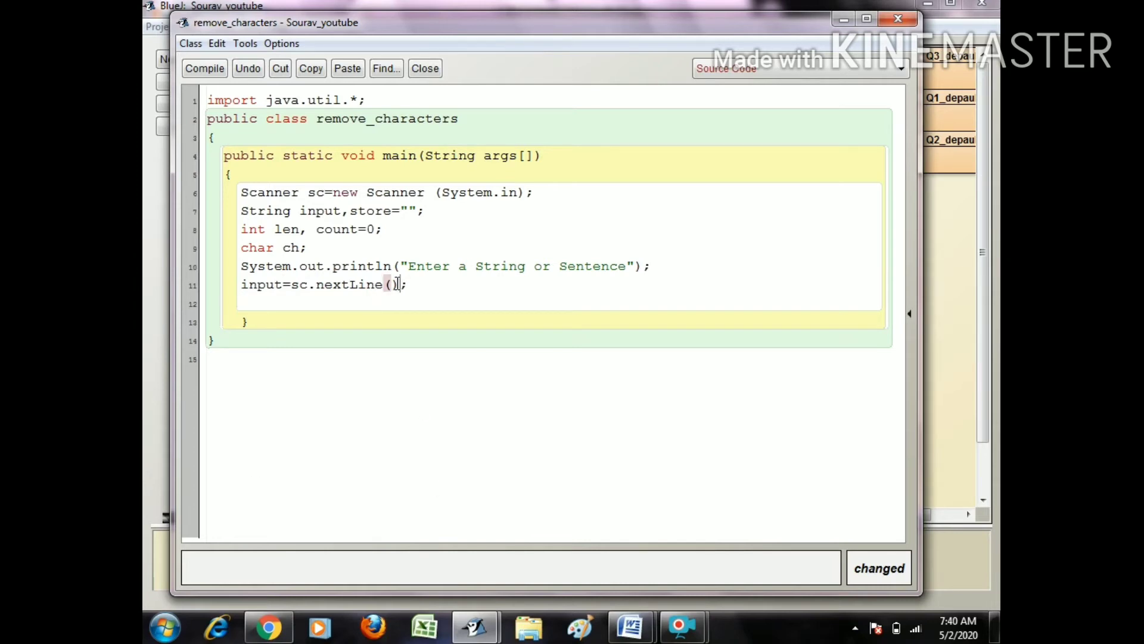
type(".ti")
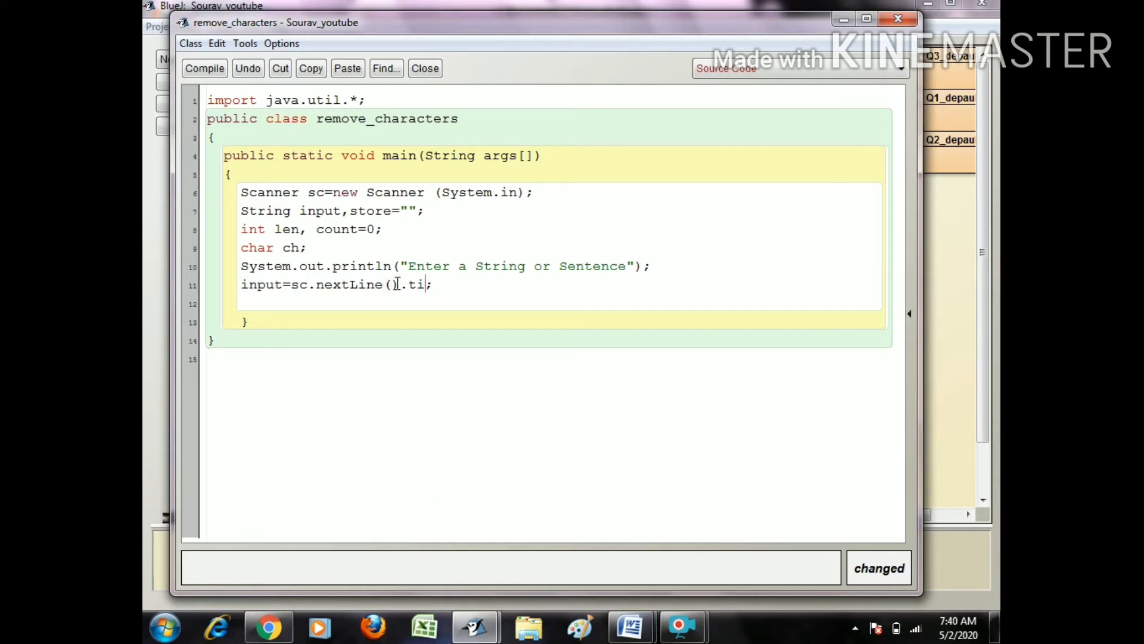
type("rim(0")
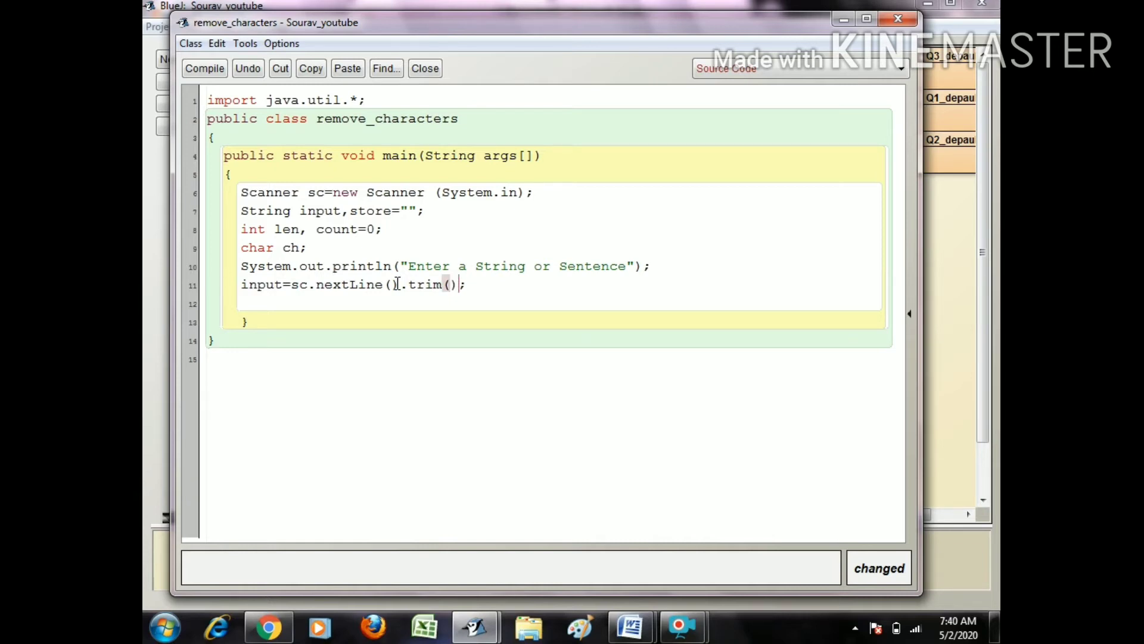
Write len=input.length(); on the next line
type("le")
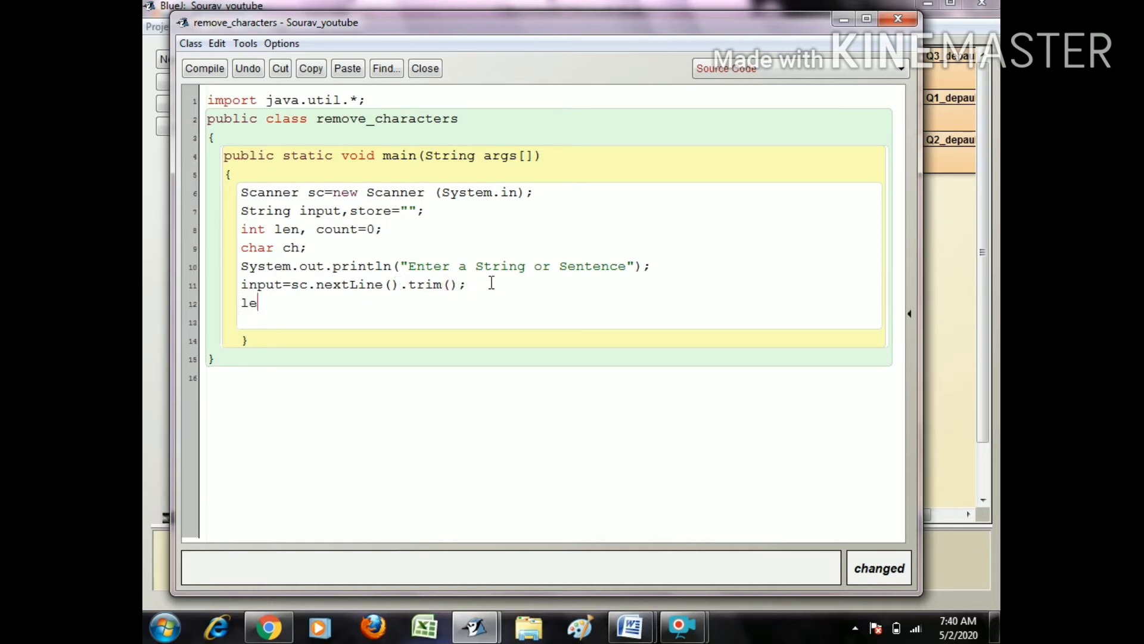
type("n=s")
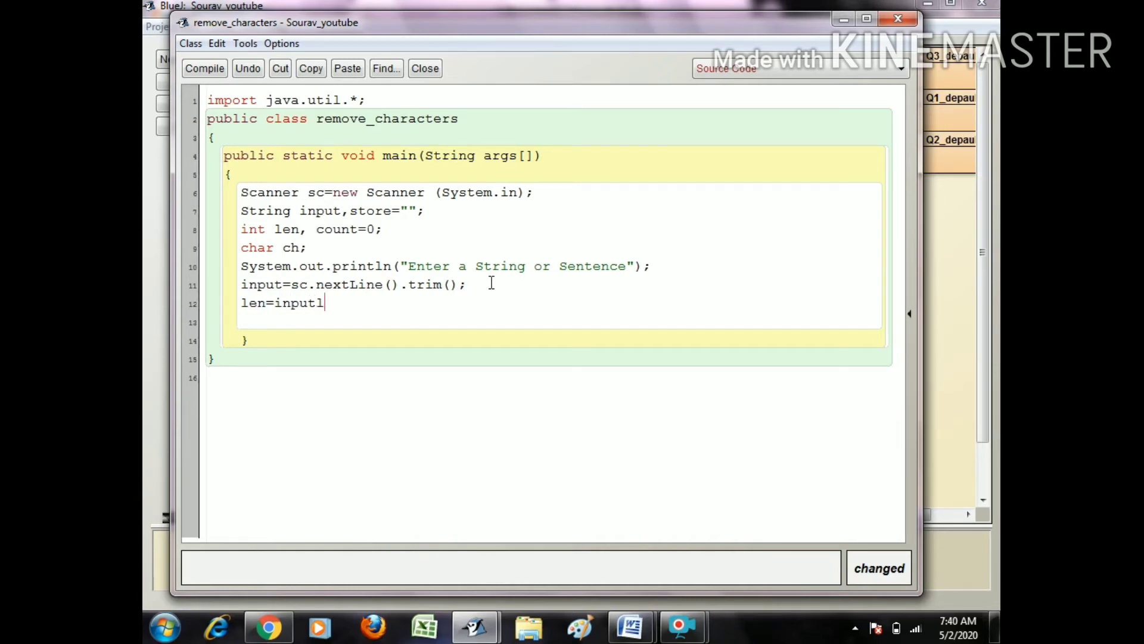
type(".length")
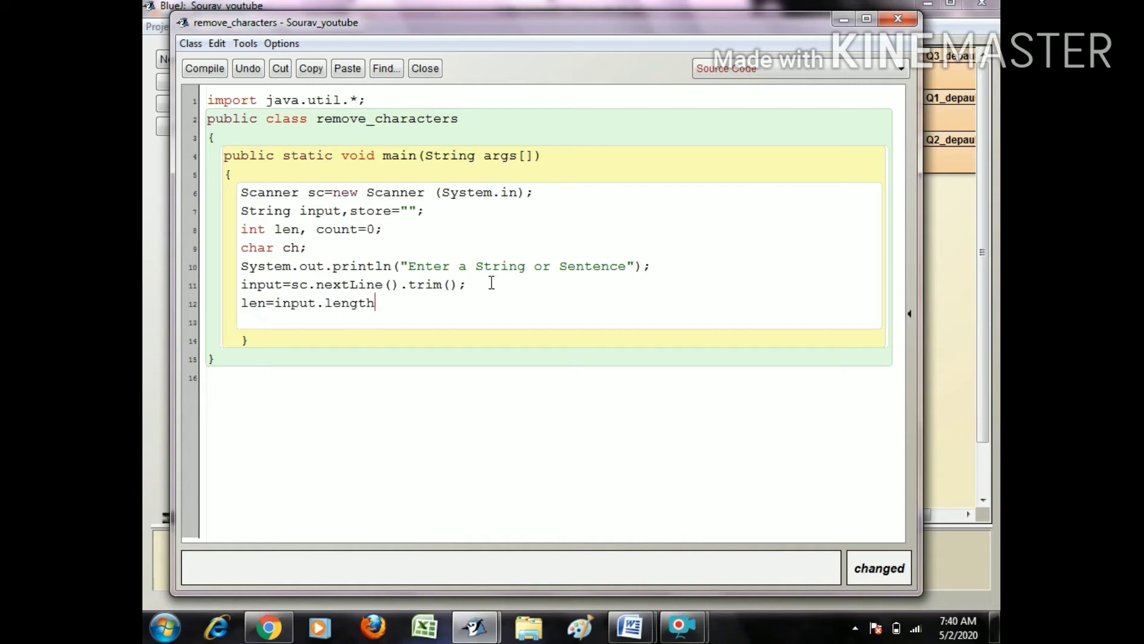
type("()")
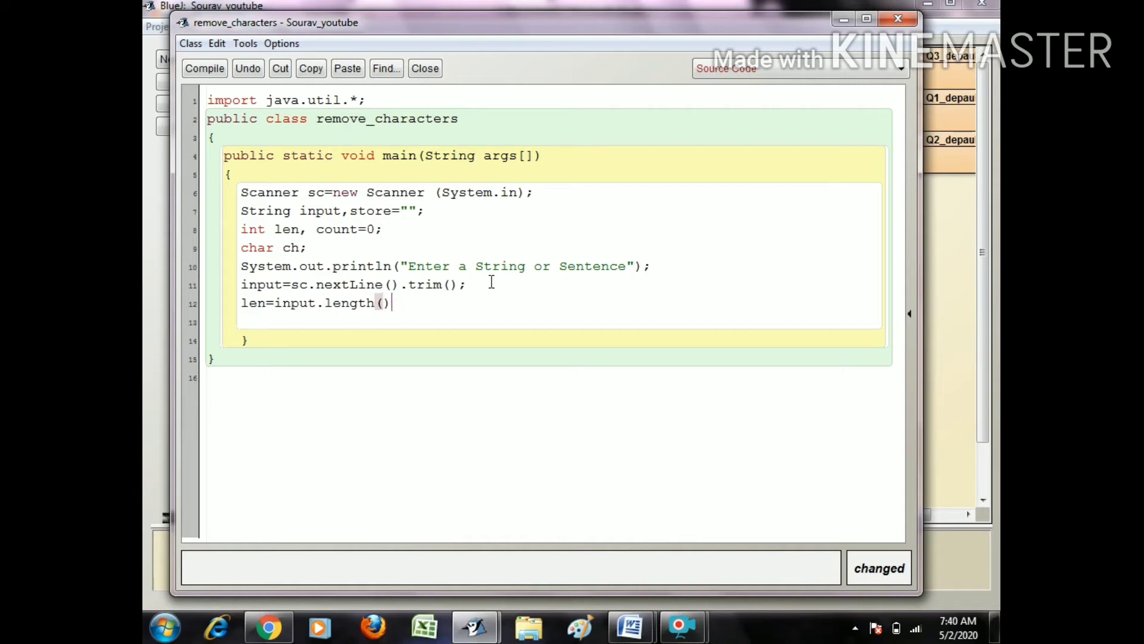
type(";")
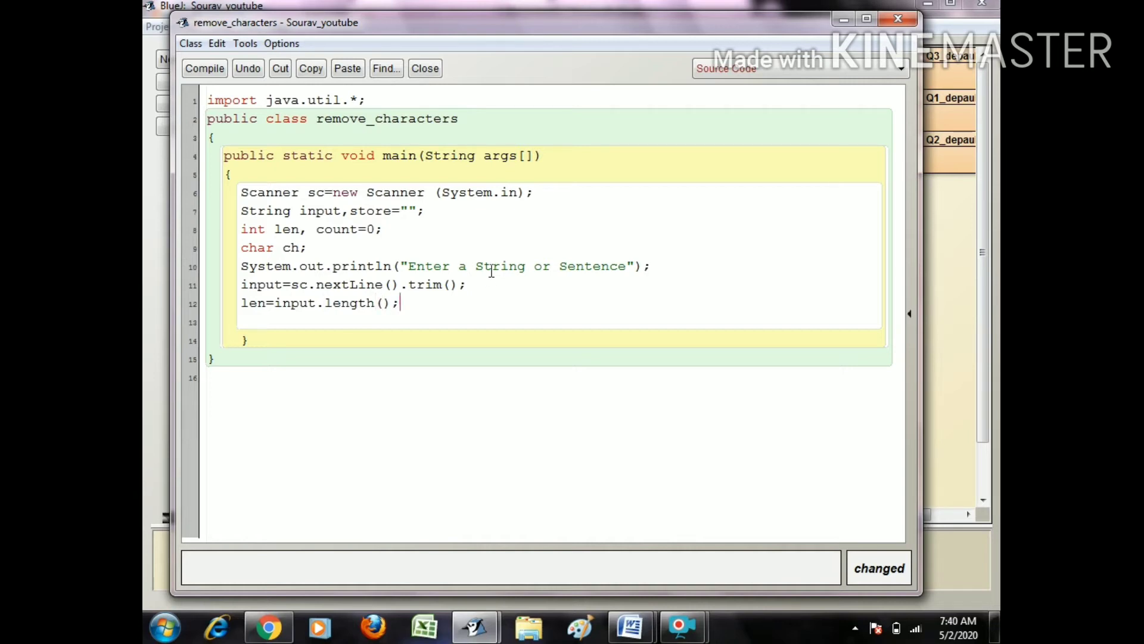
Write the outer loop for (int i=65;i<=90;i++) with an empty braced body
type("for (i")
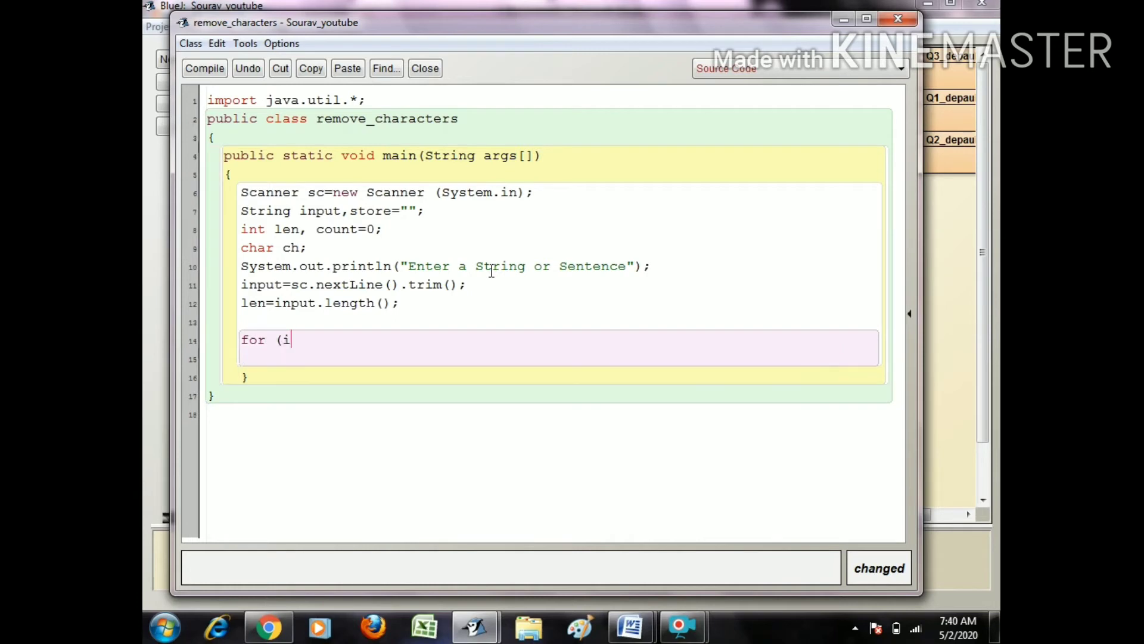
type("nt i=")
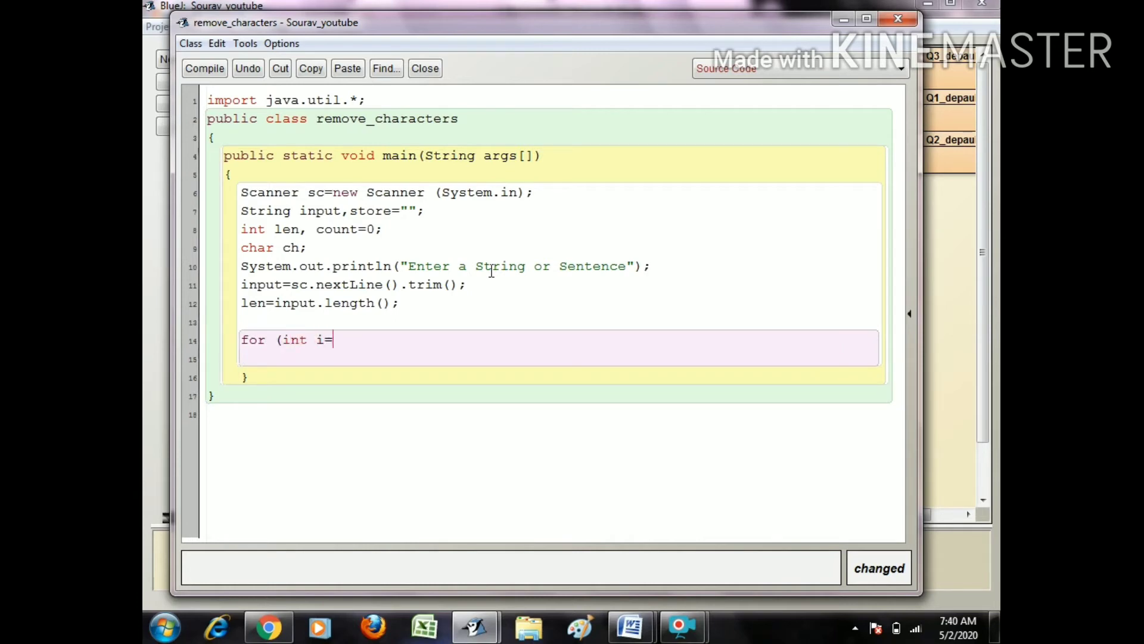
type("65;i")
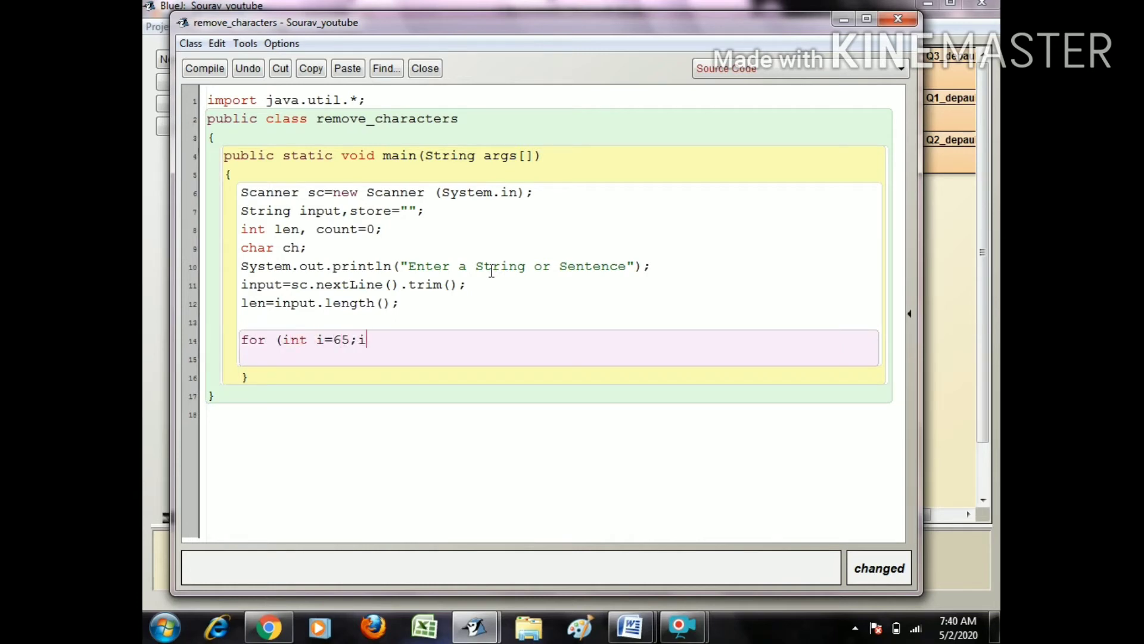
type("<=90")
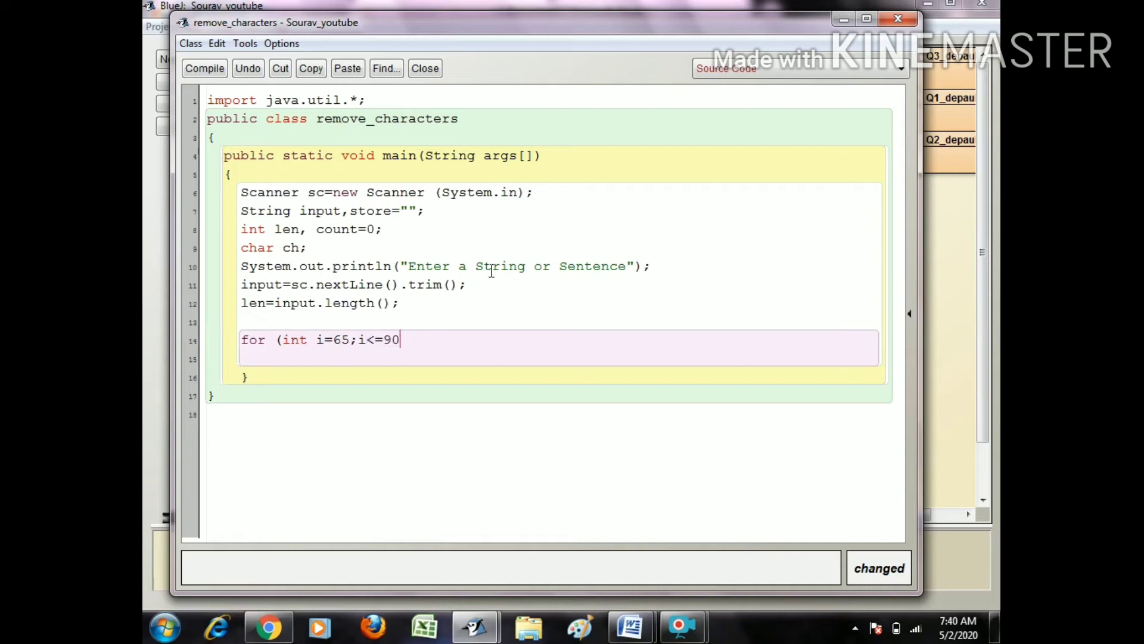
type(";i")
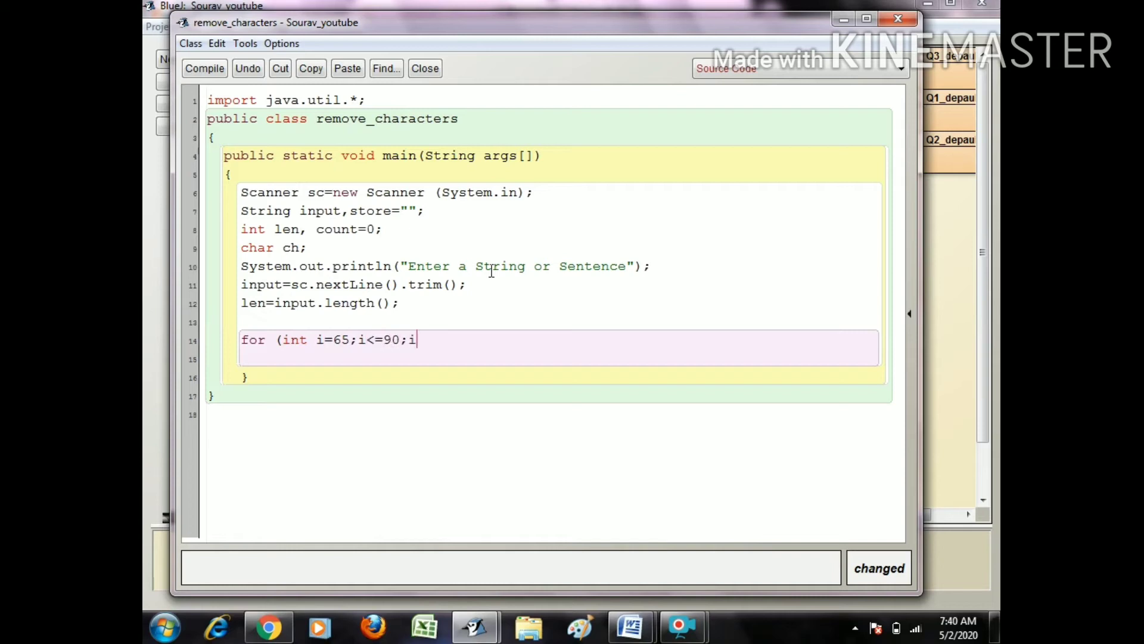
type("++")
left_click(559, 358)
type("{}")
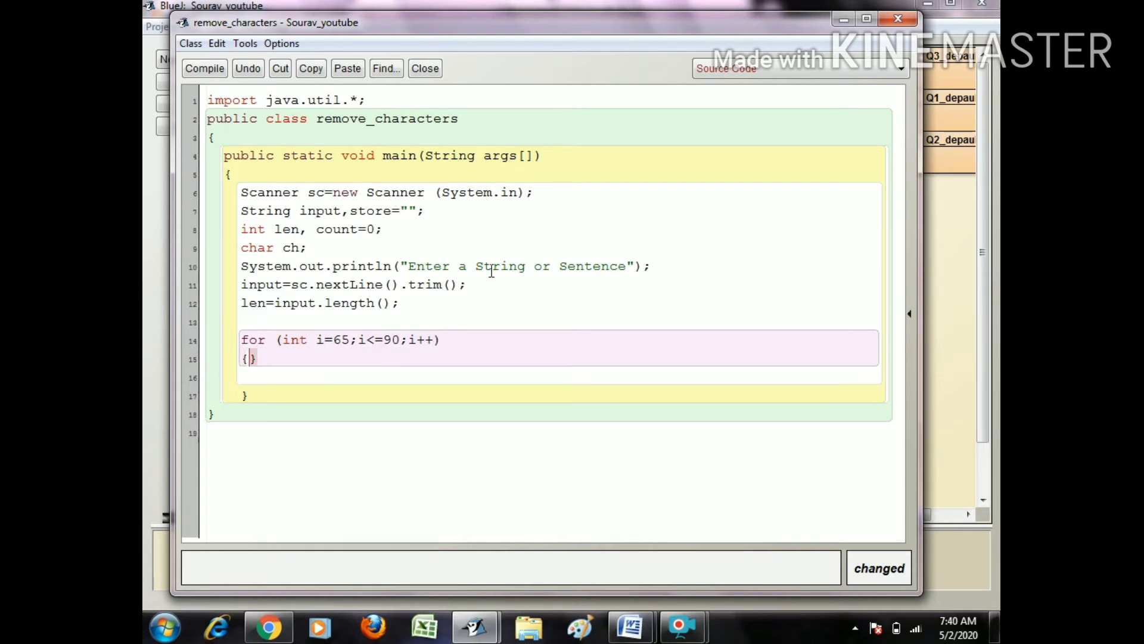
key("enter")
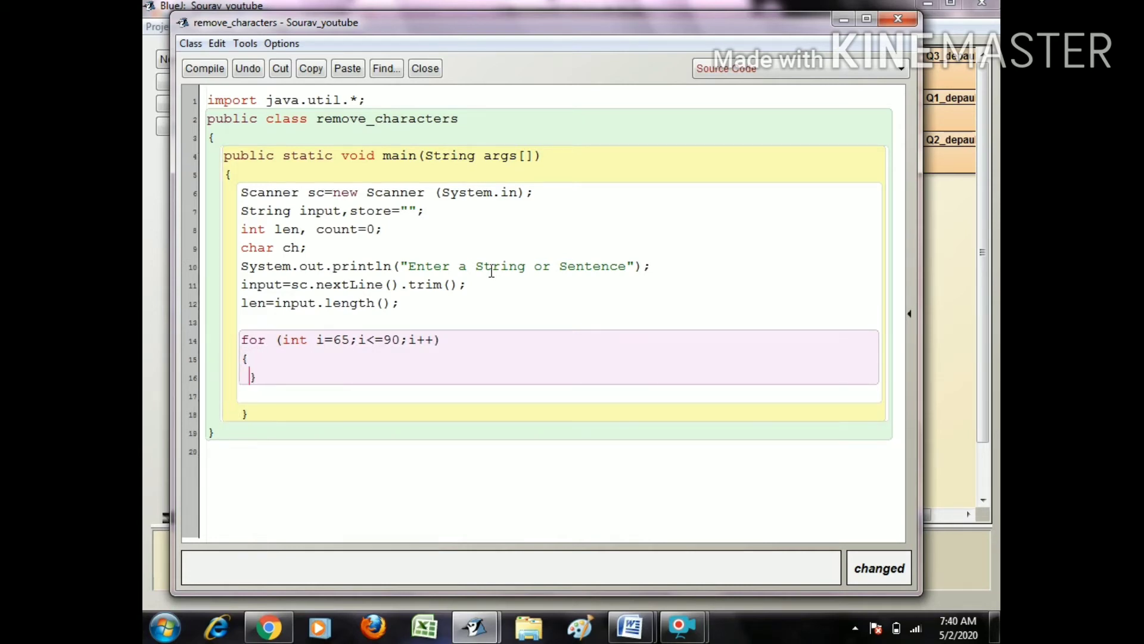
Begin the inner loop header for (int j=0;i<=l...;j++) inside it
type("f")
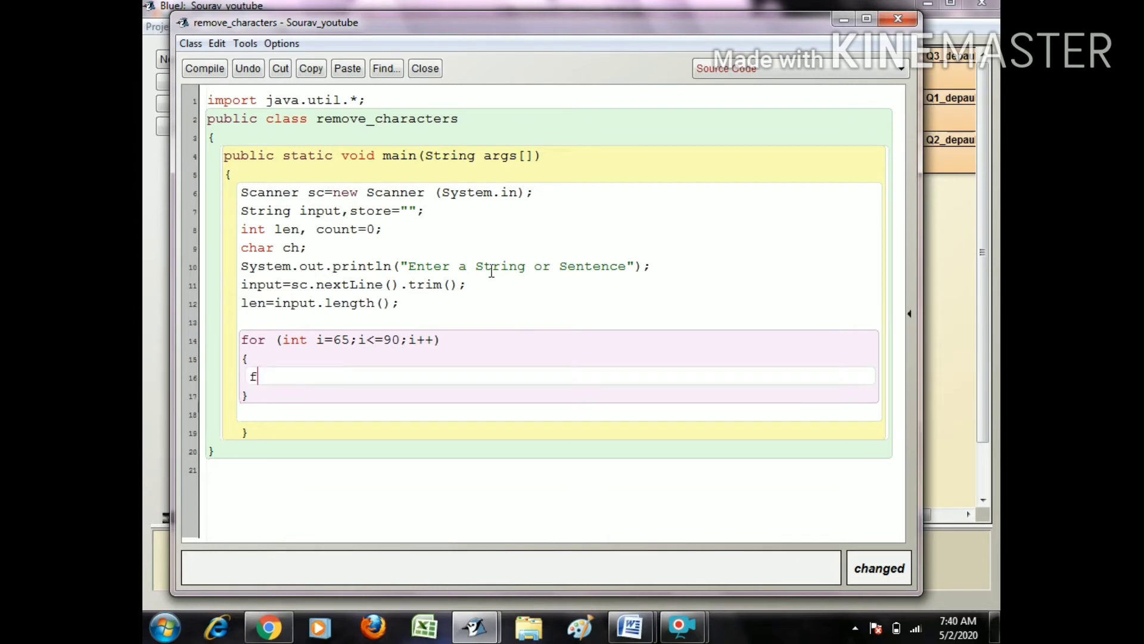
type("or (int")
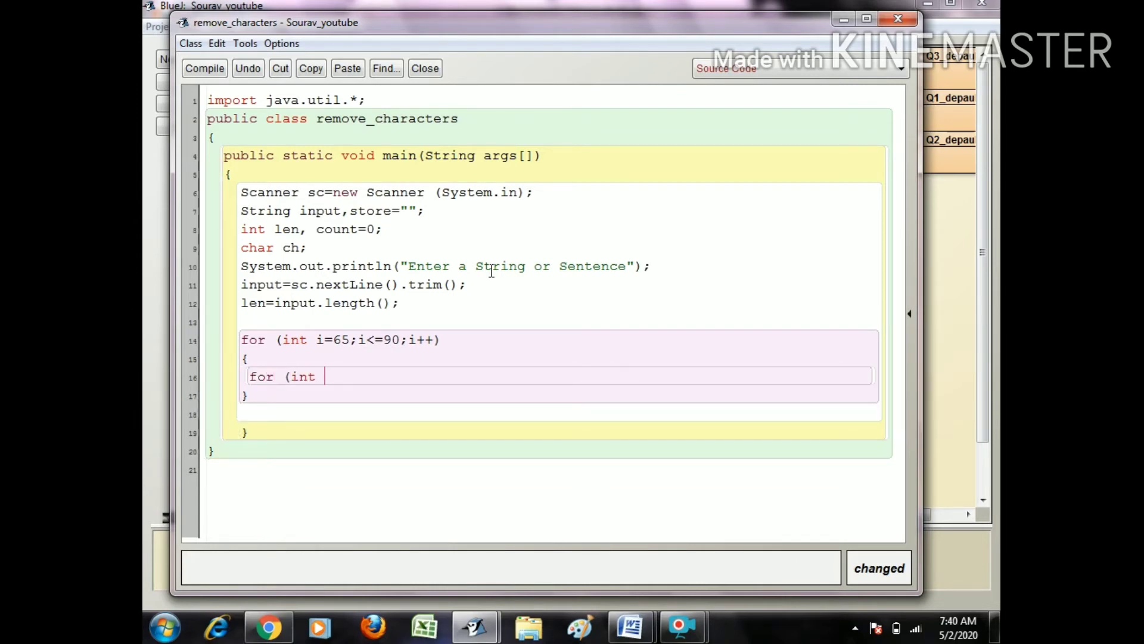
type("j=0")
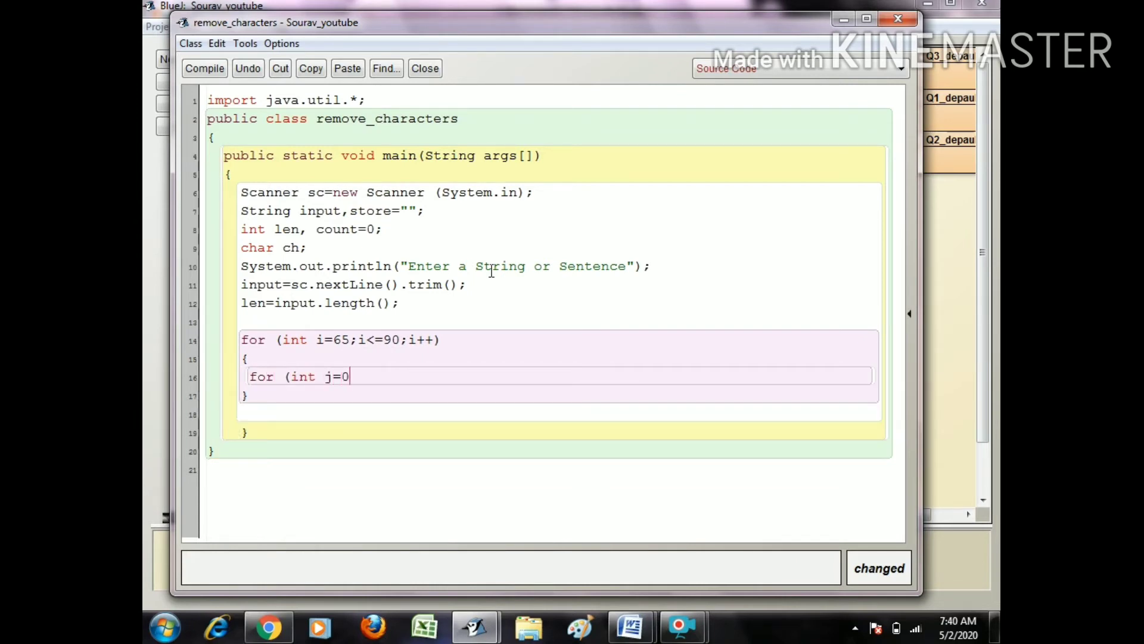
type(";i")
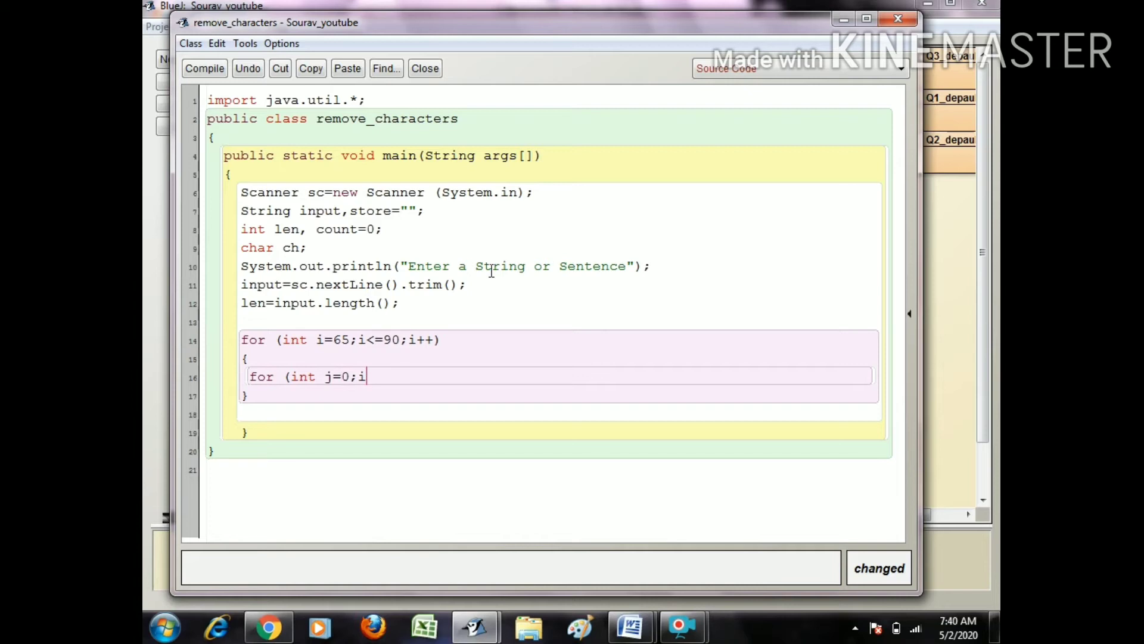
type("<=l")
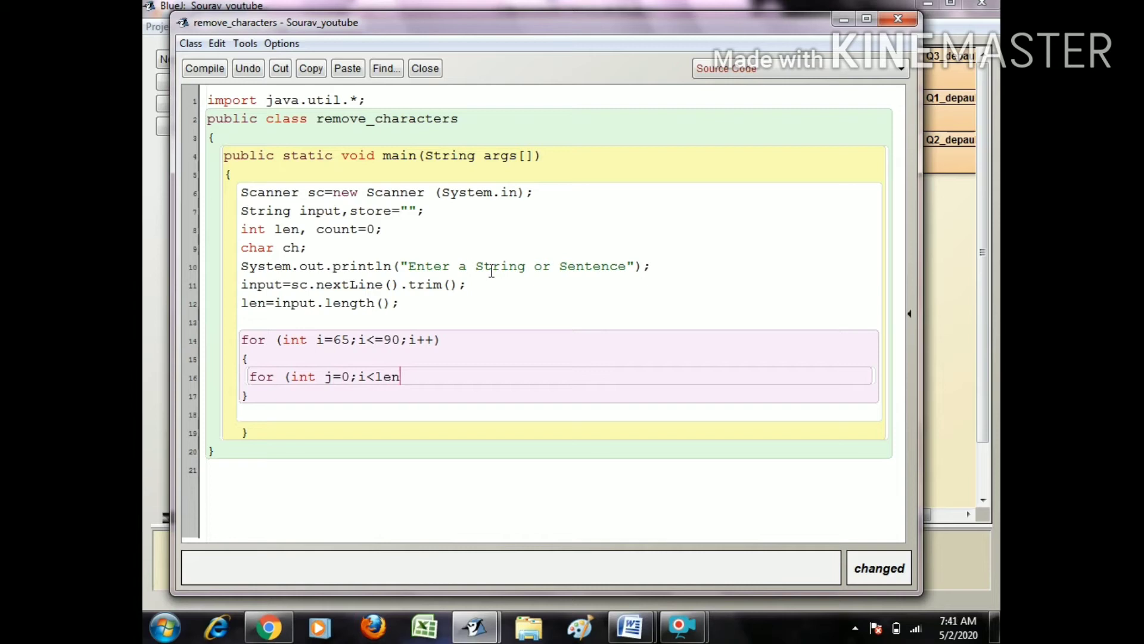
type(";j++")
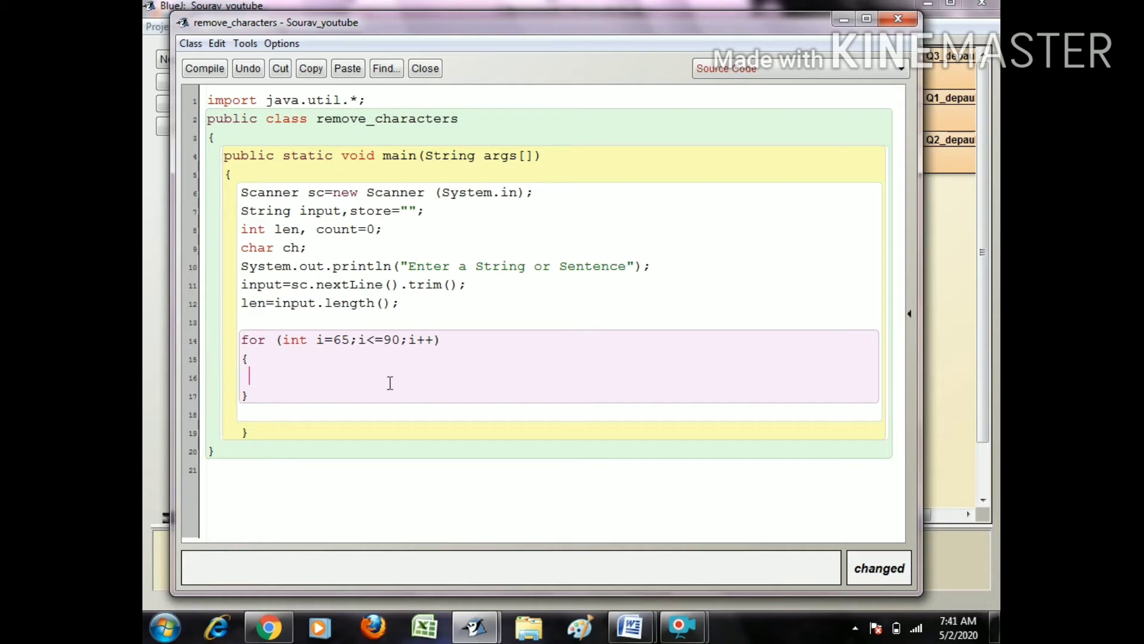
Write for (int j=0;i<len;j++) with braces and ch=input.charAt(i); in its body
type("for (int j=0;i<len;j++)")
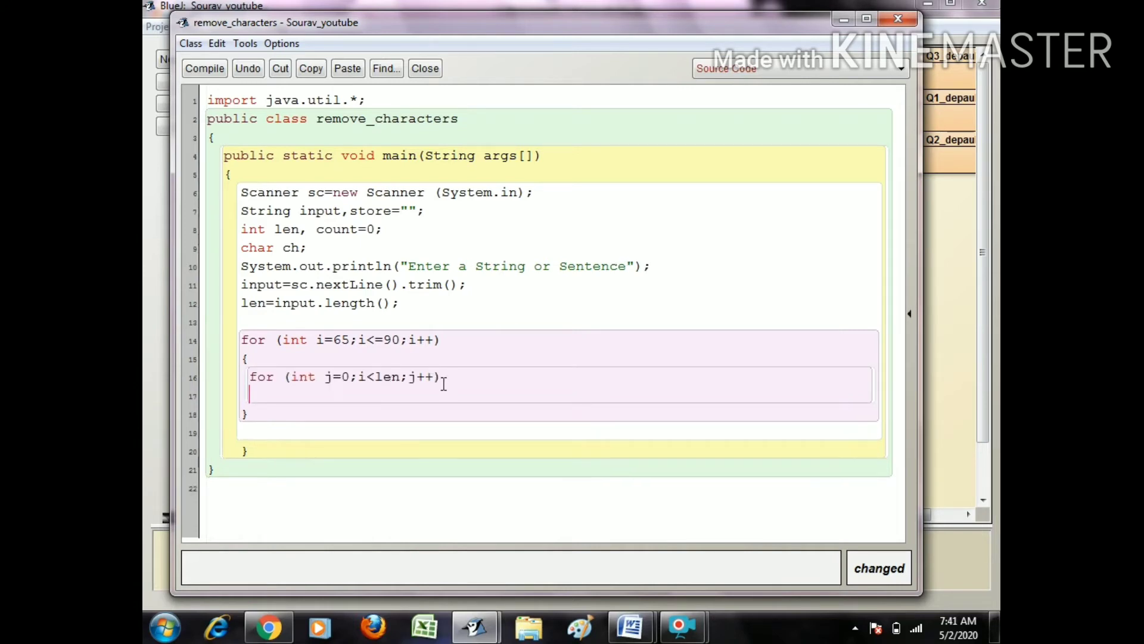
type("{}")
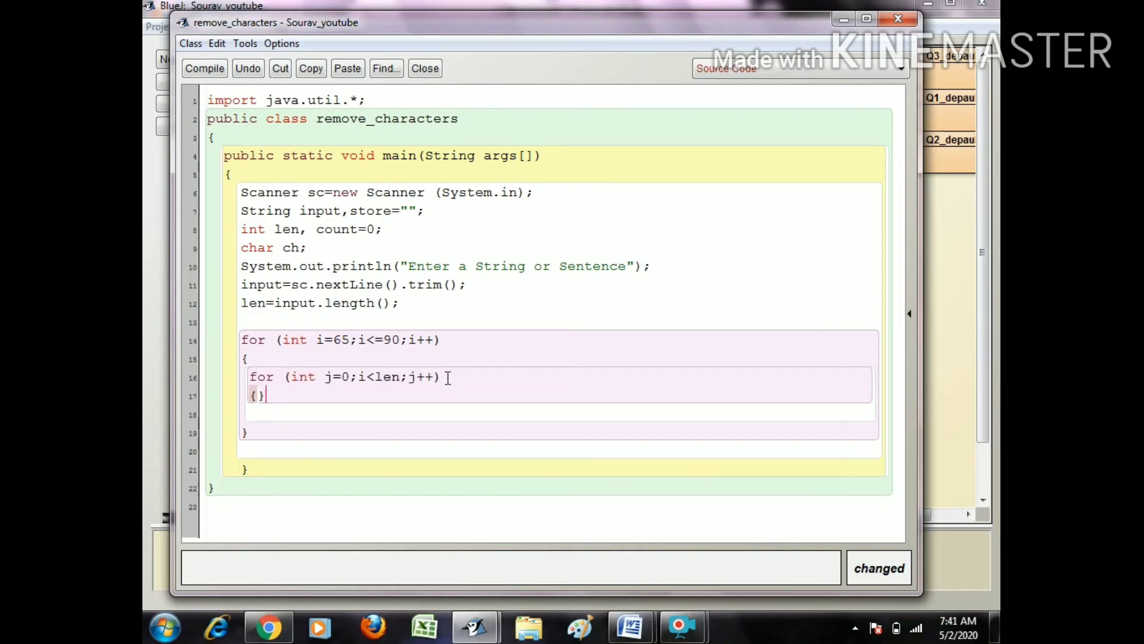
type("c")
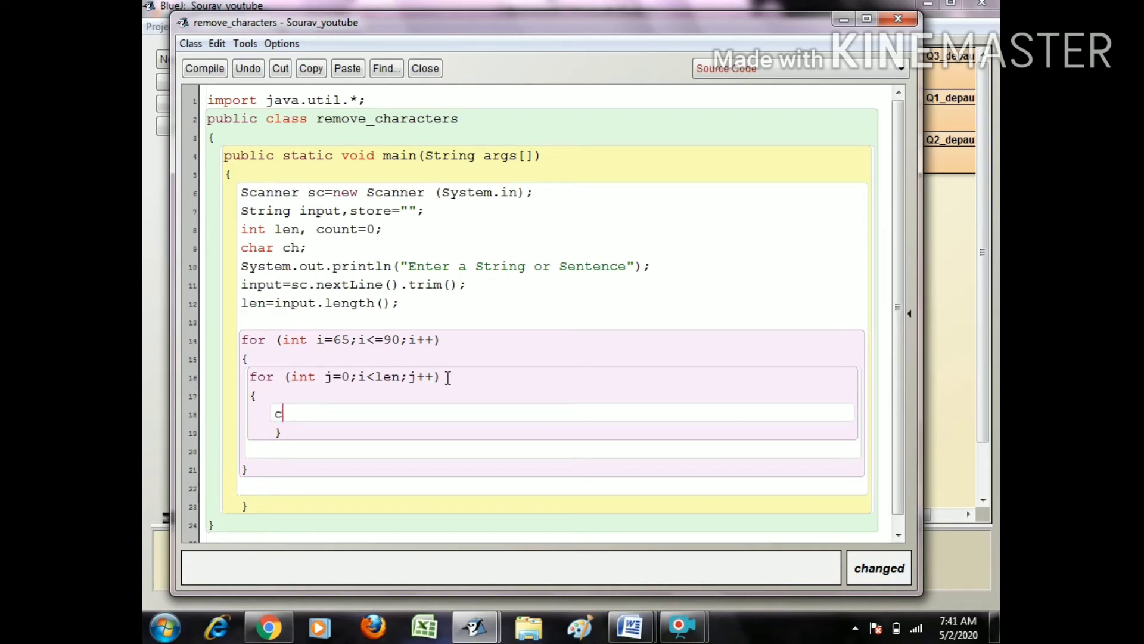
type("h=ip")
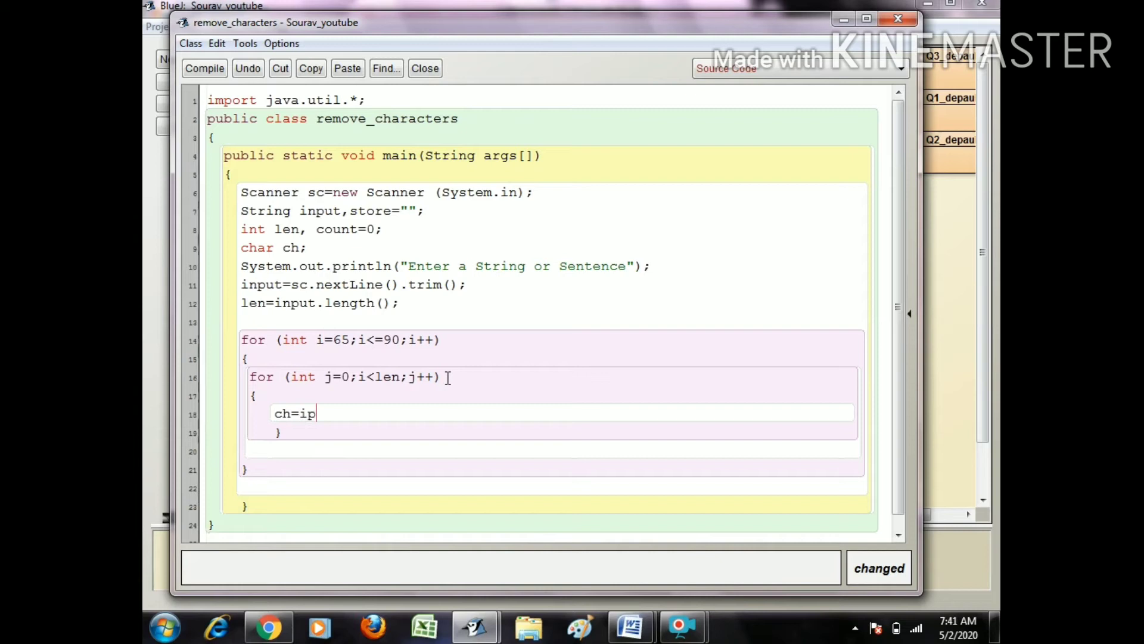
type("put.")
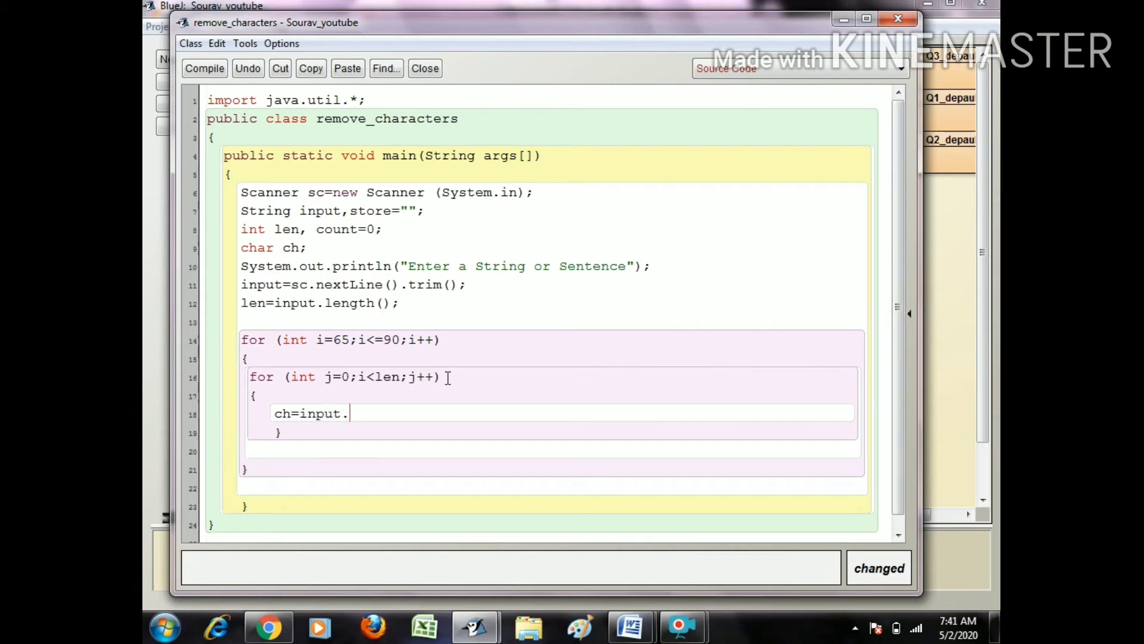
type("charAt")
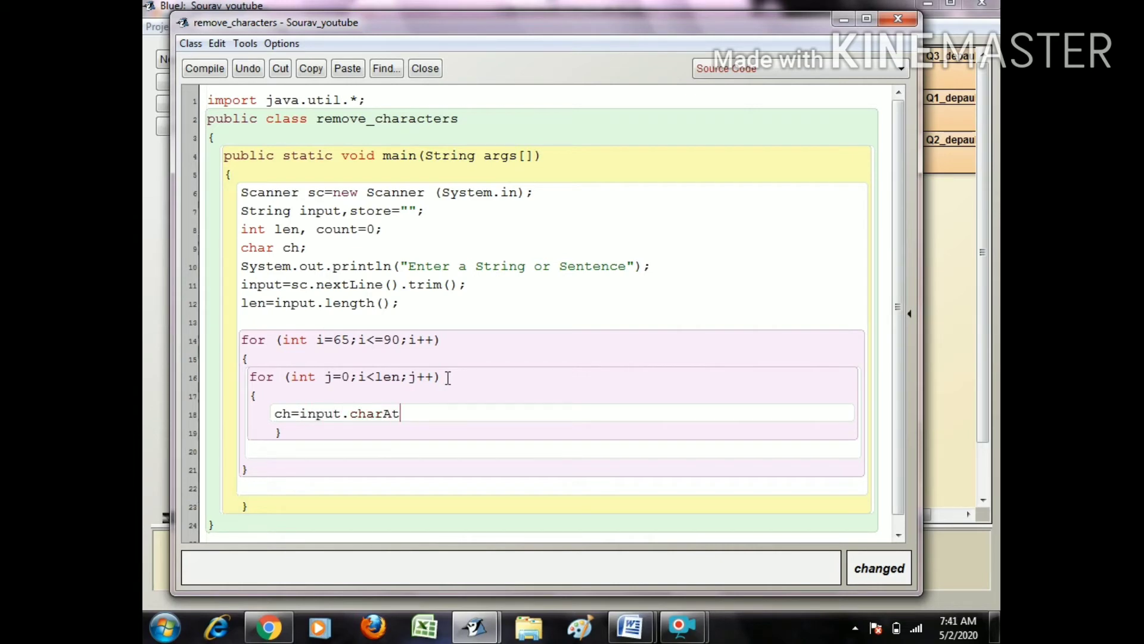
type("(i)")
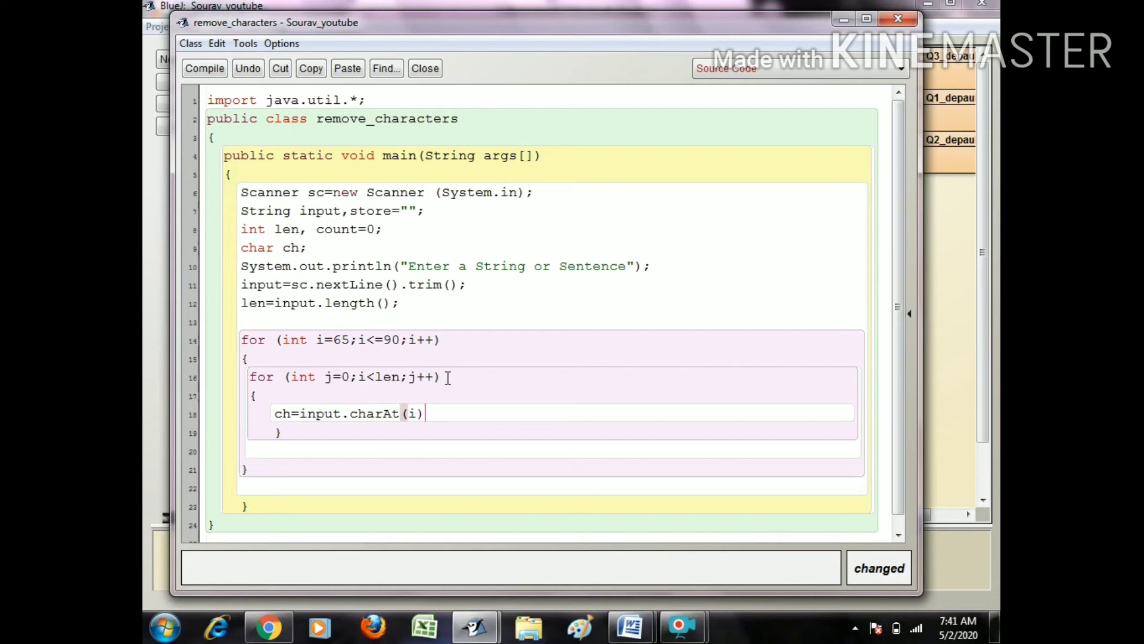
type(";")
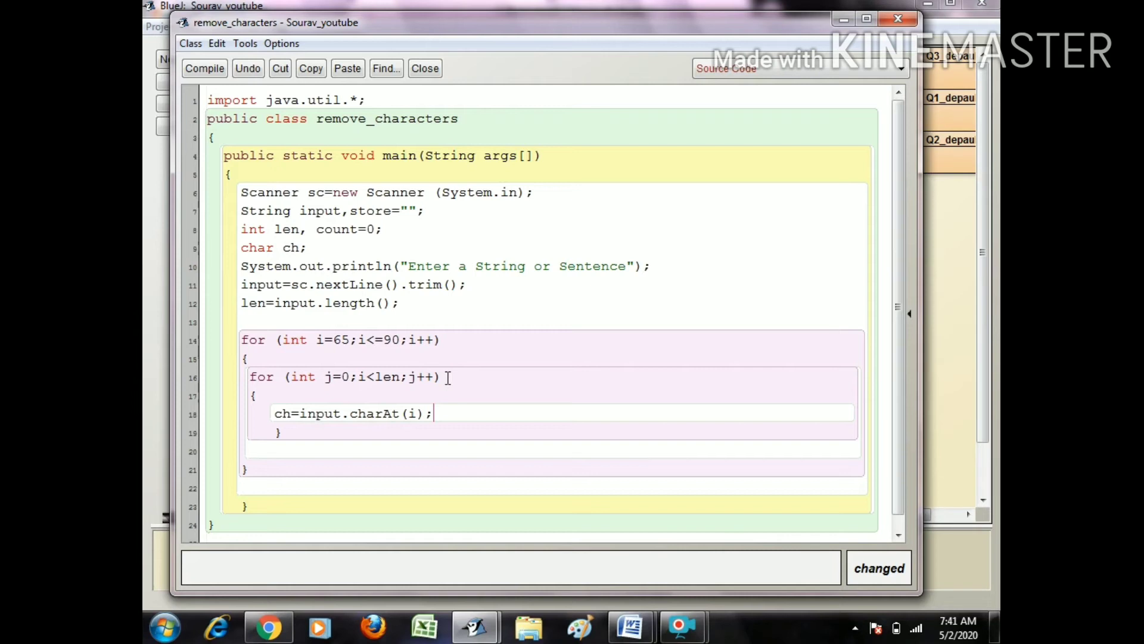
Write the condition if(ch==i || ch==i+32 || count==0)
type("if")
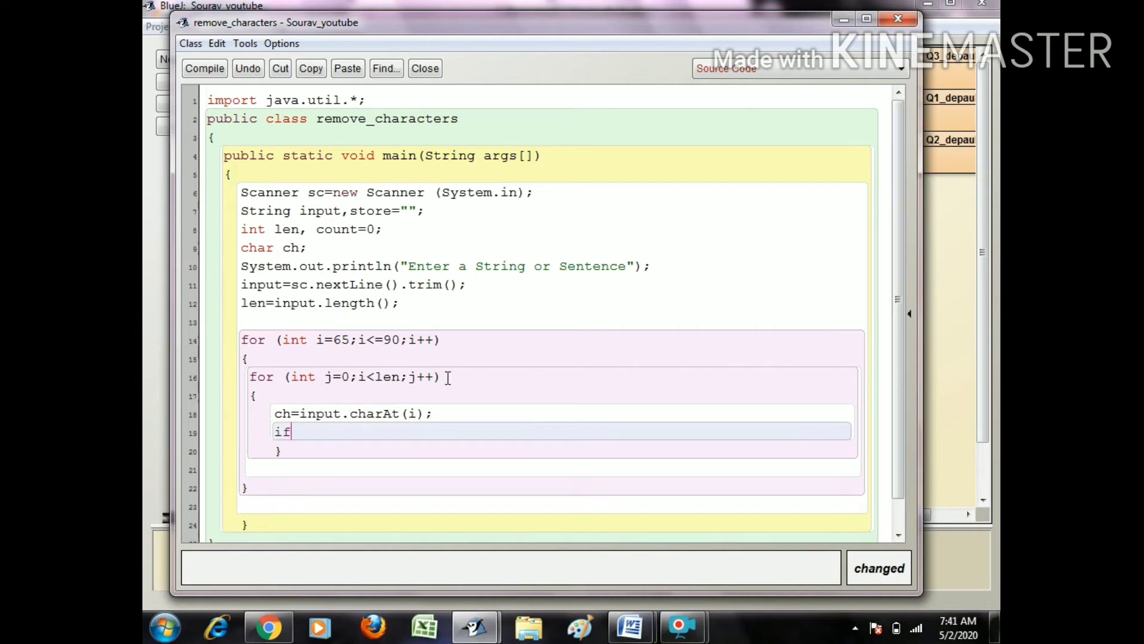
type("(")
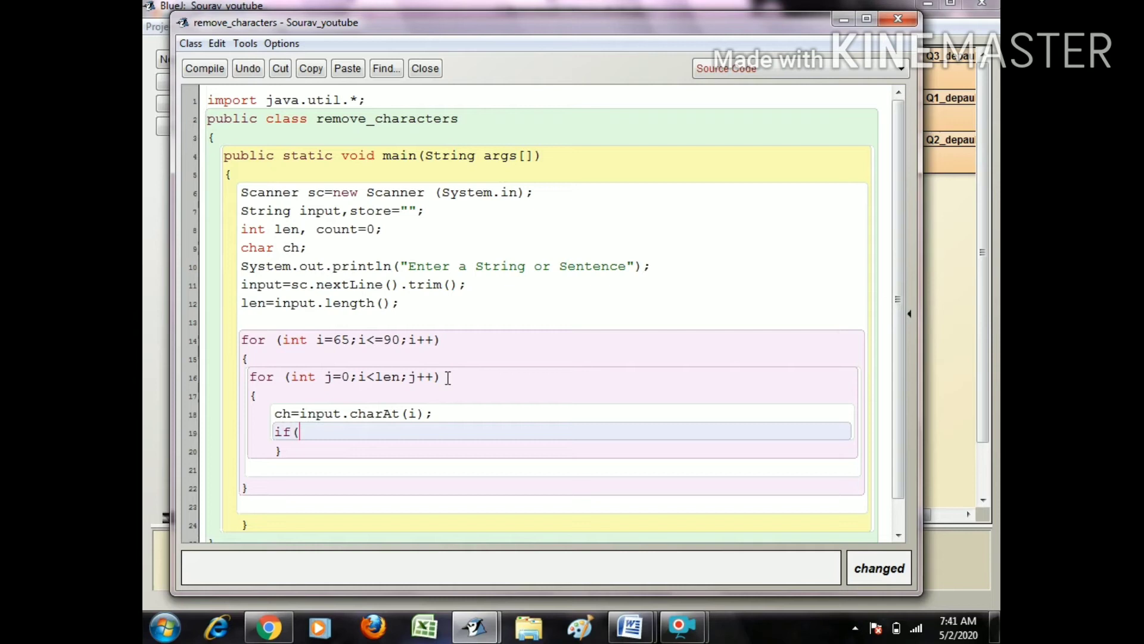
type("ch")
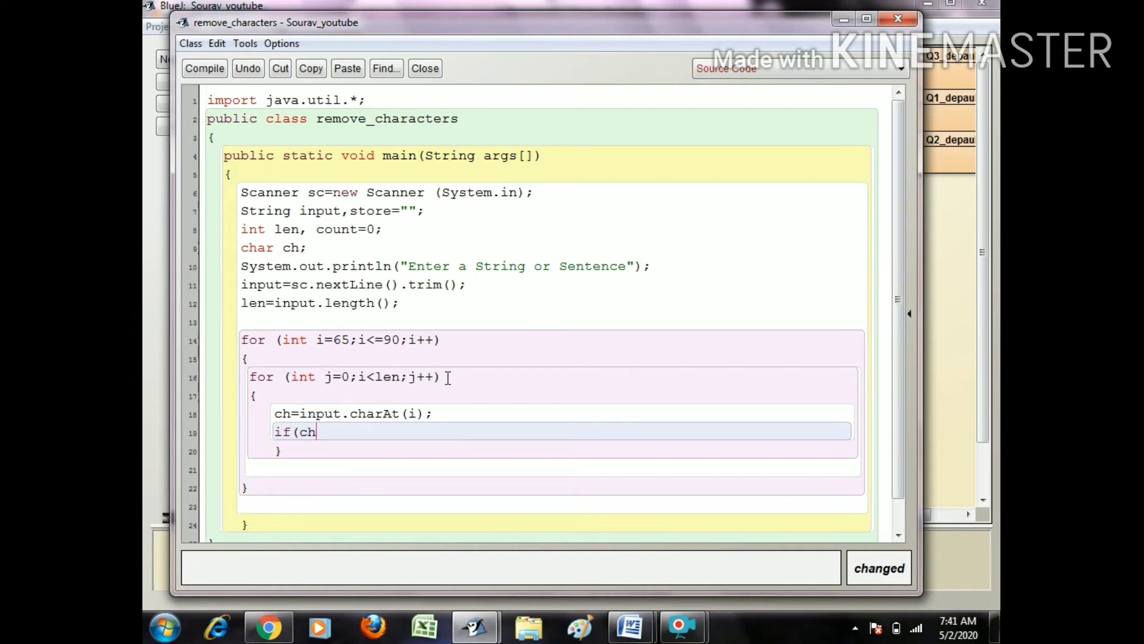
type("==i || ch== (i+")
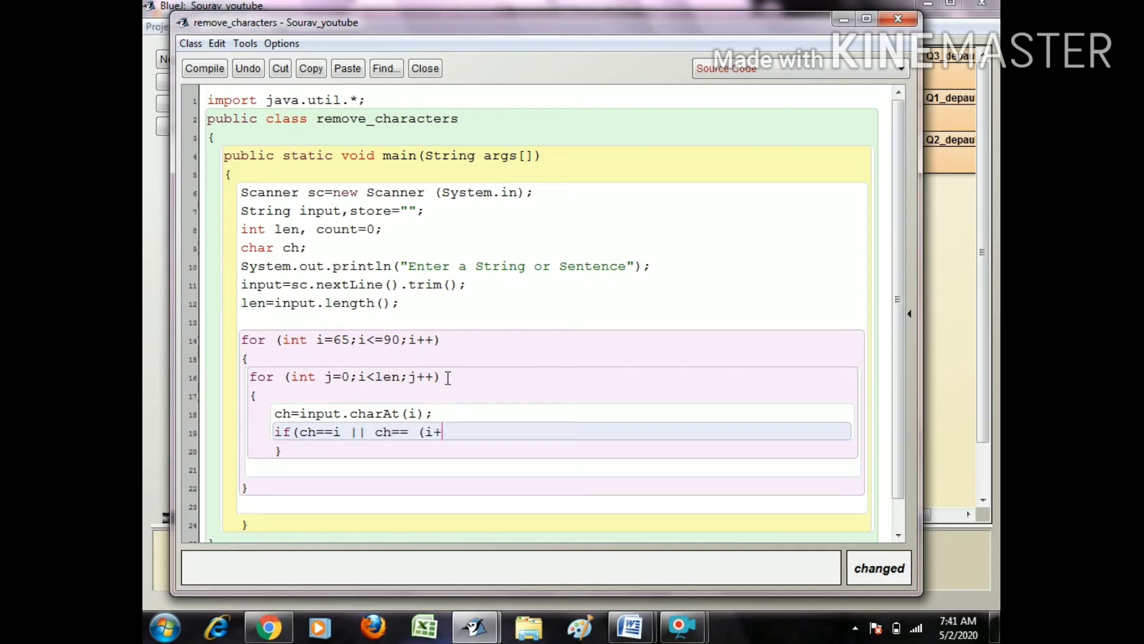
type("32")
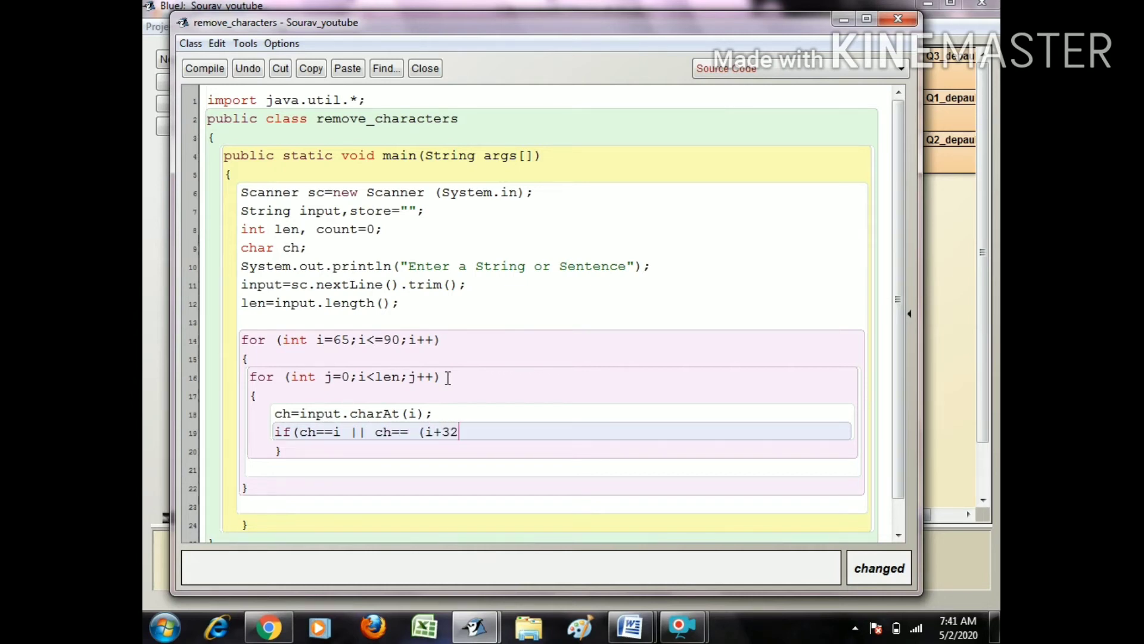
type(") ||")
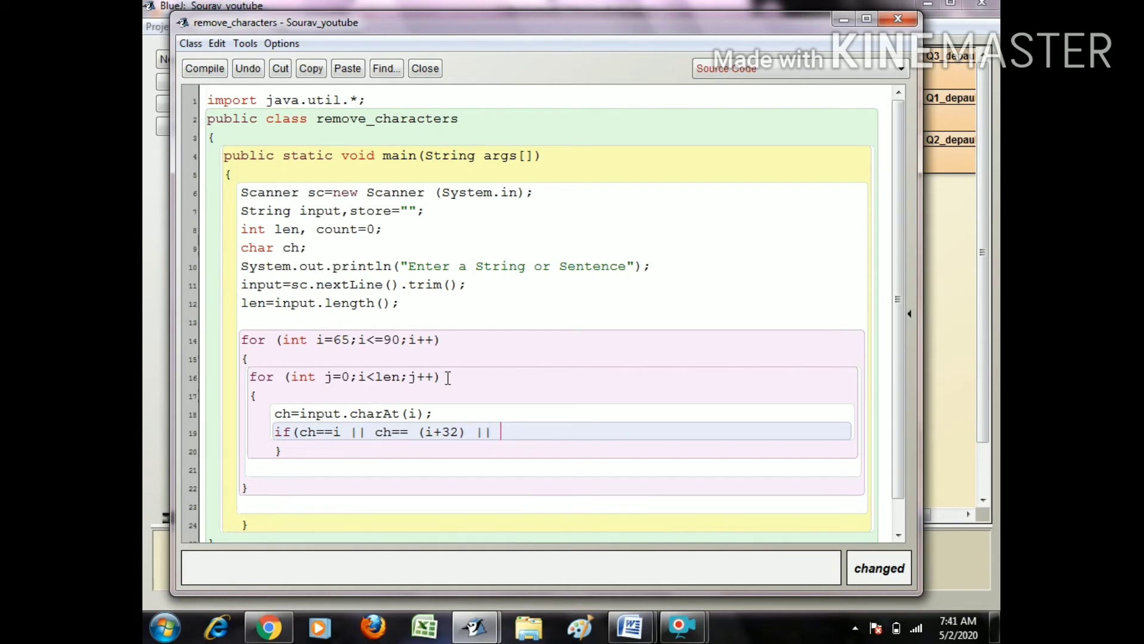
type("count==")
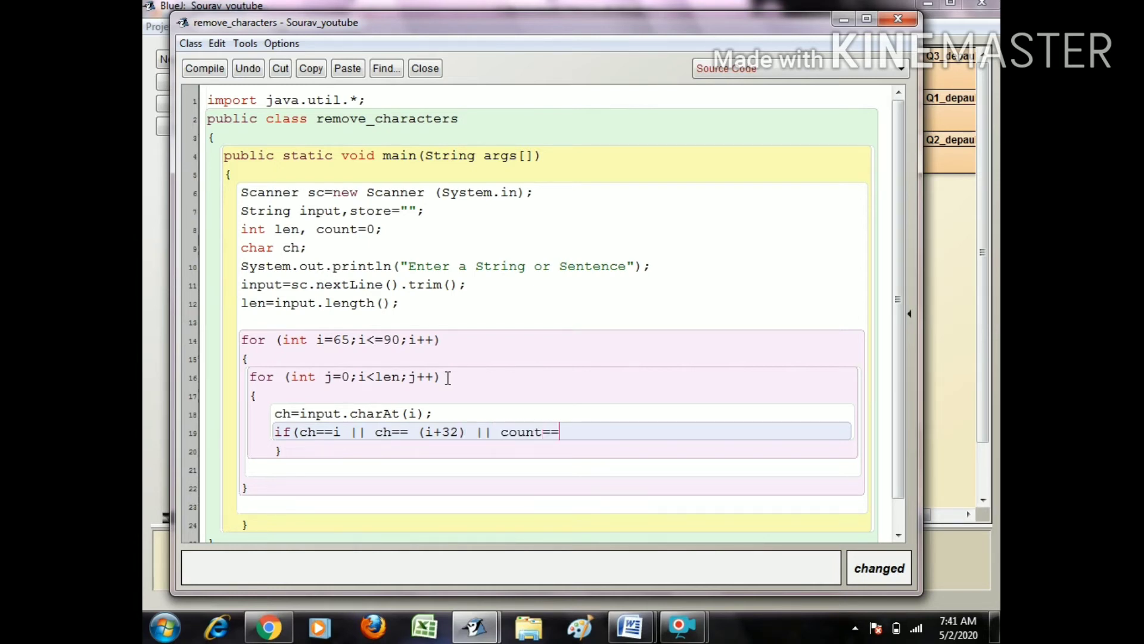
type("0)")
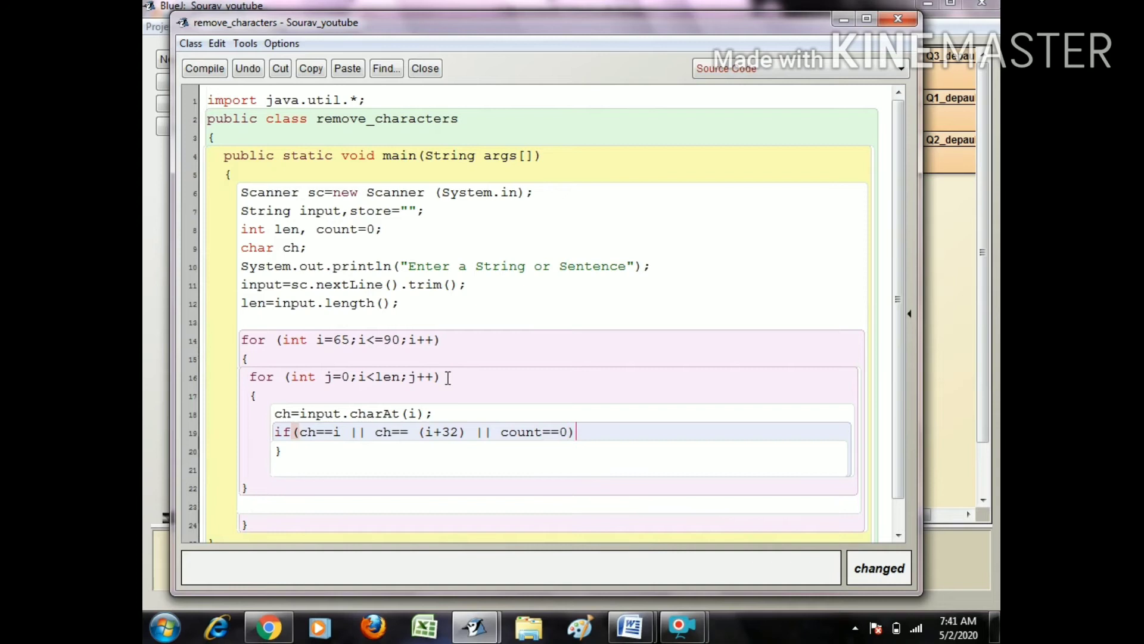
Write store=store+ch; under the if and start its enclosing brace
type("st")
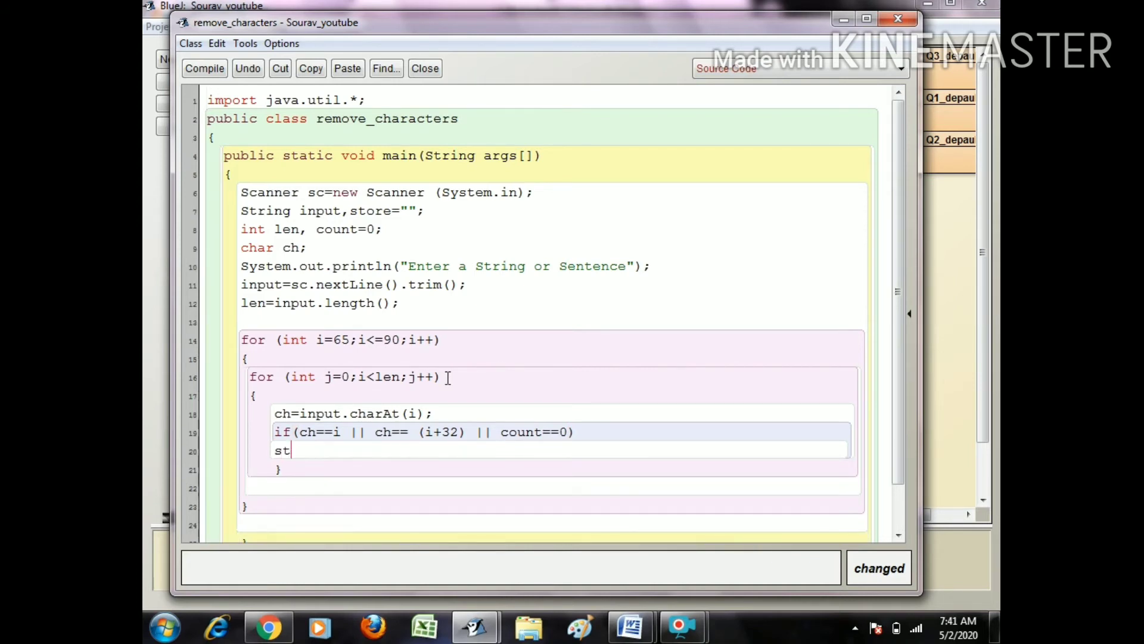
type("ore=st")
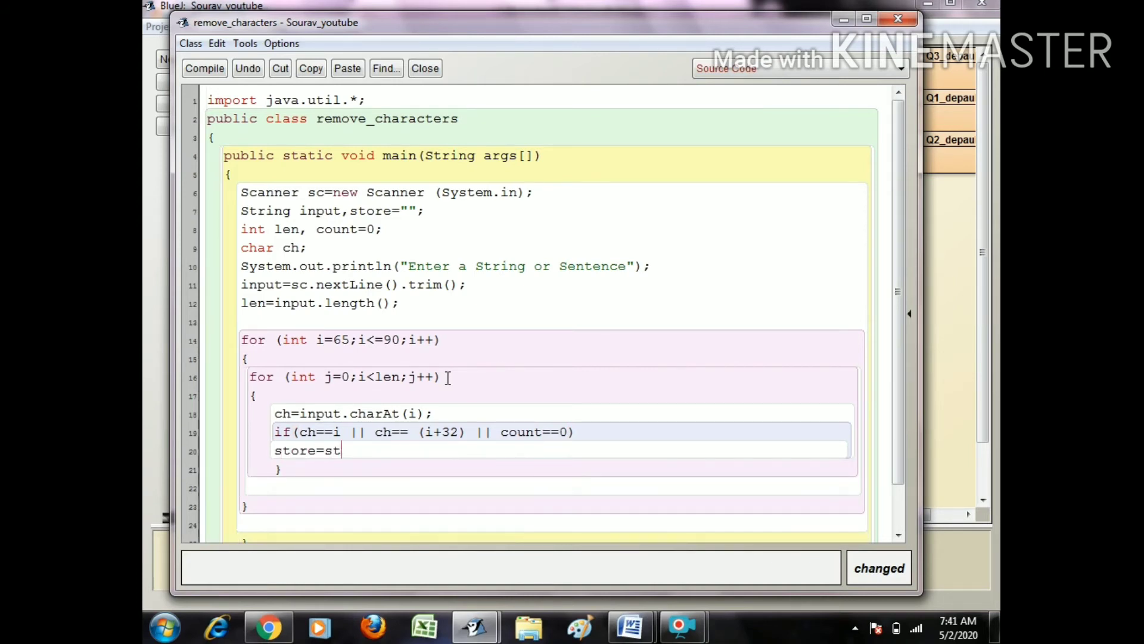
type("ore+")
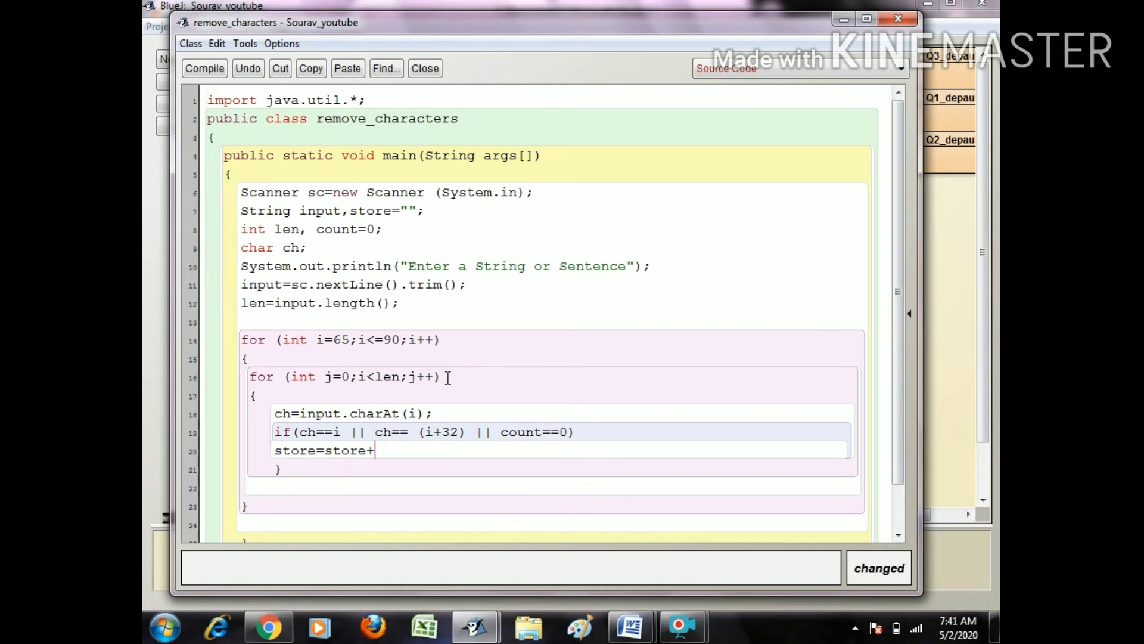
type("ch;")
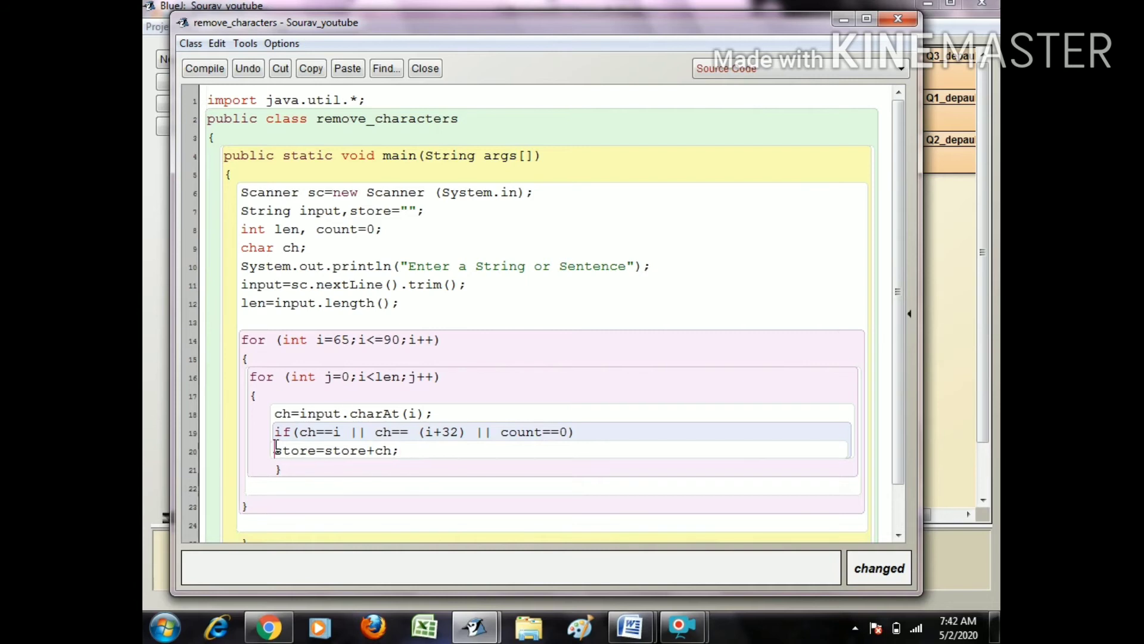
type("{")
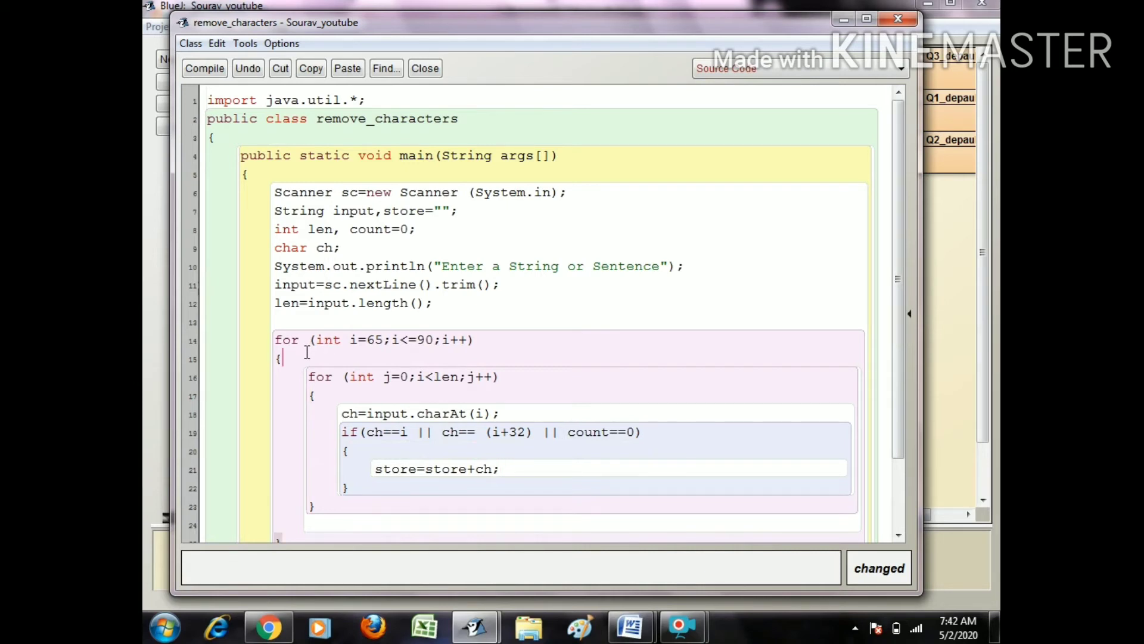
Insert count=0; on a new line at the start of the outer loop body, then select the count==0 condition
type("\\c")
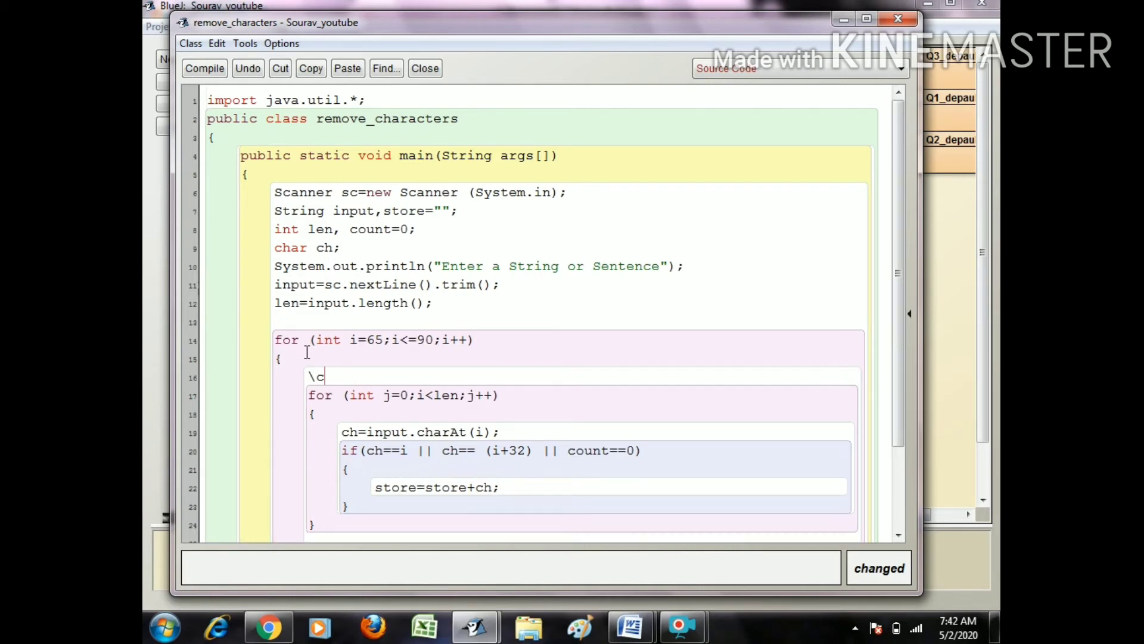
type("ount")
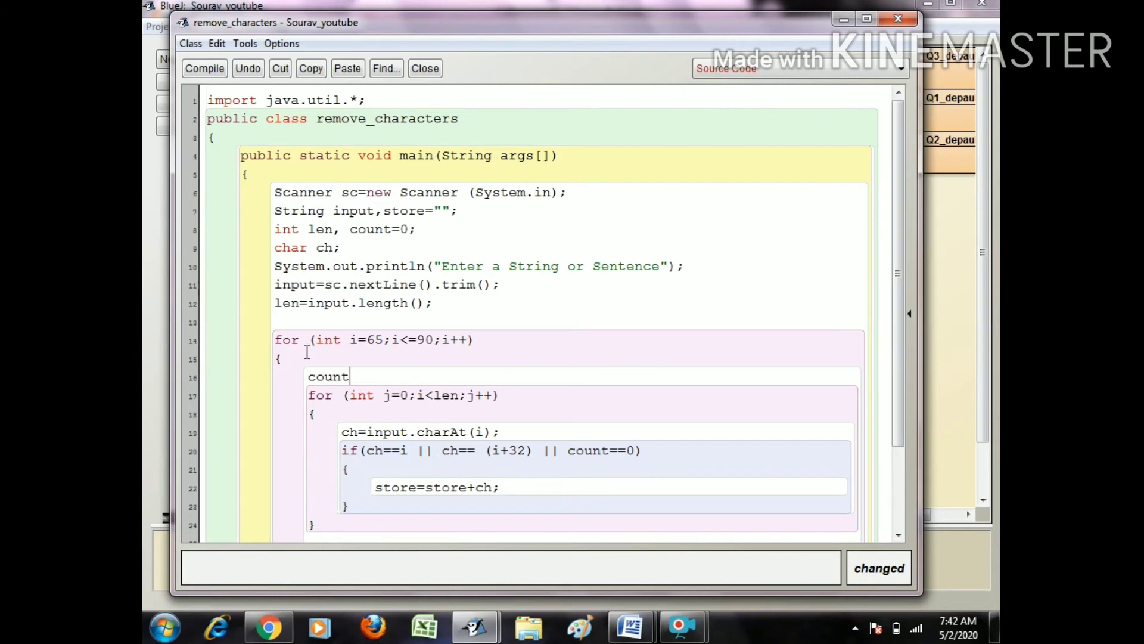
type("=")
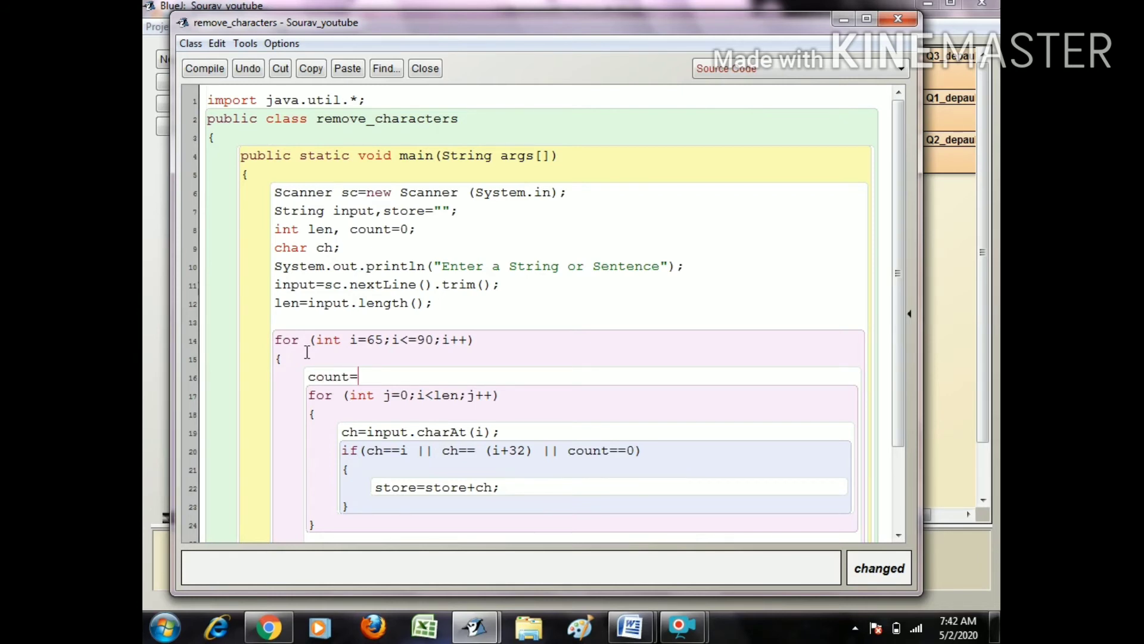
type("0;")
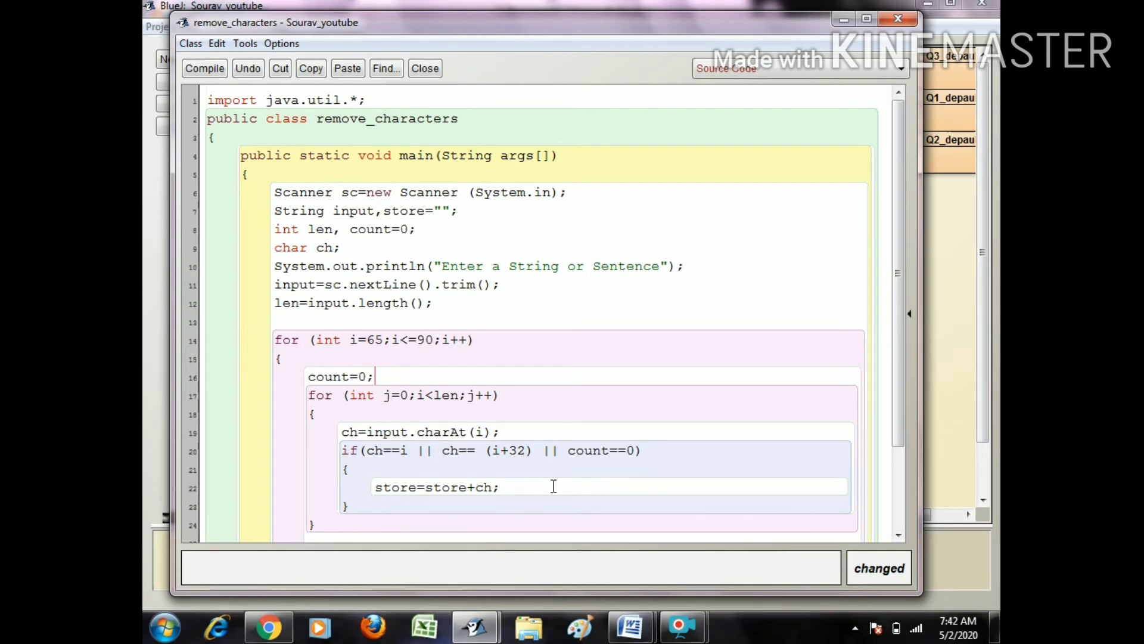
double_click(588, 450)
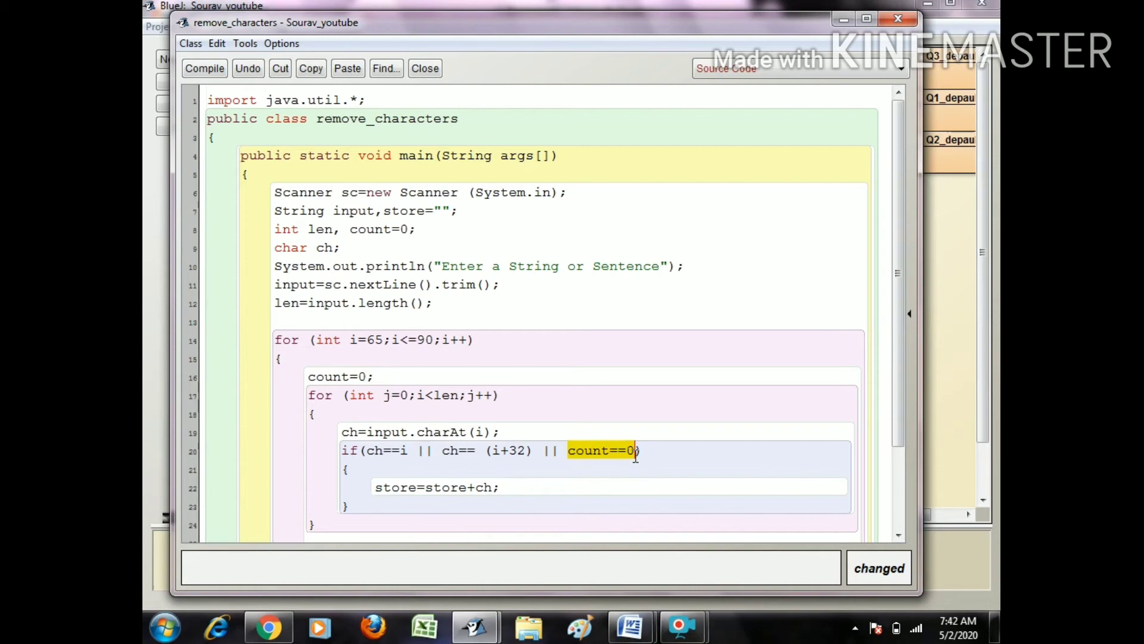
Delete '|| count==0' from the if and add break; after store=store+ch;
scroll("down", 3)
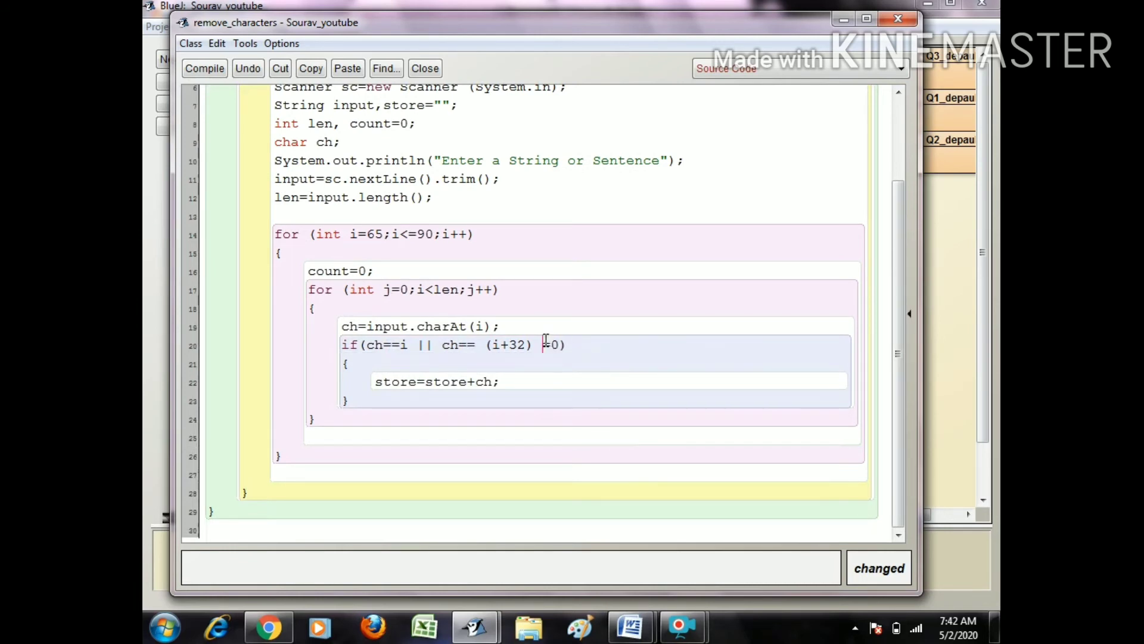
key("BackSpace")
type("\\")
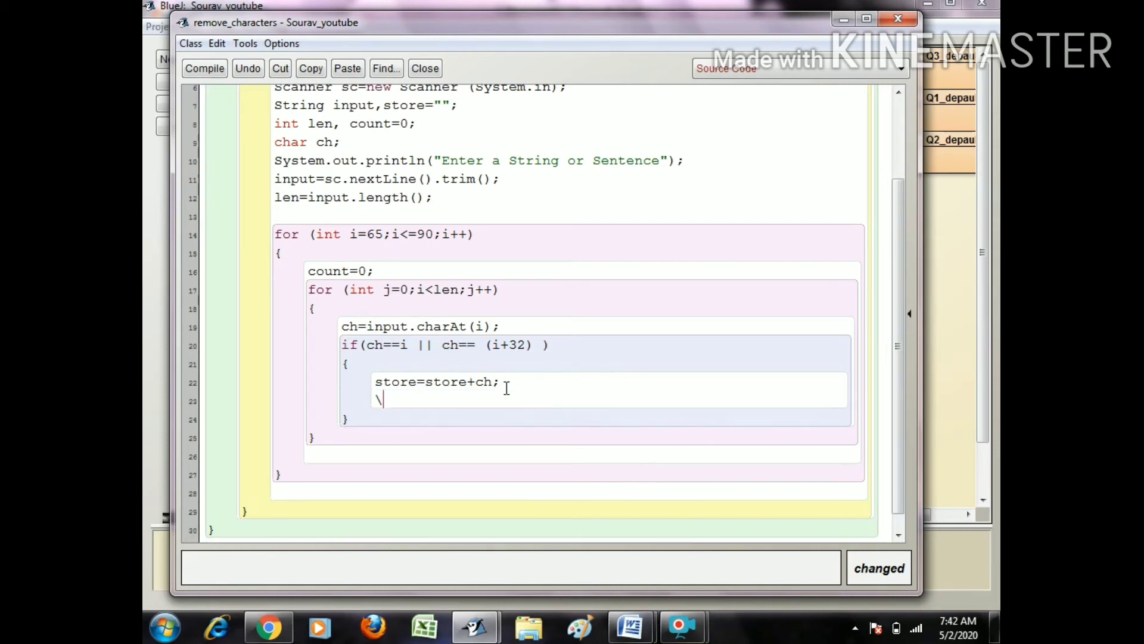
key("Backspace")
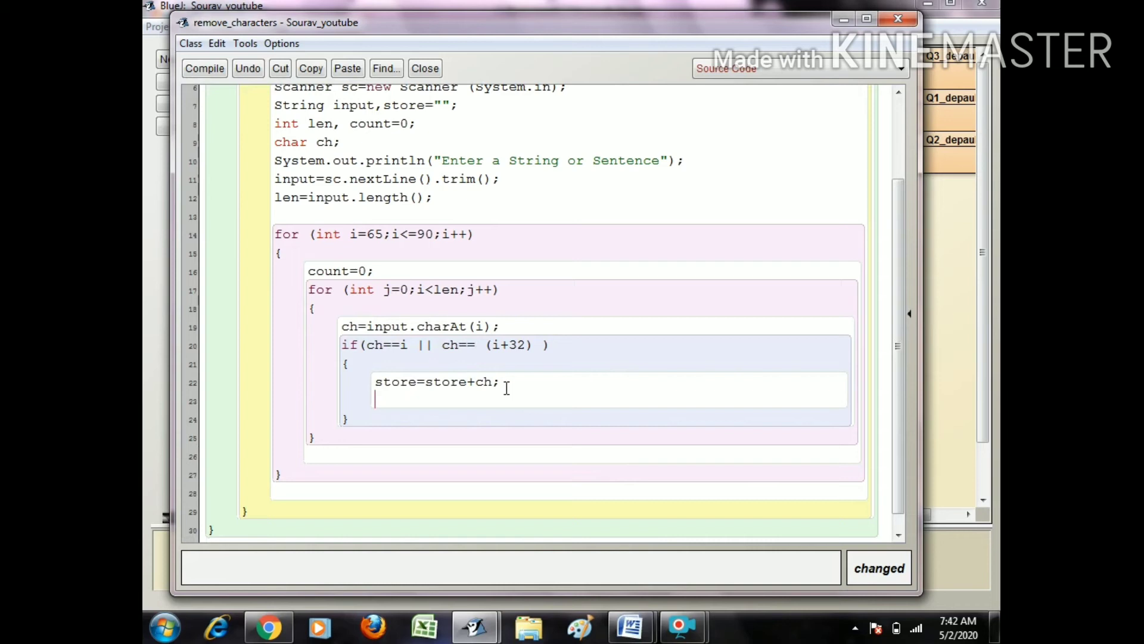
type("break")
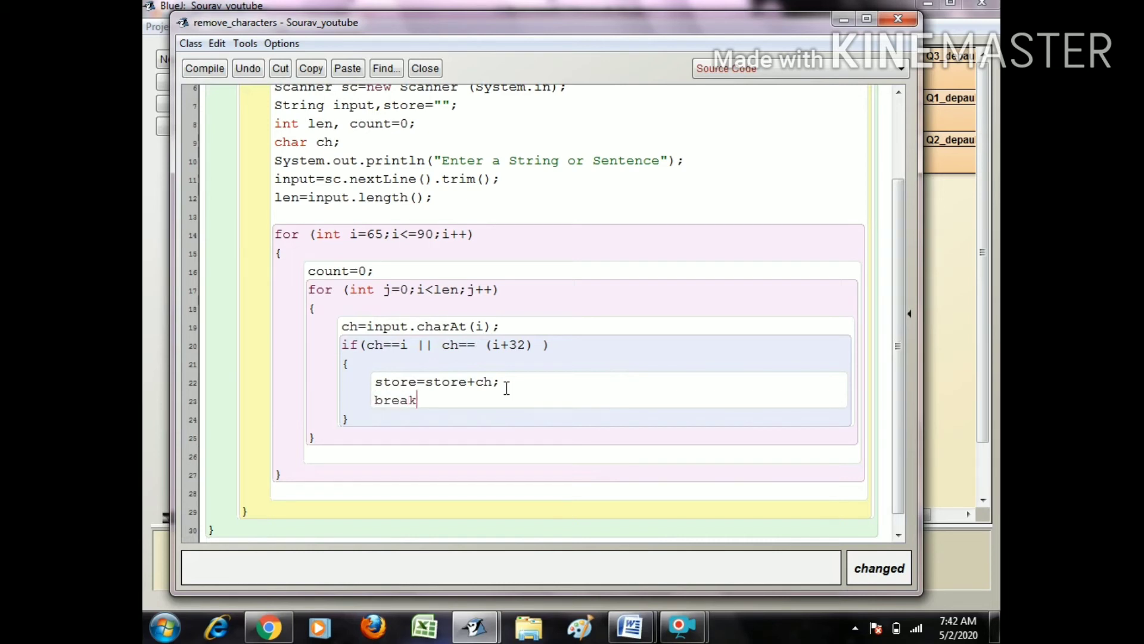
type(";")
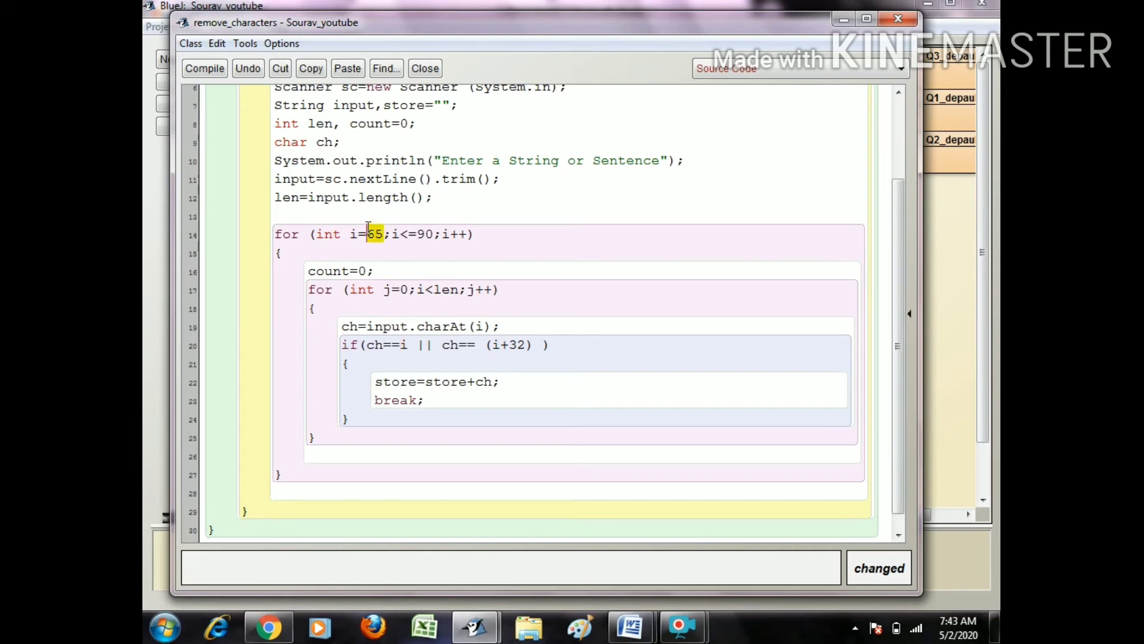
mouse_move(385, 301)
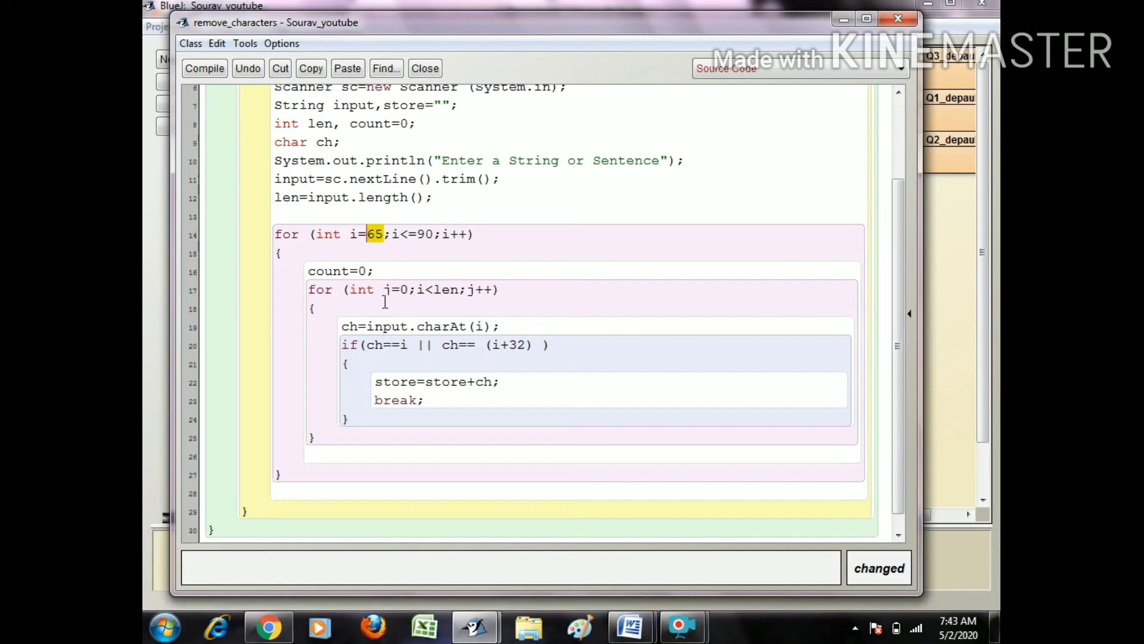
mouse_move(501, 362)
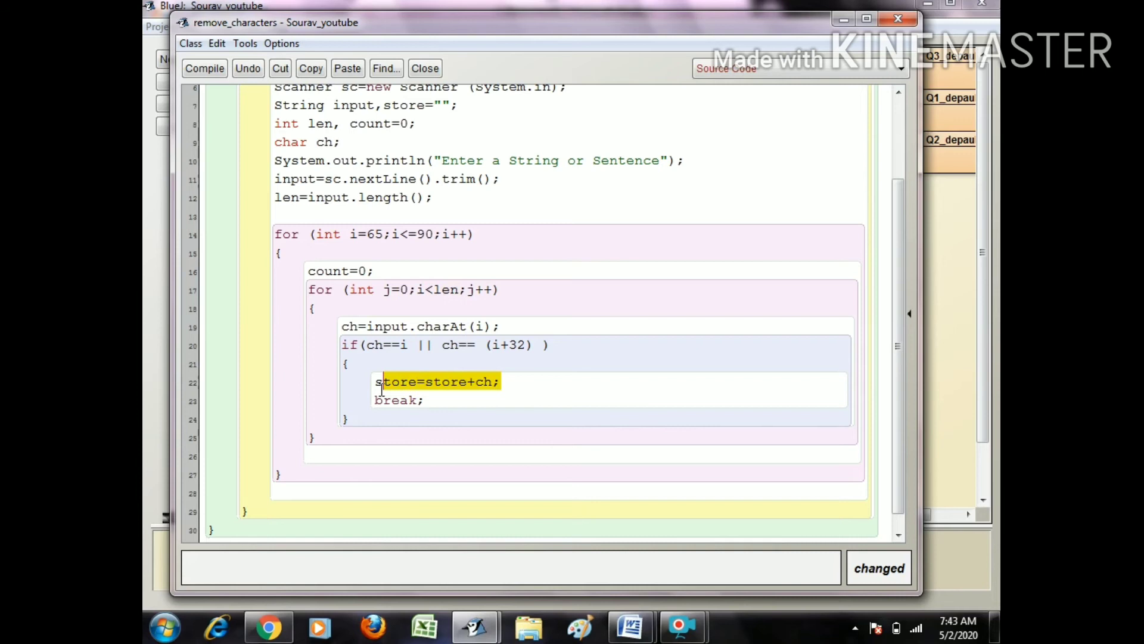
Mark the break statement in the if body while explaining the loop logic
left_click(398, 399)
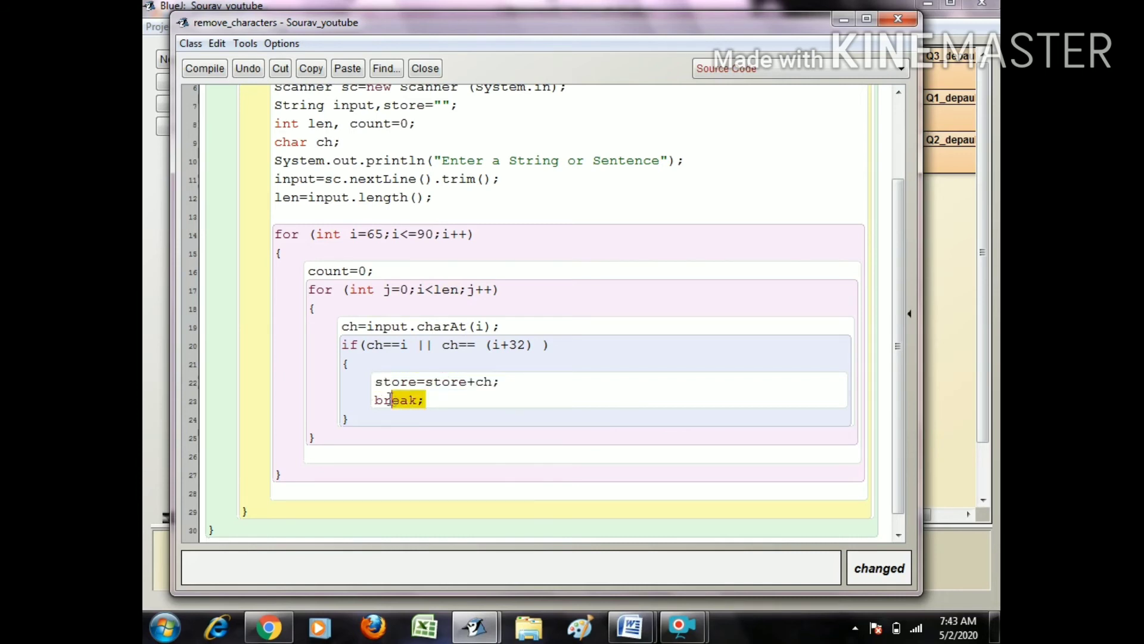
double_click(396, 401)
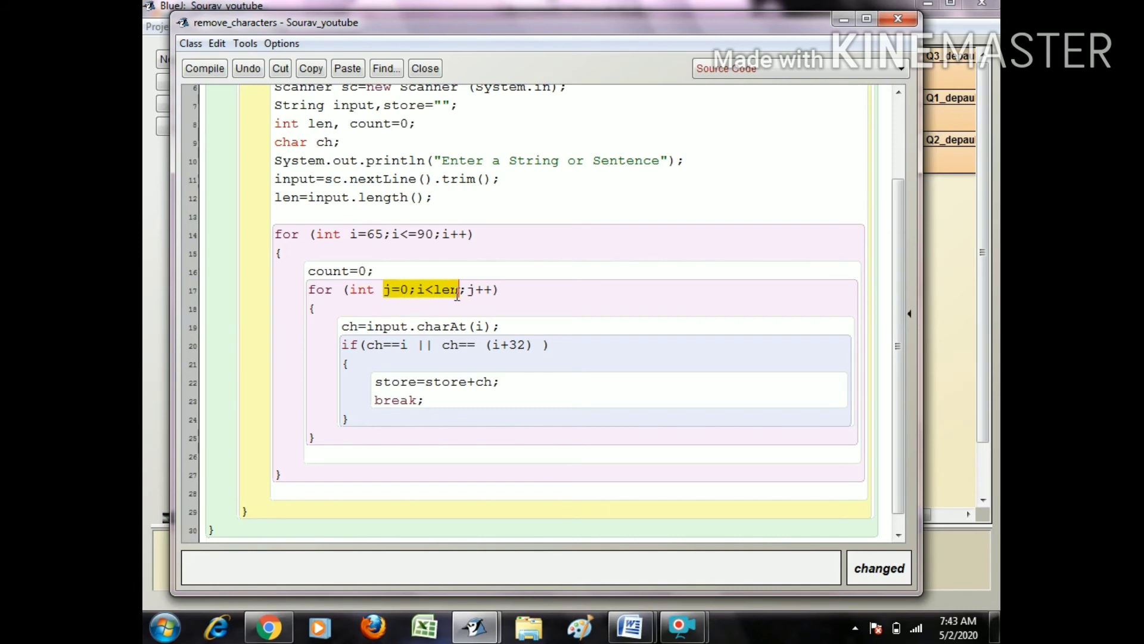
mouse_move(537, 392)
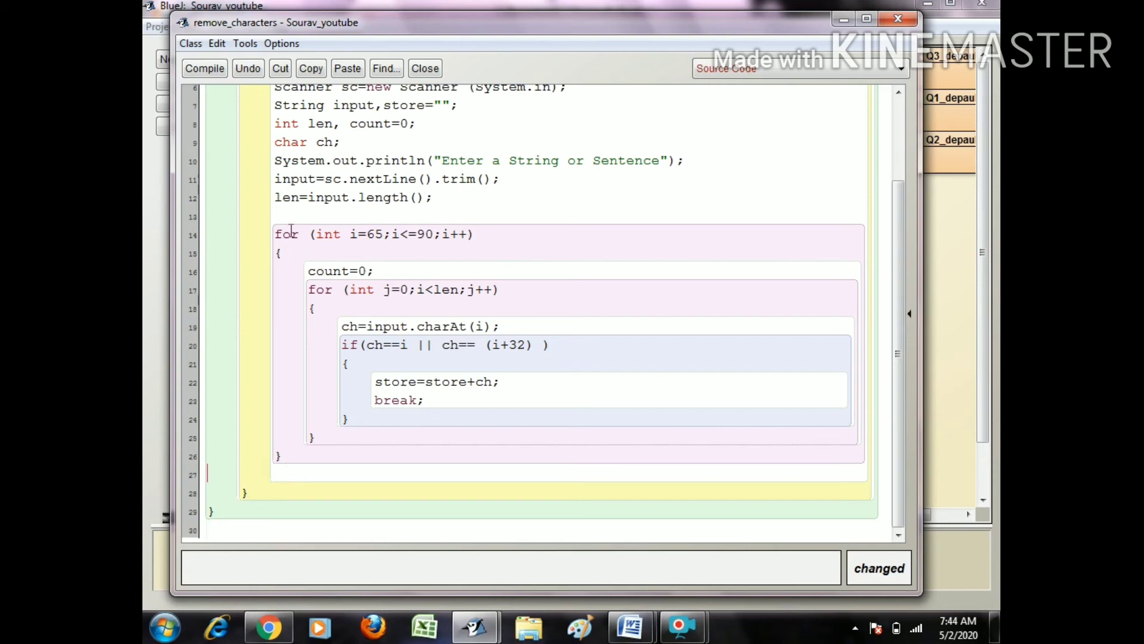
Write System.out.println with the heading "New String after removing duplicate letter"
type("Sy")
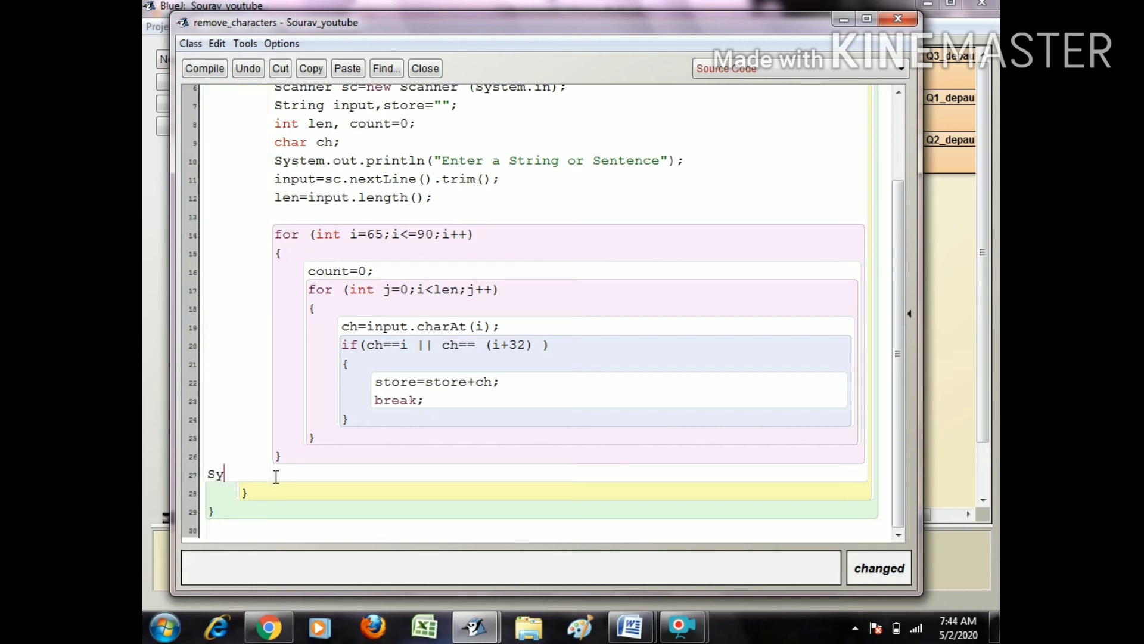
type("stem.out.")
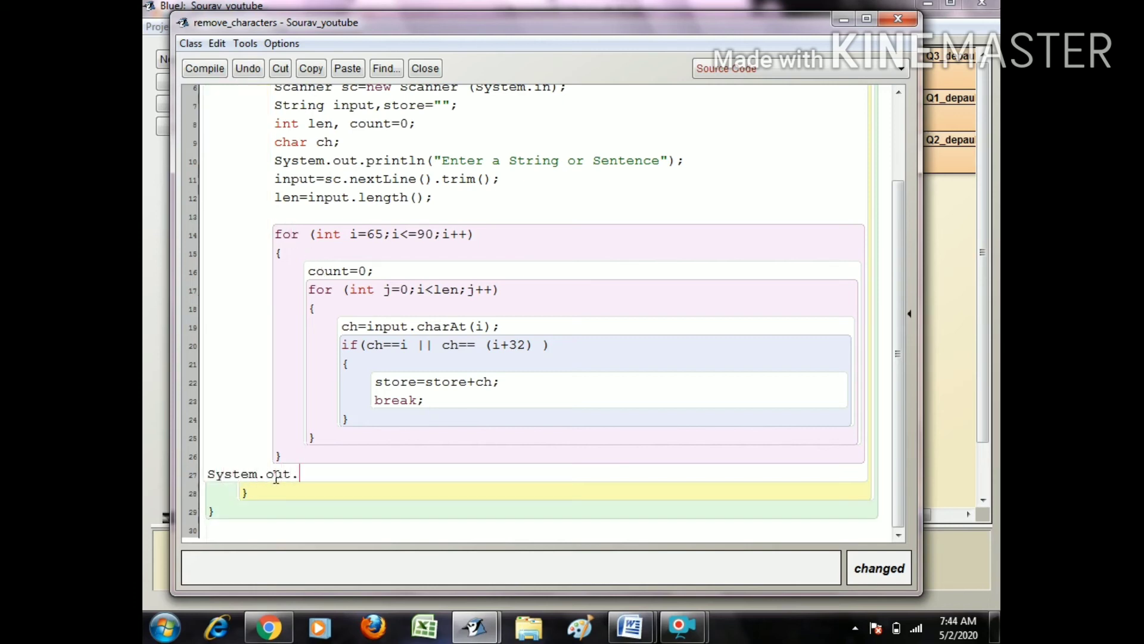
type("println")
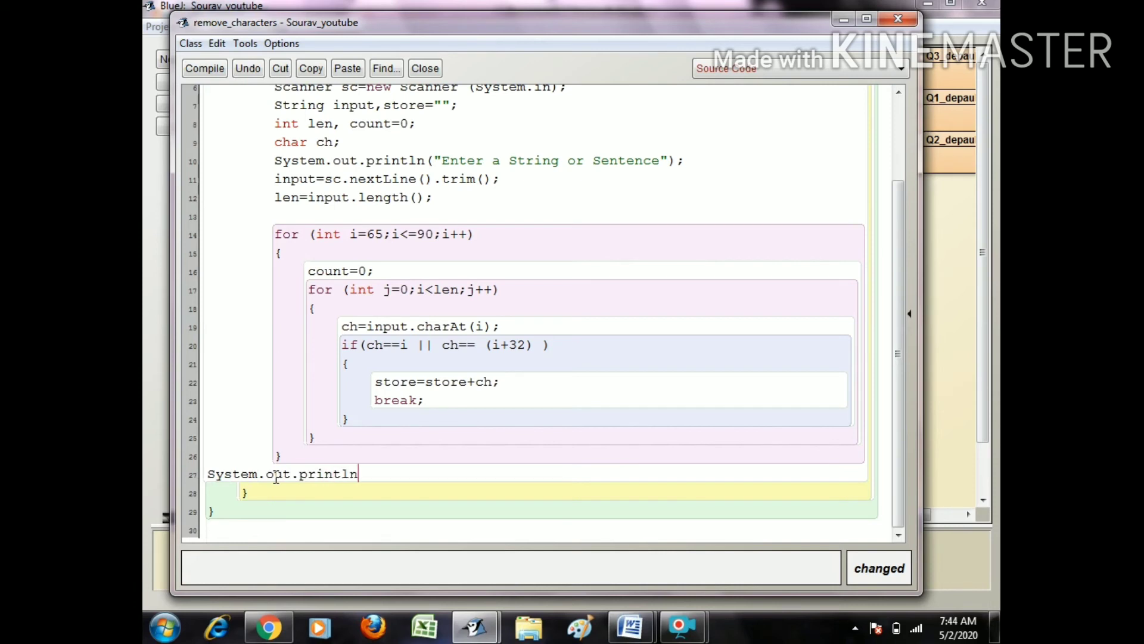
type("(\"New String a")
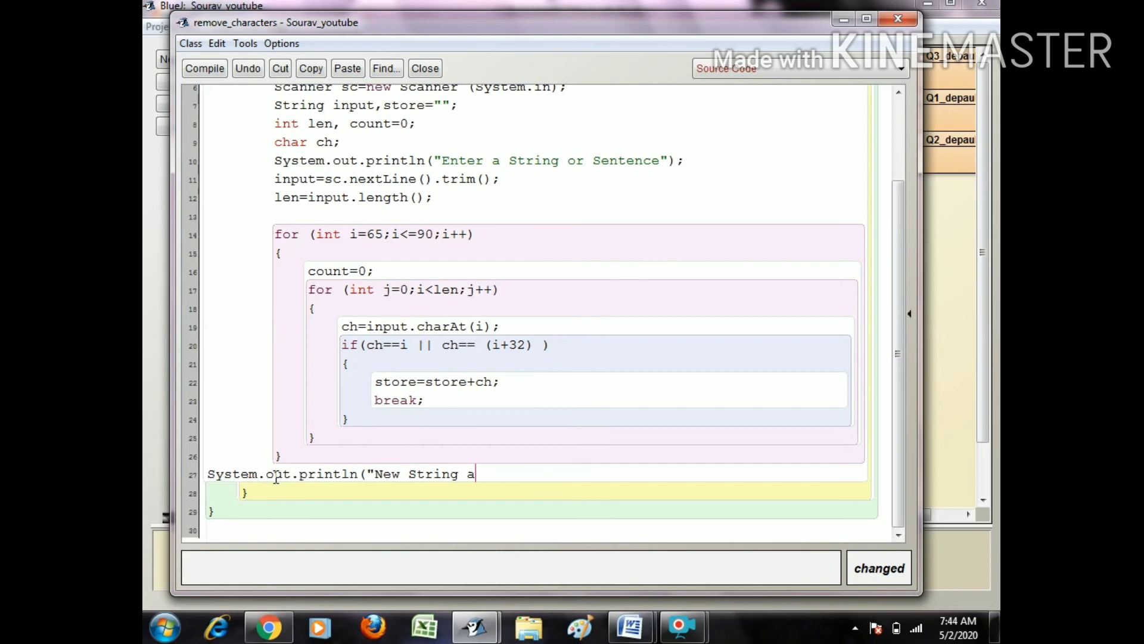
type("fter removinf d")
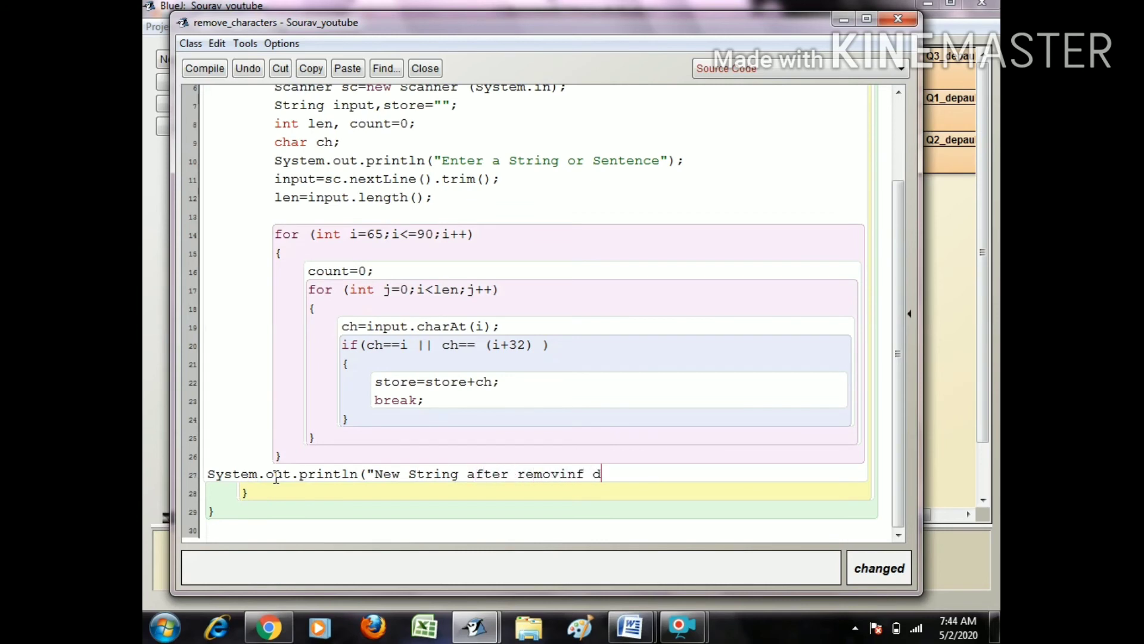
key("Backspace")
type("g")
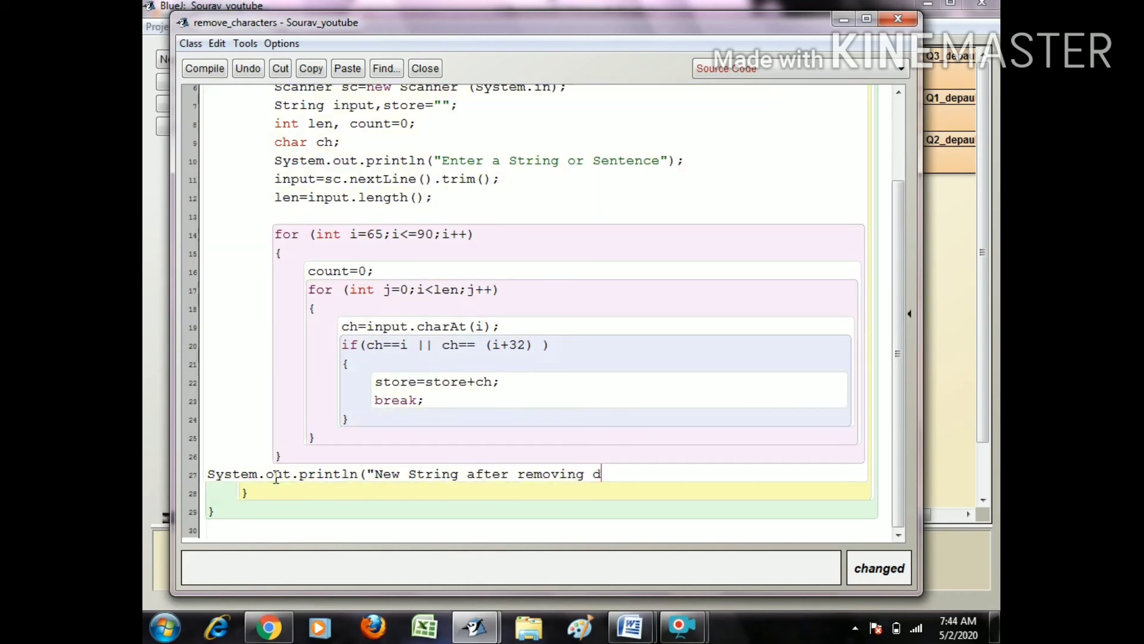
type("uplicate")
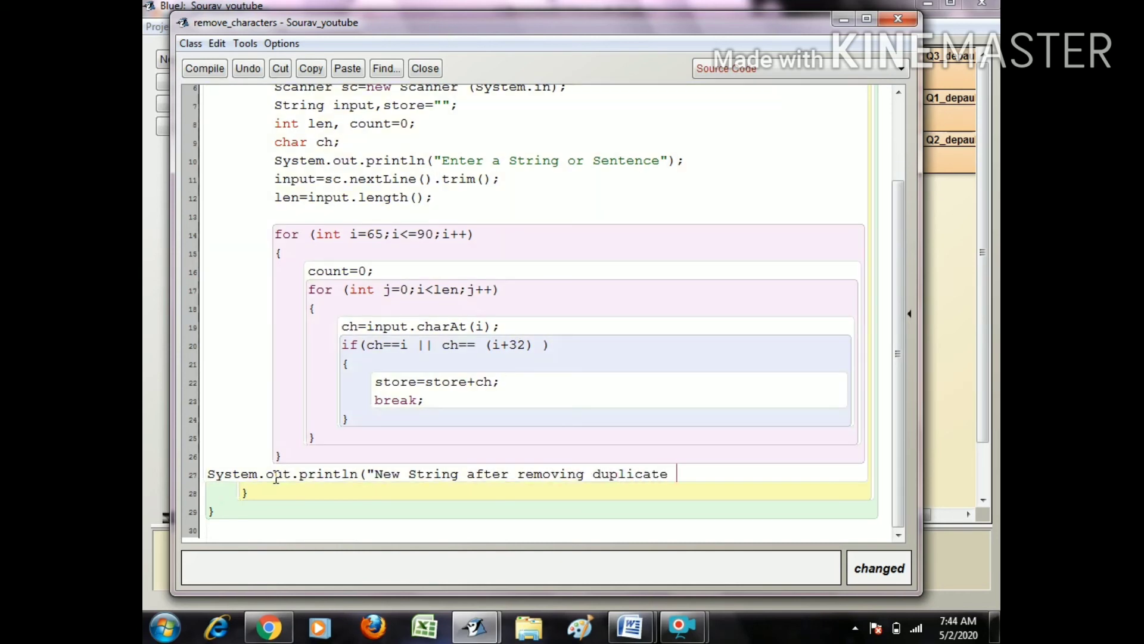
type("letter")
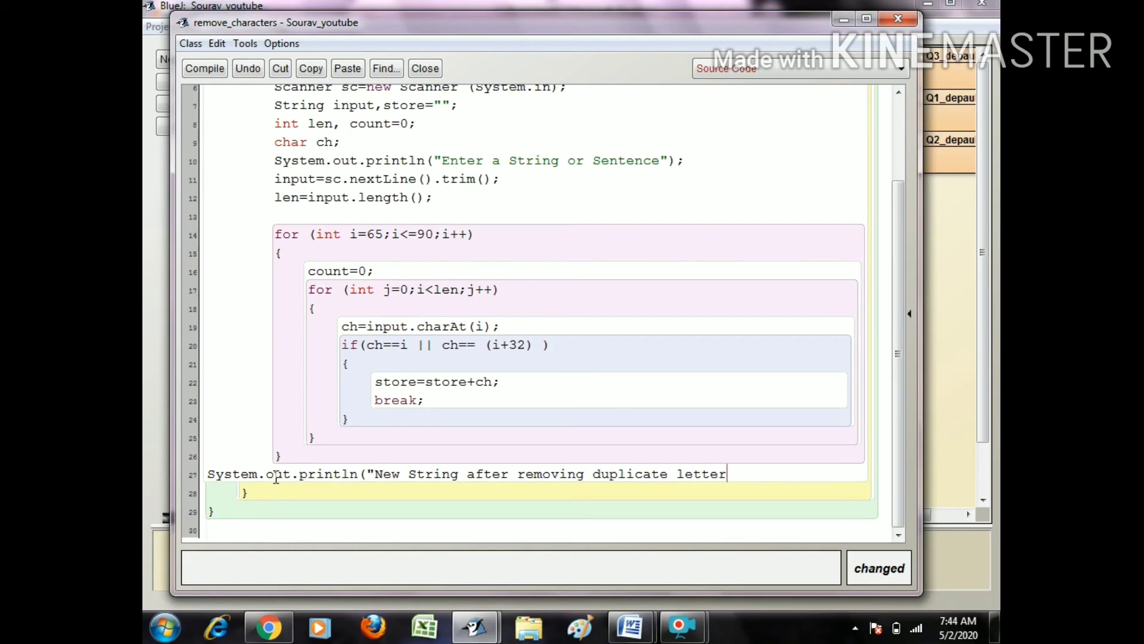
Finish the println by appending store after a newline, then return to the class diagram
type("\\n")
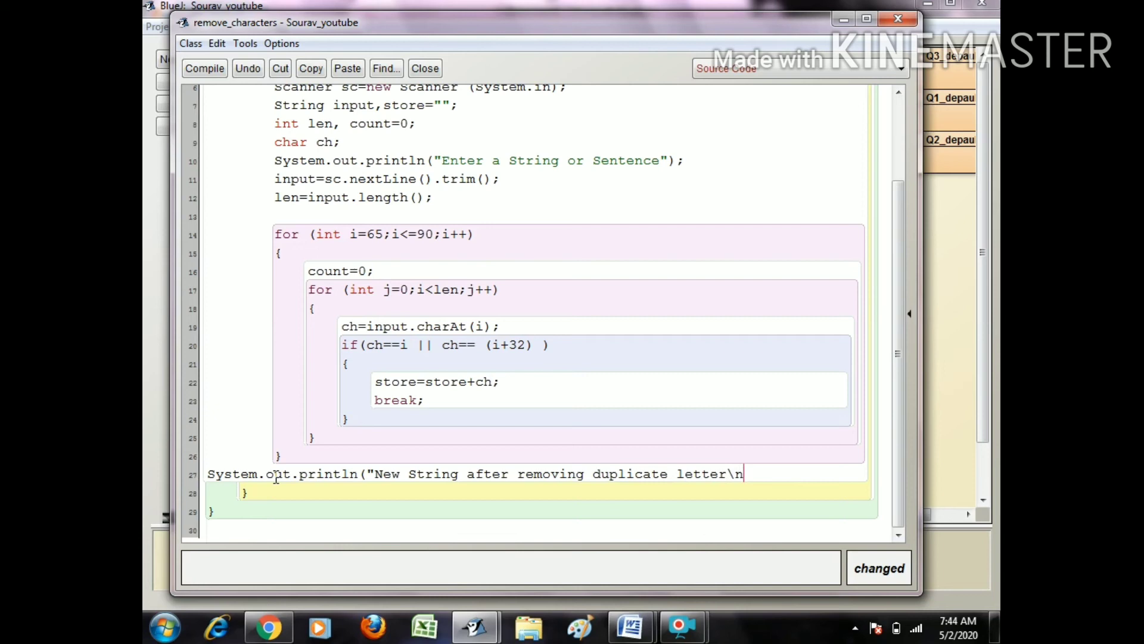
type("\"+")
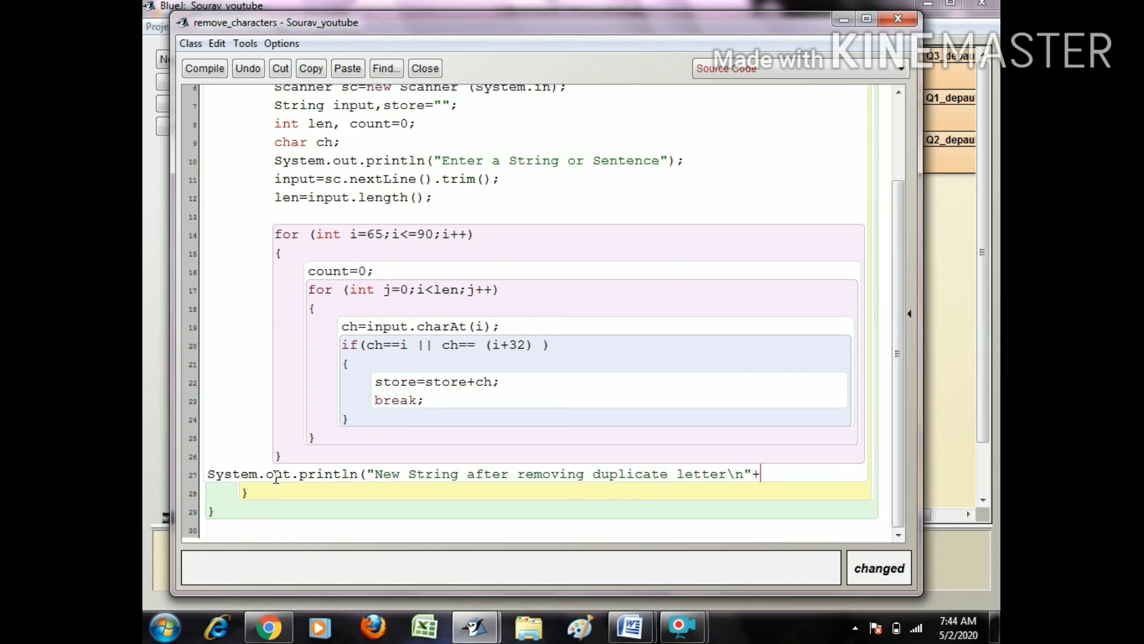
type("sr")
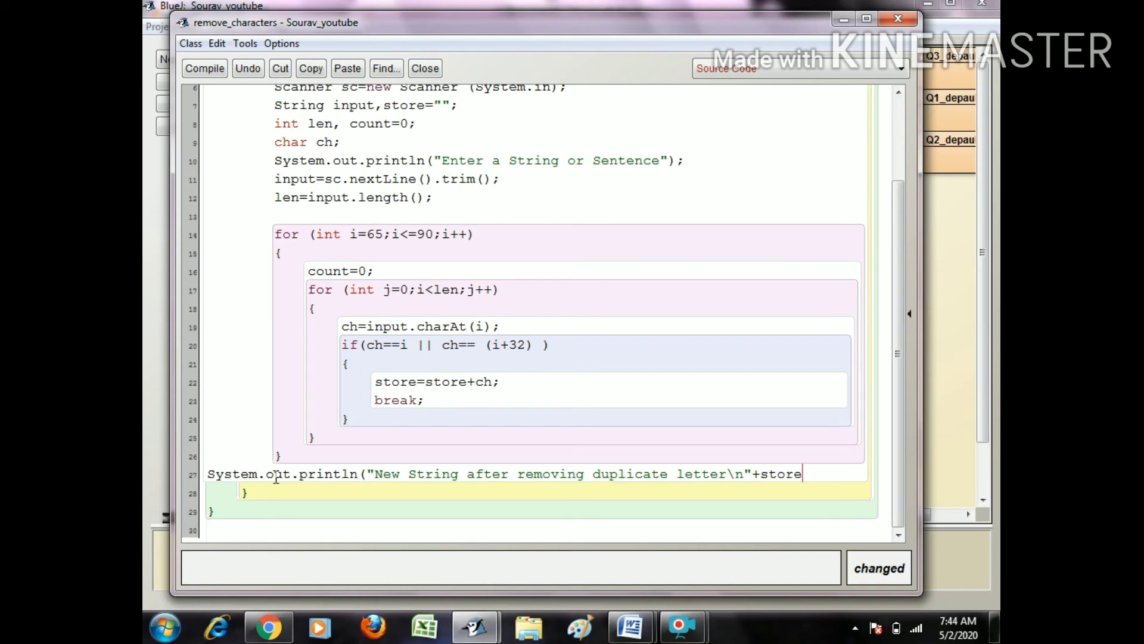
type(");")
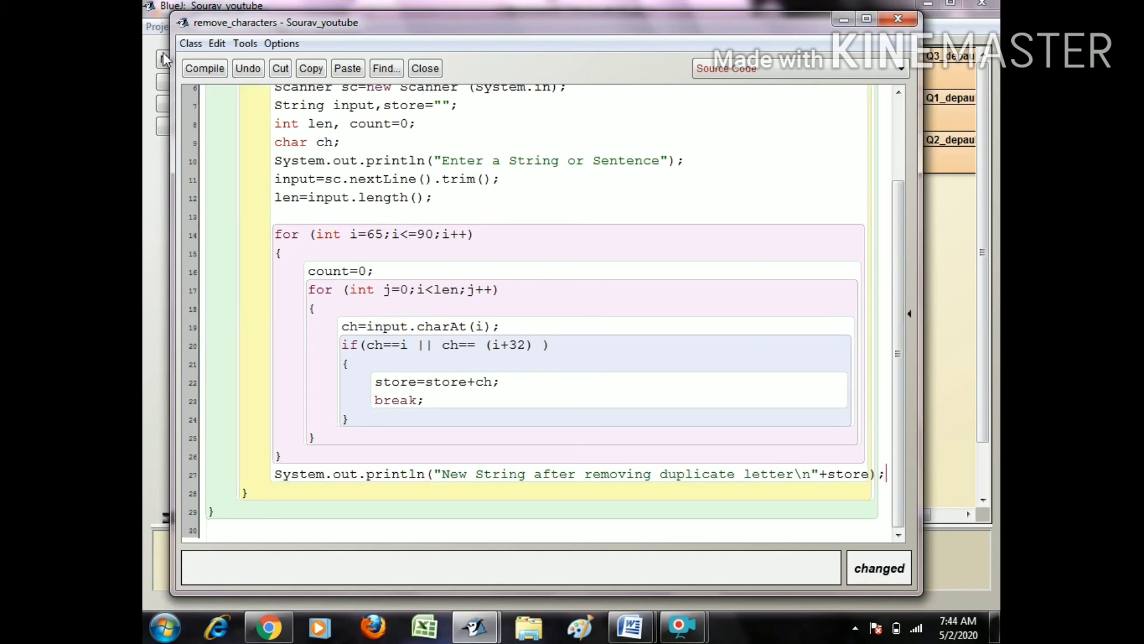
left_click(205, 68)
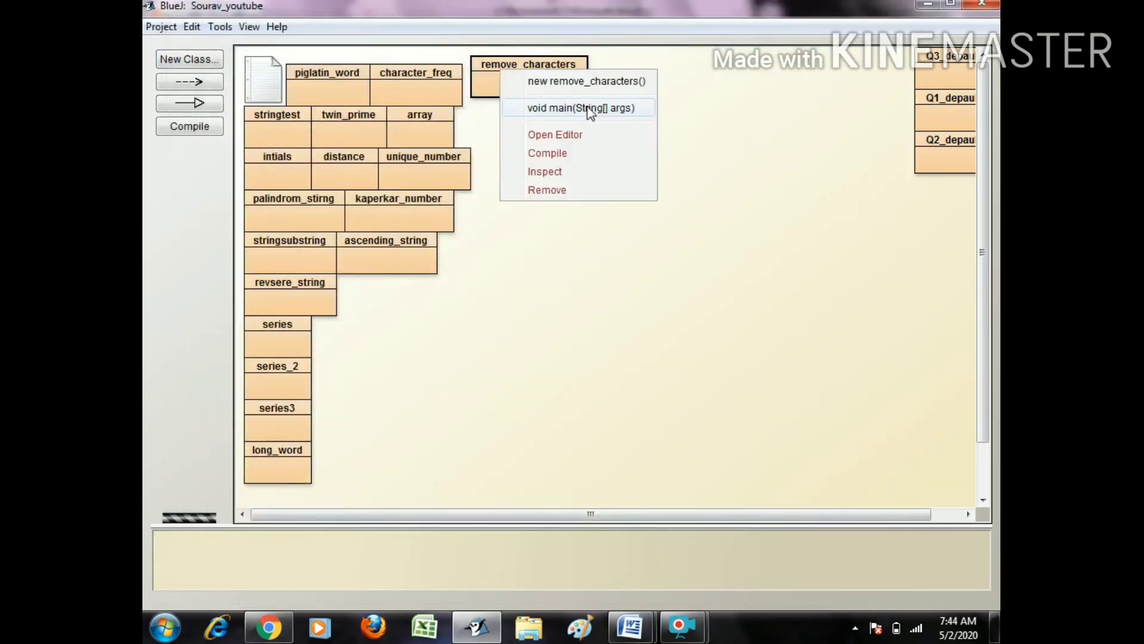
Run remove_characters' main and enter Applications at the terminal prompt
left_click(580, 109)
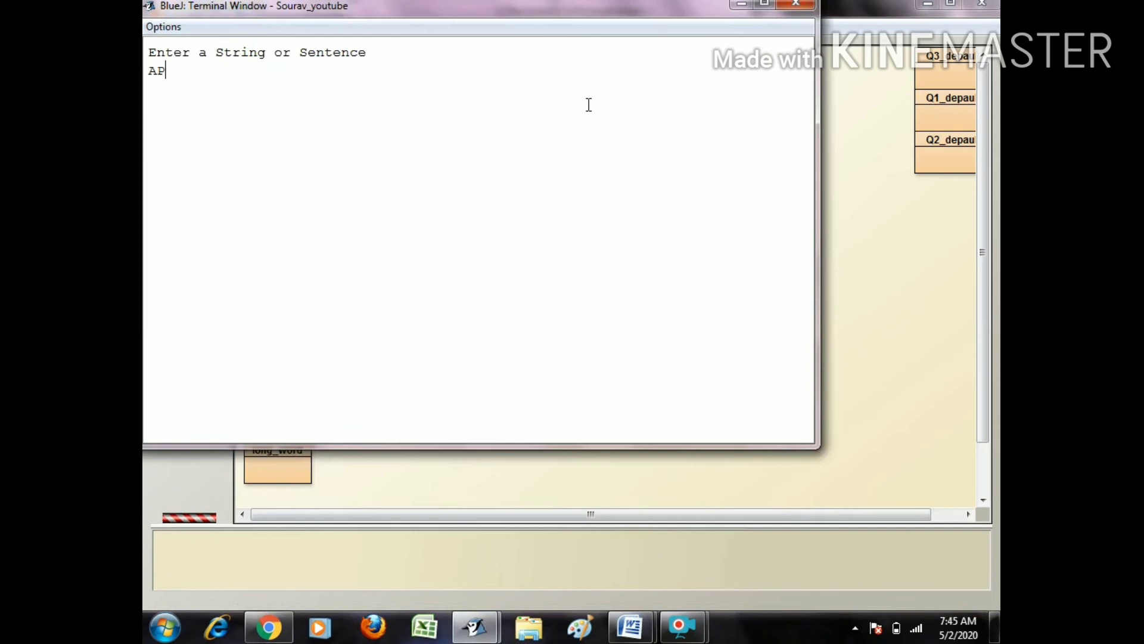
type("PLI")
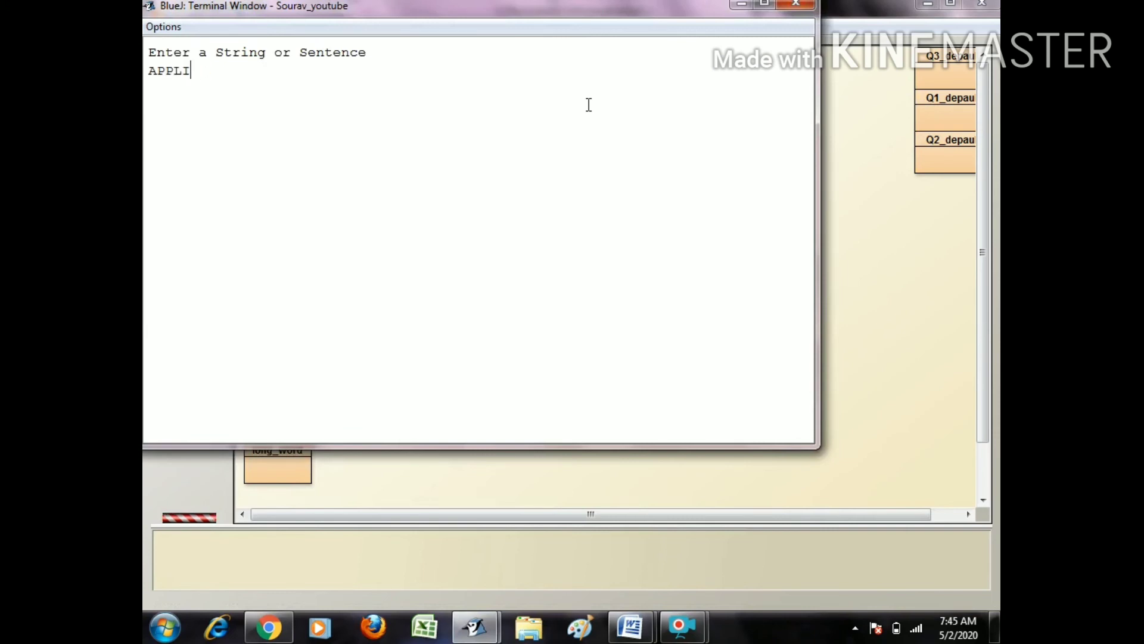
type("Applications")
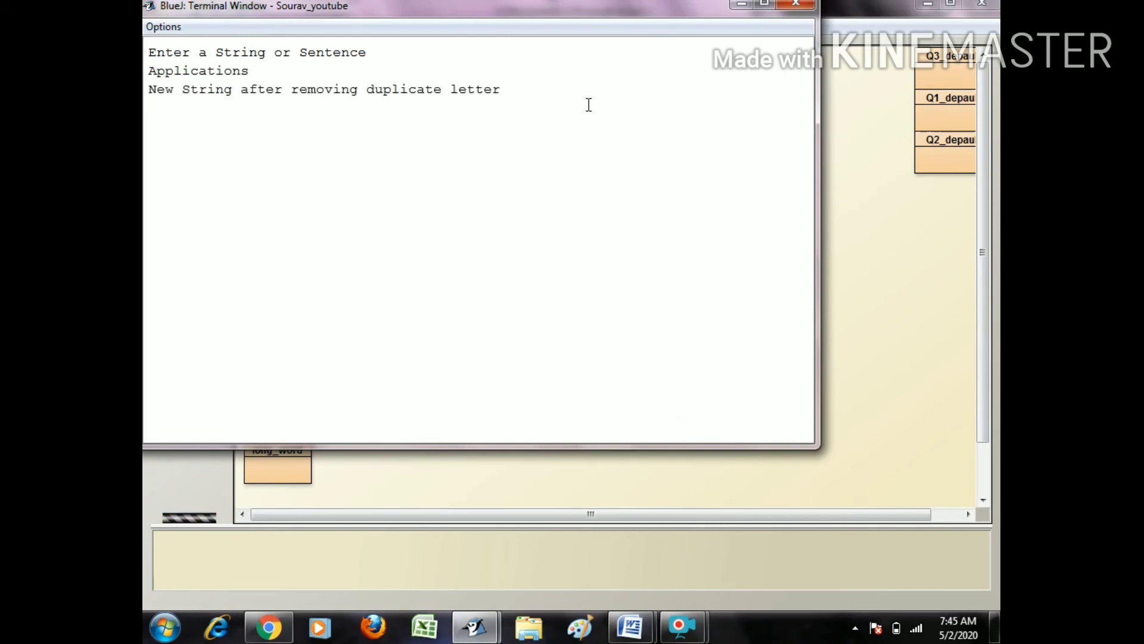
mouse_move(591, 111)
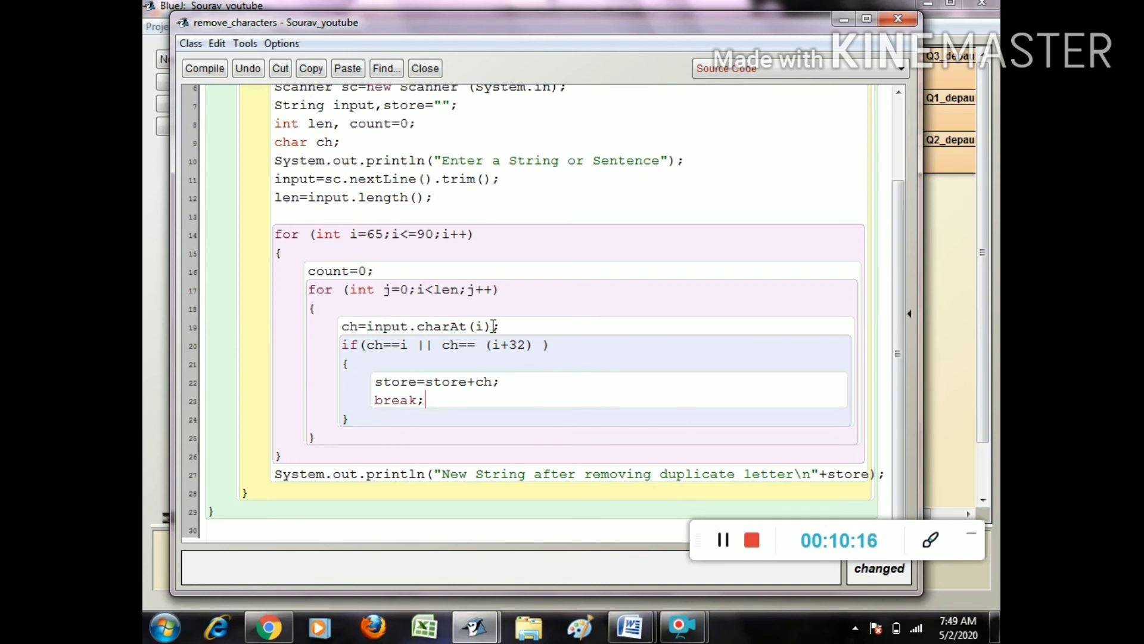
Change input.charAt(i) to charAt(j) in the inner loop and select the i in i<len
double_click(481, 326)
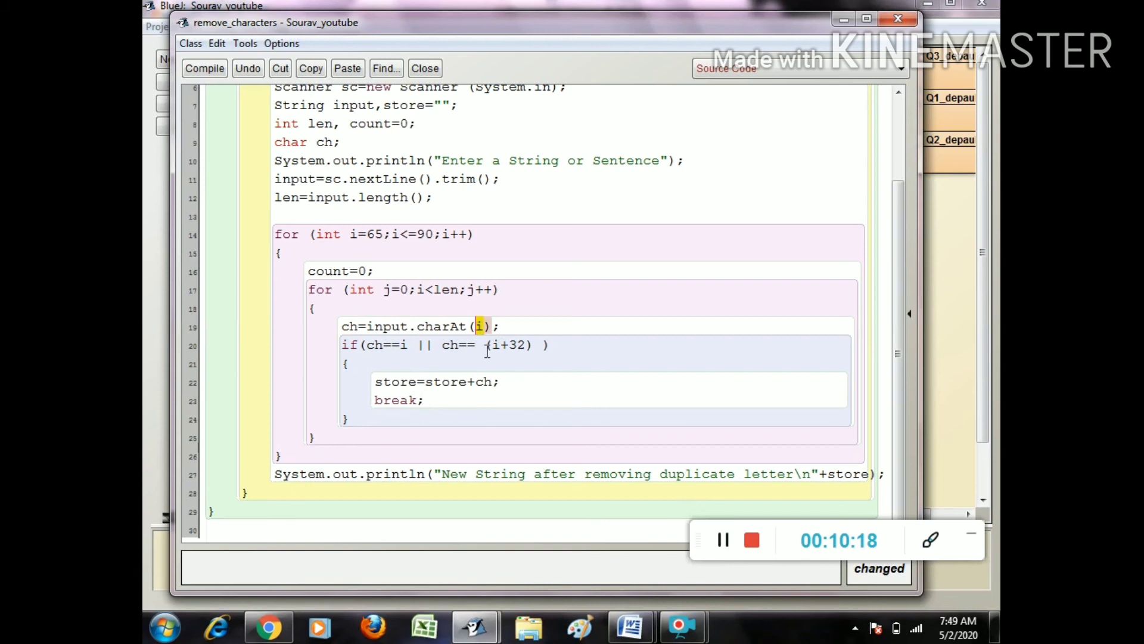
type("j")
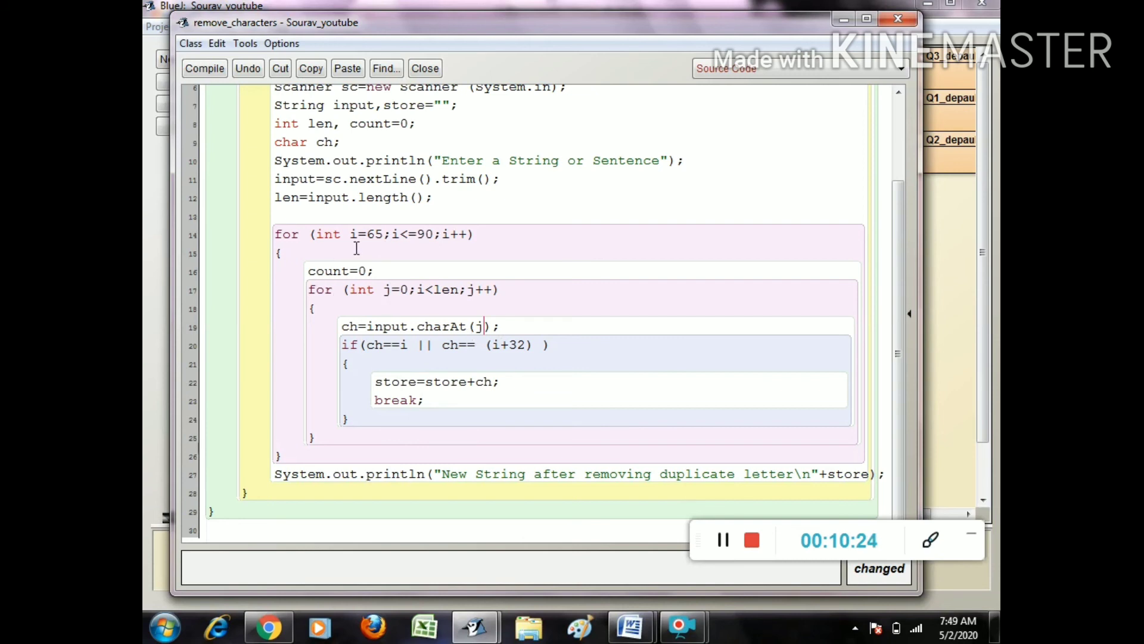
left_click_drag(350, 234, 475, 233)
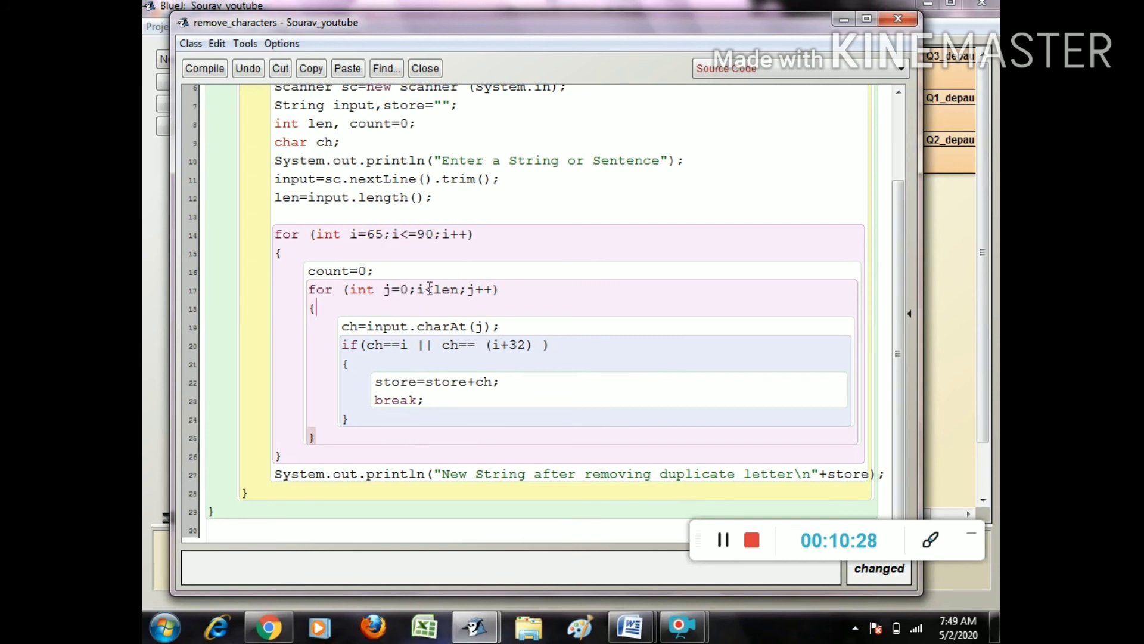
double_click(419, 288)
type("applic")
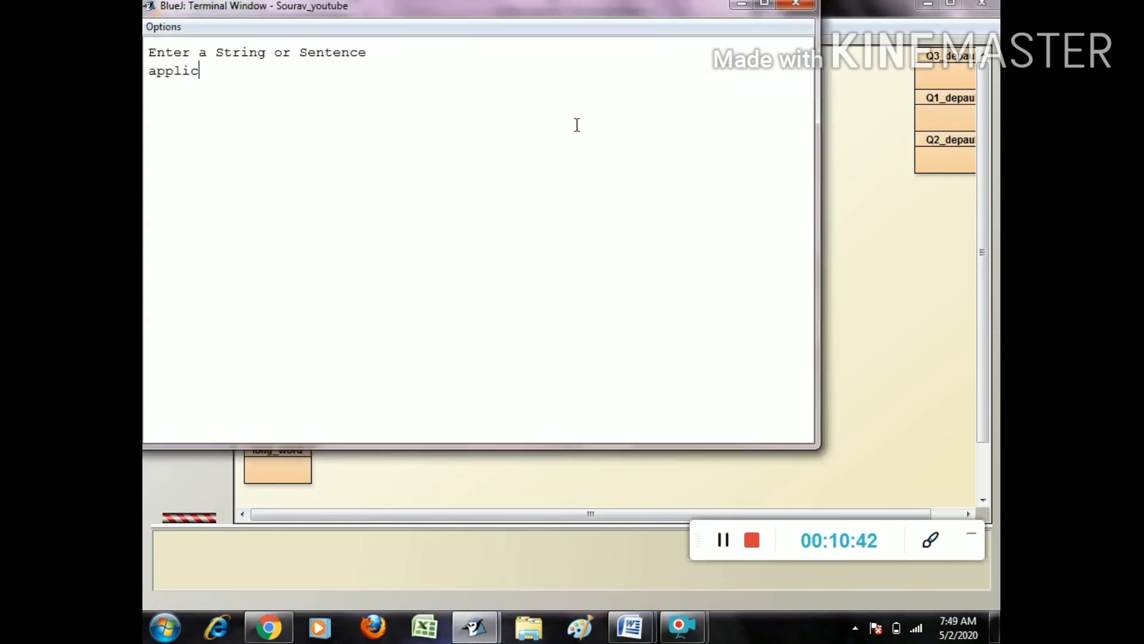
Submit applications to get acilnopst, then start the program again
key("enter")
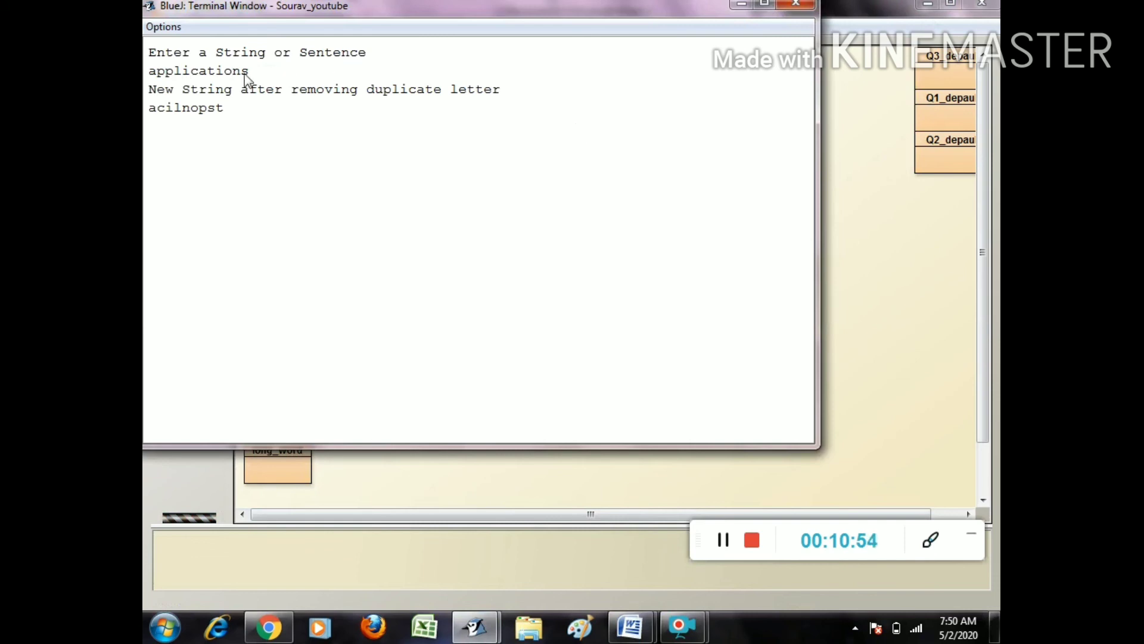
double_click(205, 70)
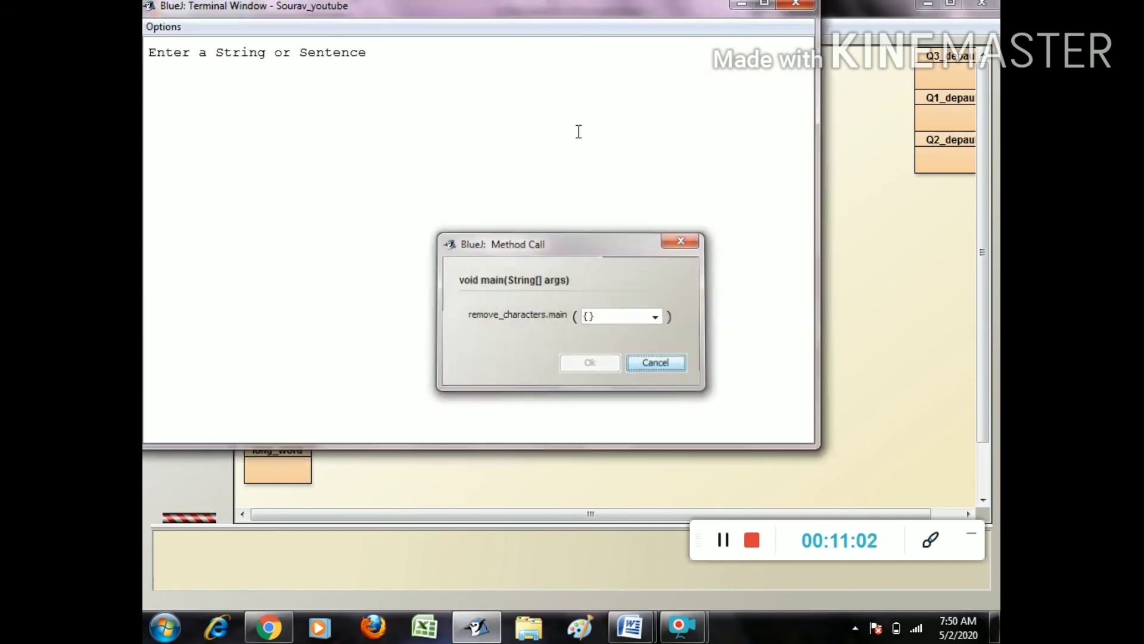
left_click(654, 362)
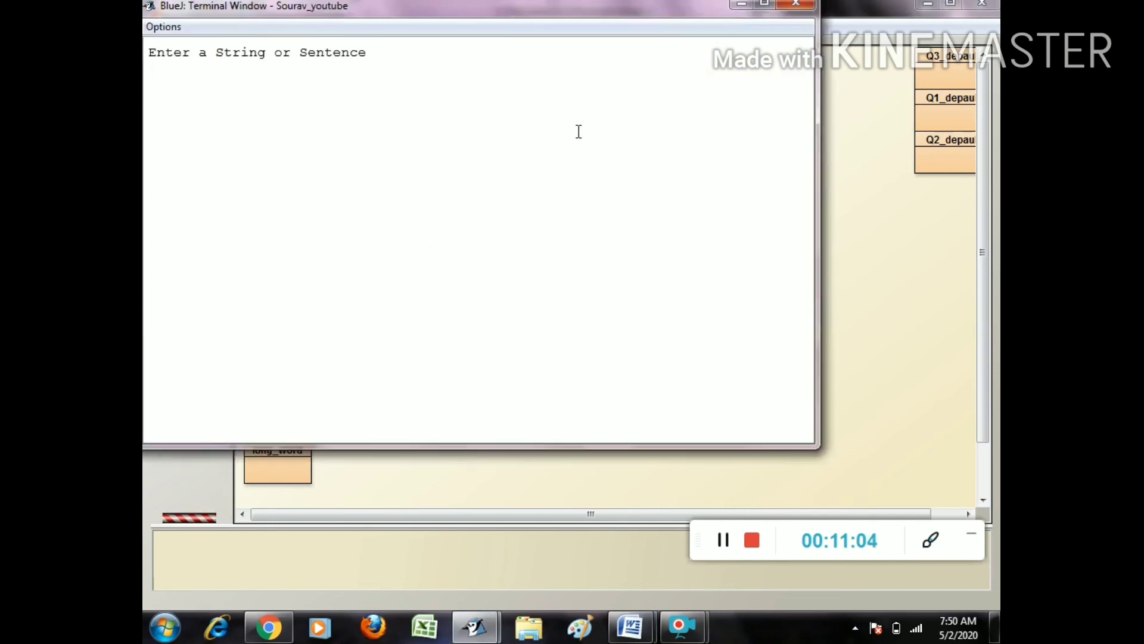
Enter the mixed-case word apPLICATIONS for the second run
type("ap")
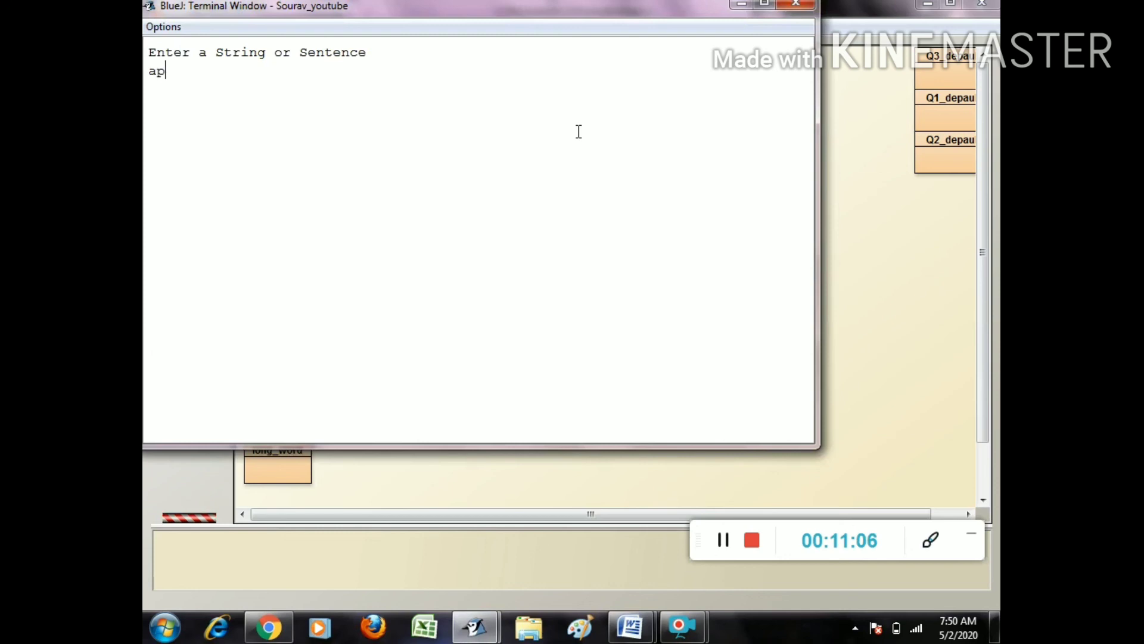
type("PLIC")
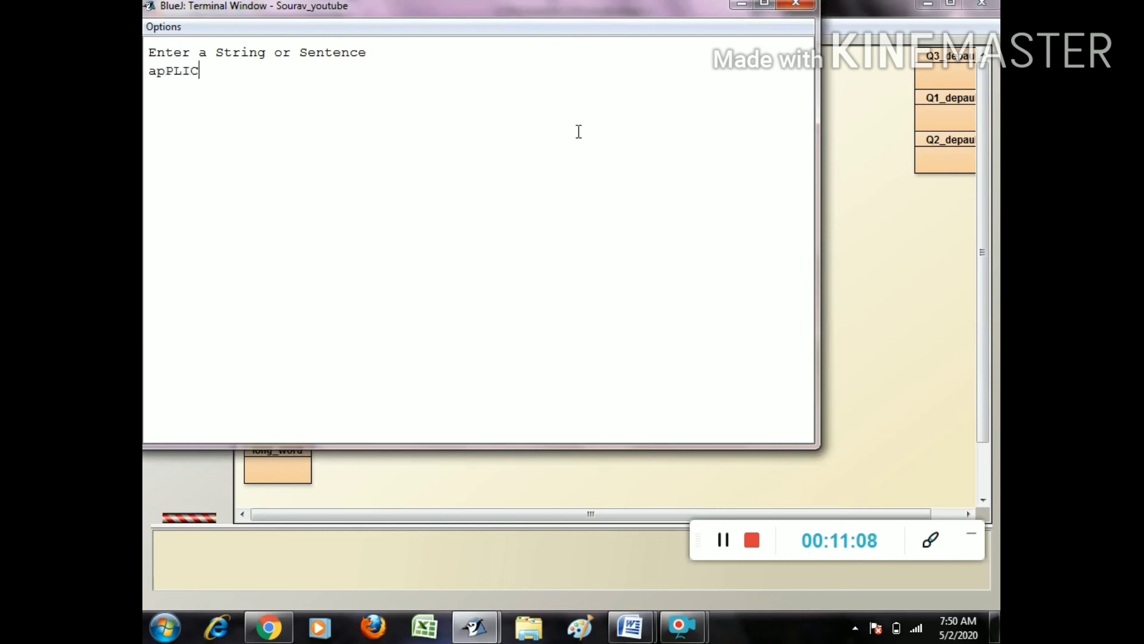
type("ATIONS")
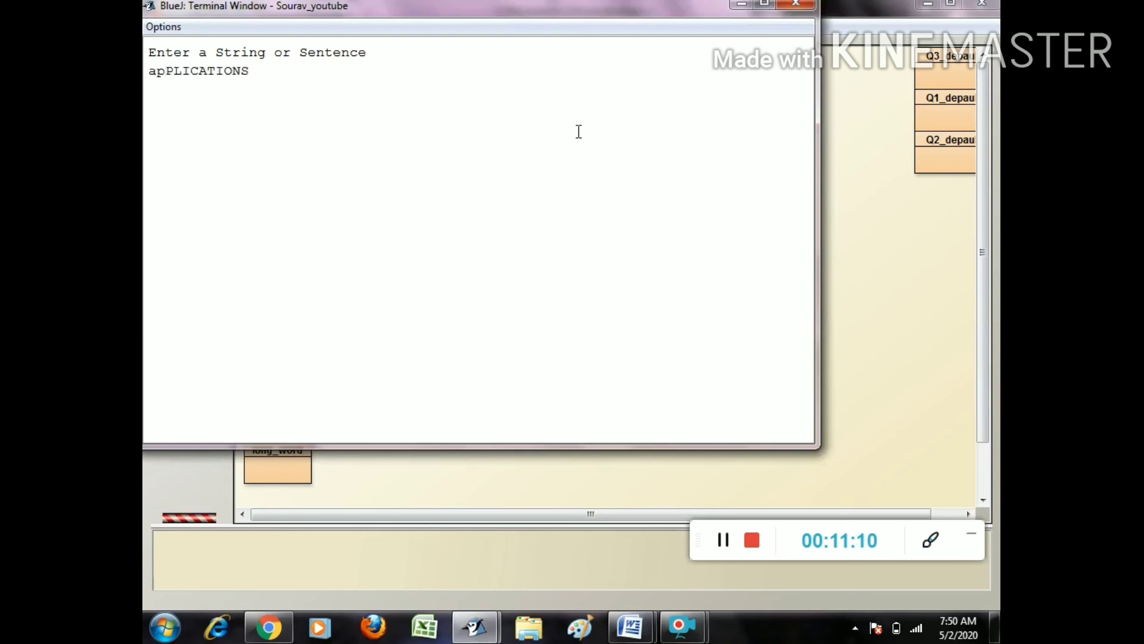
type("IS WOR")
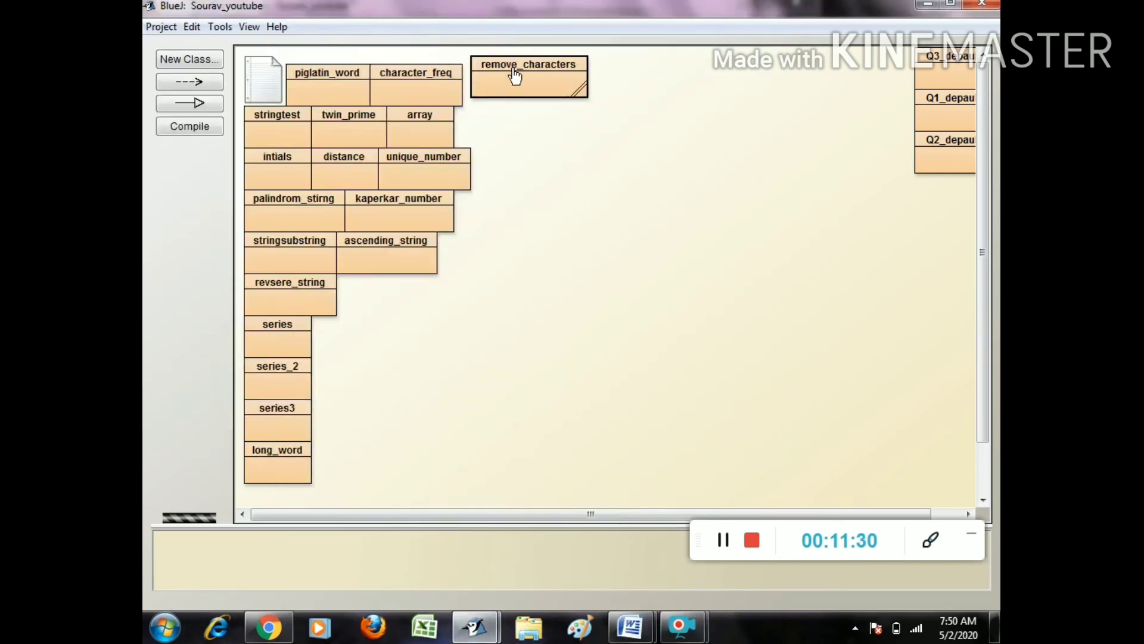
Reopen remove_characters and highlight the 65 start value and the count reset line
double_click(528, 76)
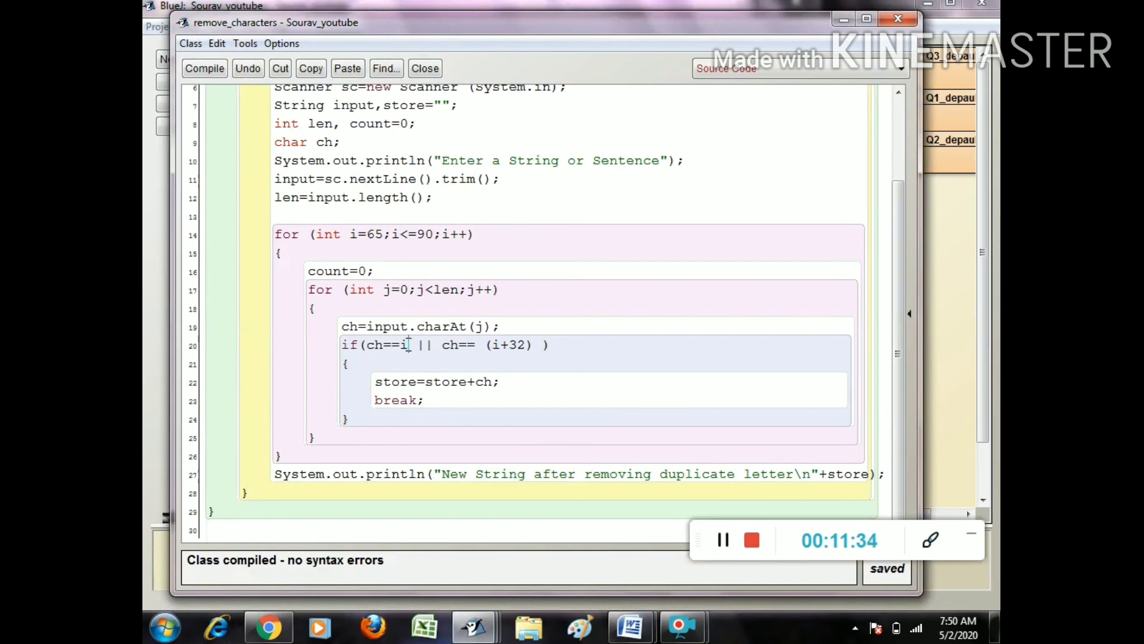
double_click(373, 235)
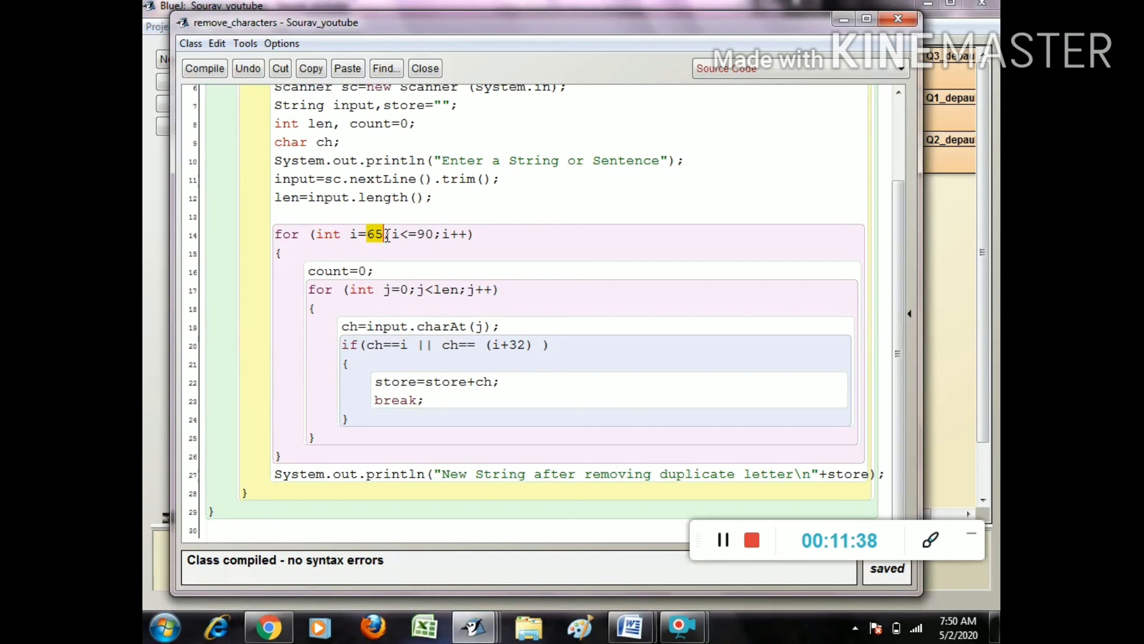
left_click(369, 271)
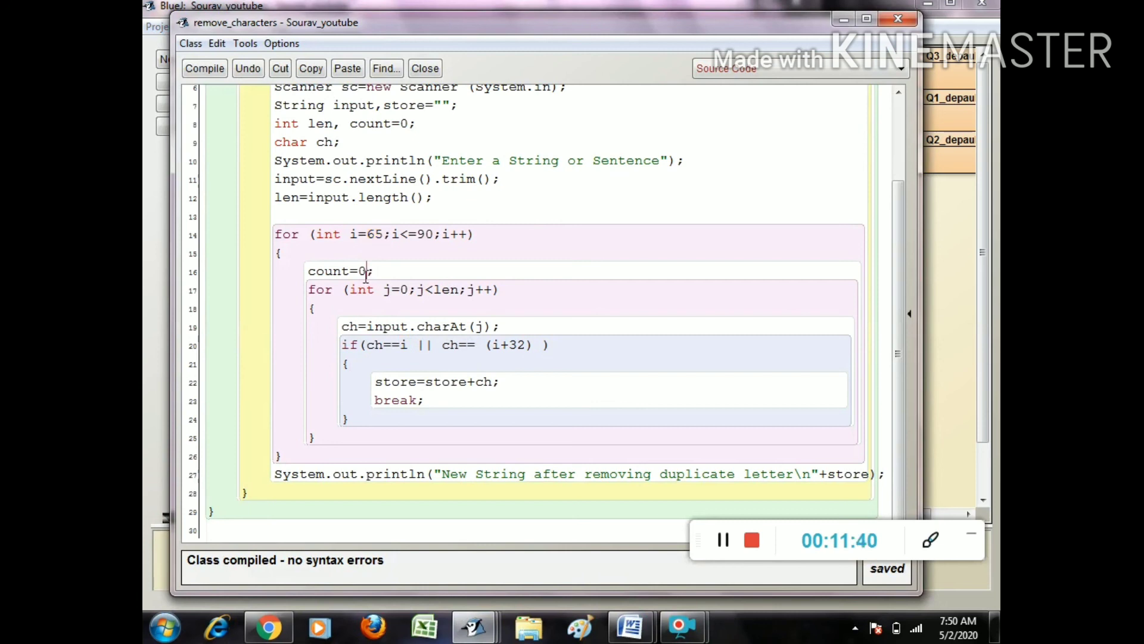
left_click_drag(371, 271, 467, 289)
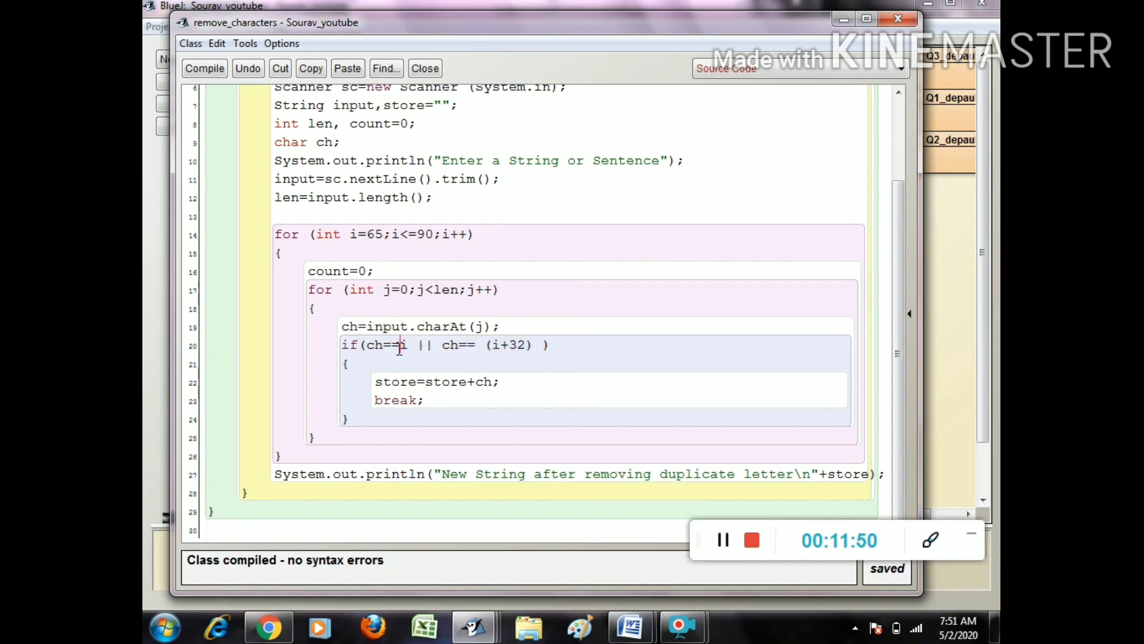
Highlight the i+32 lowercase comparison, the break, and the whole inner loop block
left_click_drag(491, 345, 533, 344)
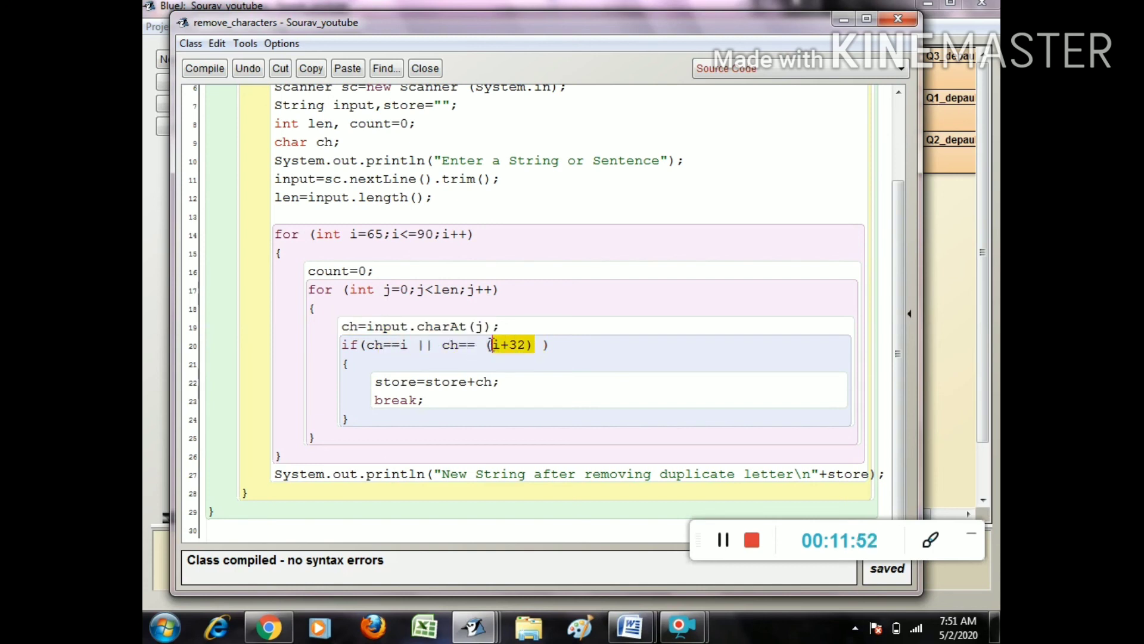
left_click(461, 382)
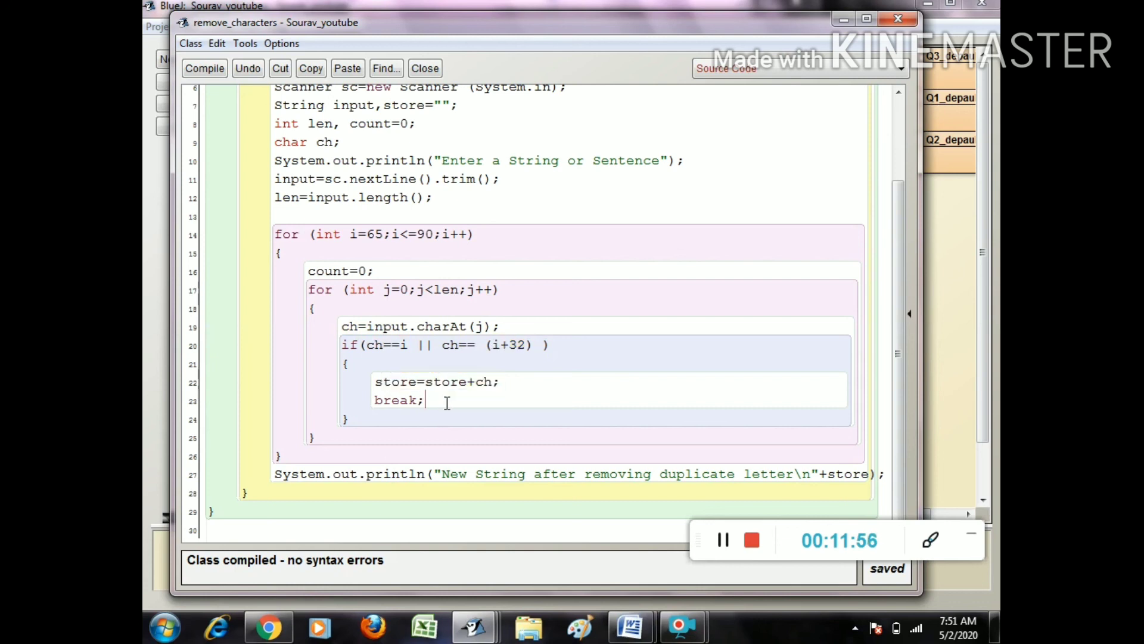
double_click(398, 401)
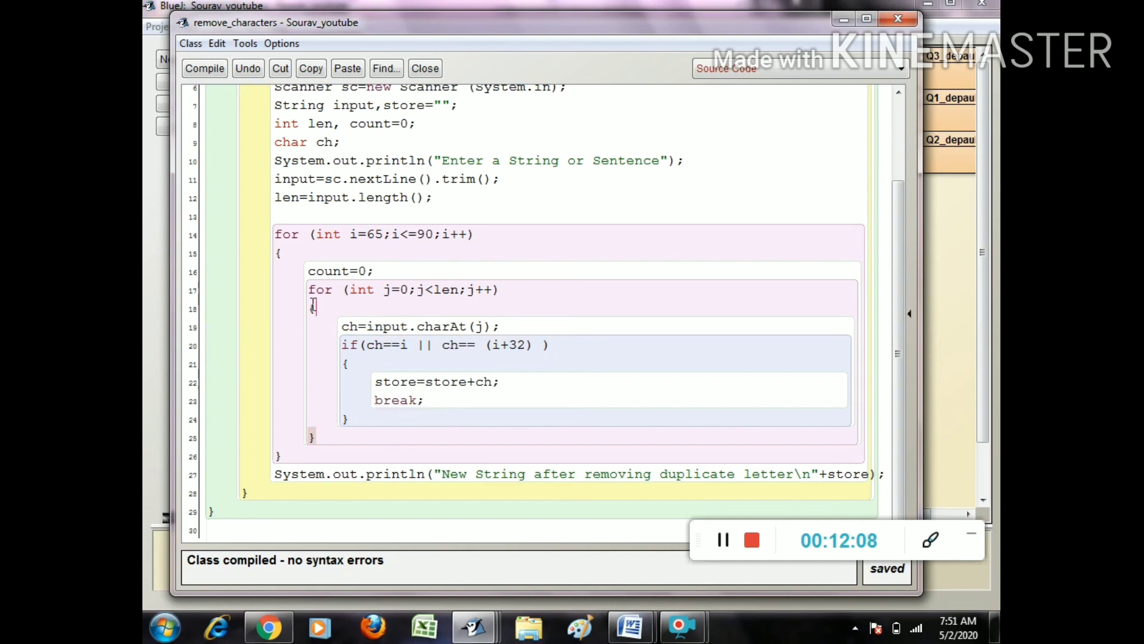
left_click_drag(310, 288, 315, 438)
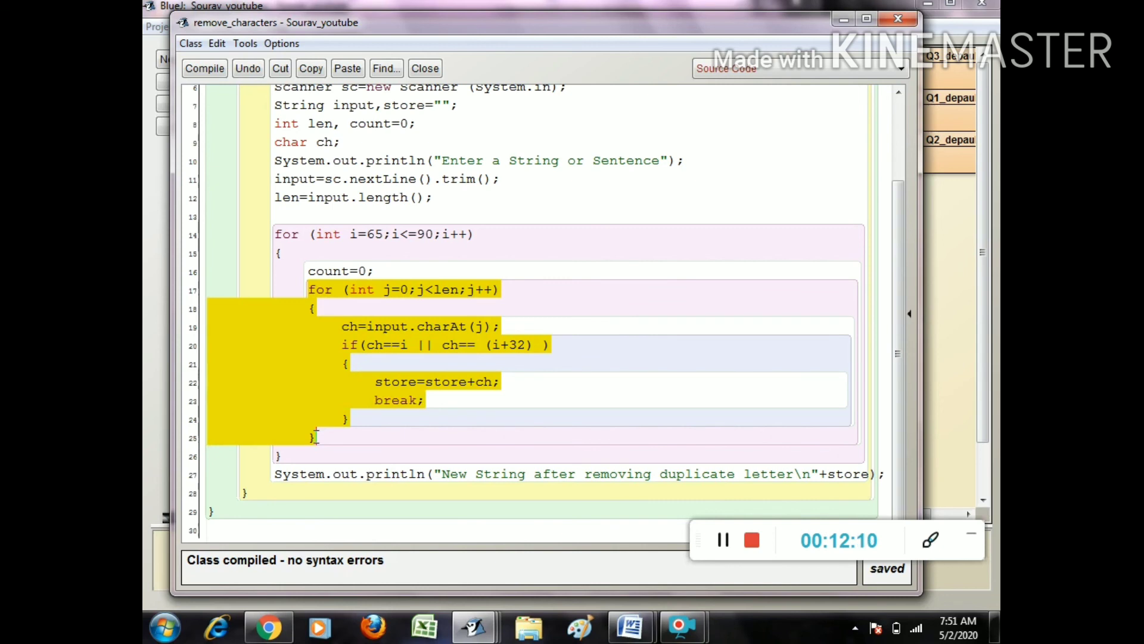